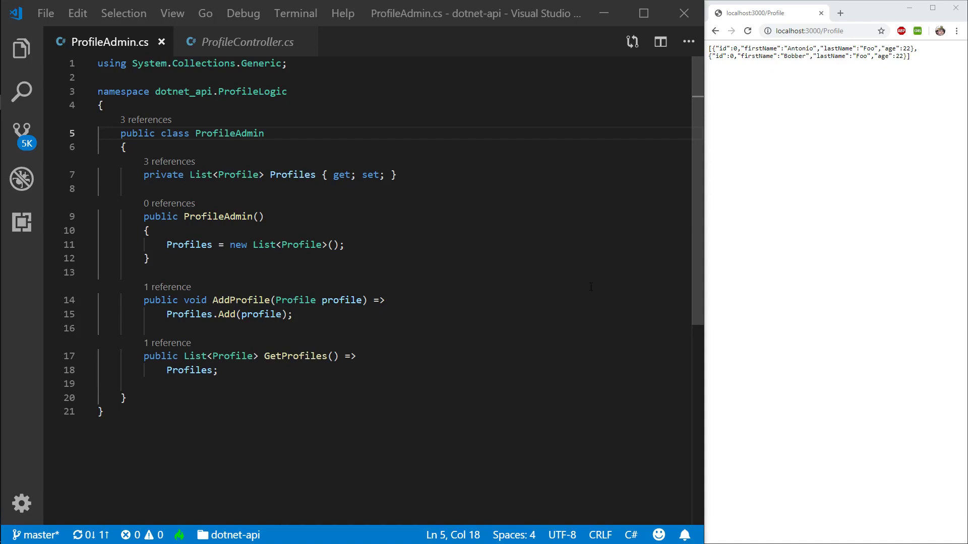
{"action": "mouse_move", "coordinate": [887, 248]}
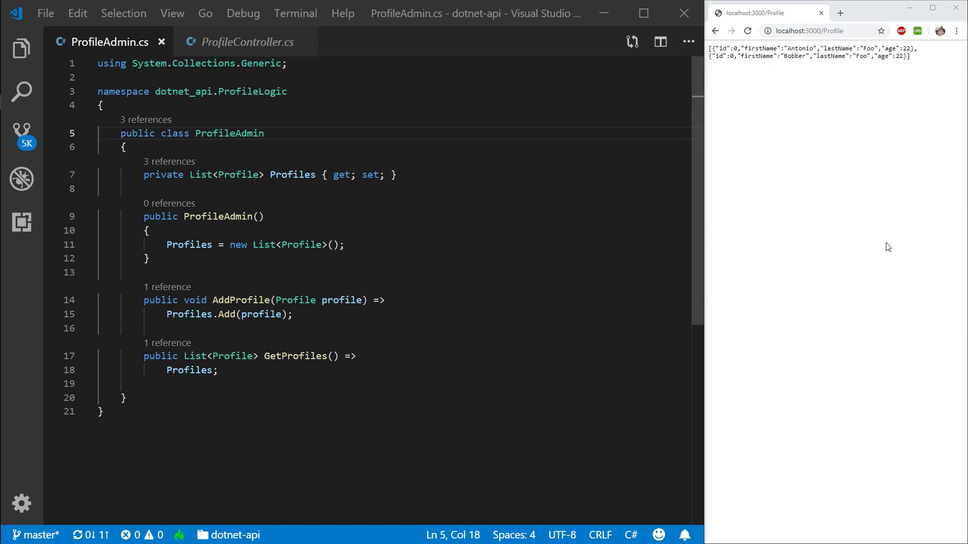
Review ProfileController's DeleteProfile, then return to ProfileAdmin.cs with a blank line after GetProfiles.
{"action": "double_click", "coordinate": [803, 52]}
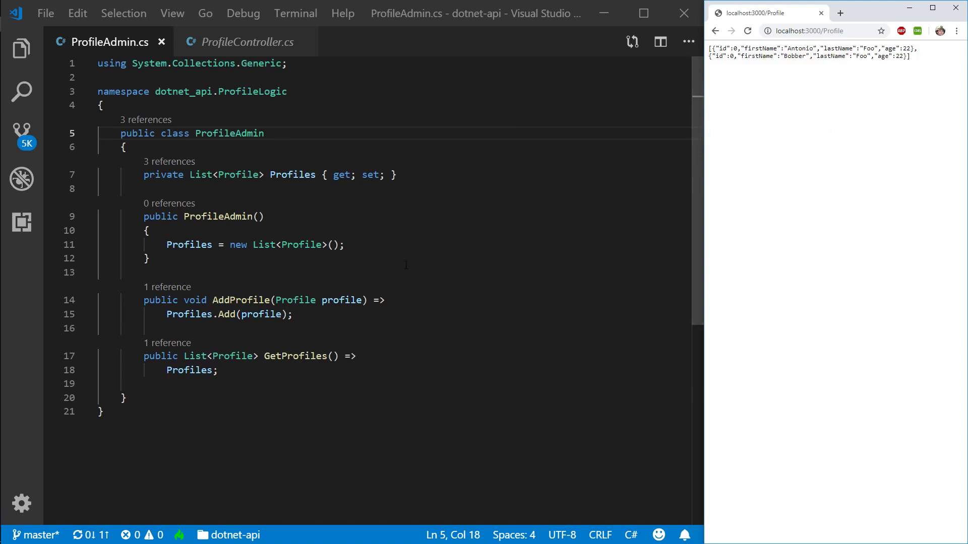
{"action": "left_click", "coordinate": [155, 383]}
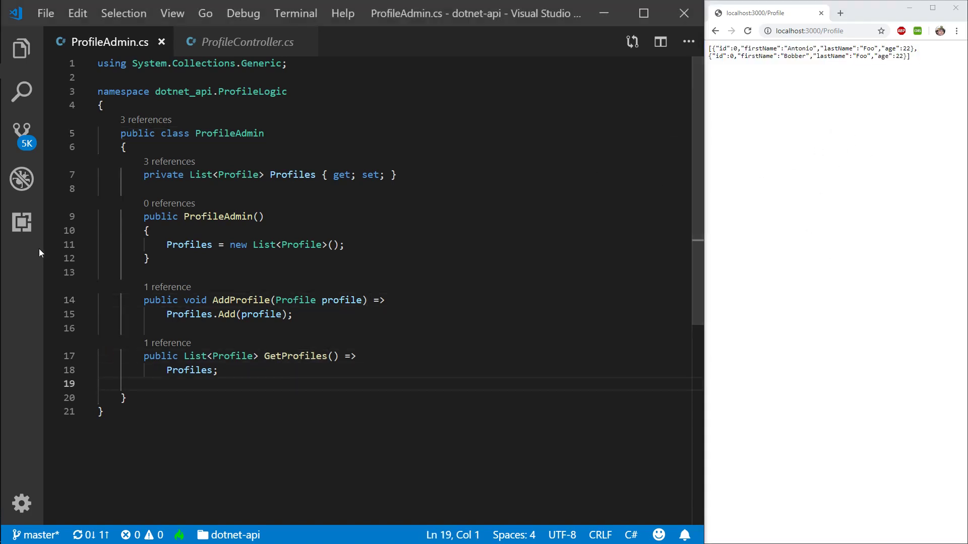
{"action": "left_click", "coordinate": [246, 41]}
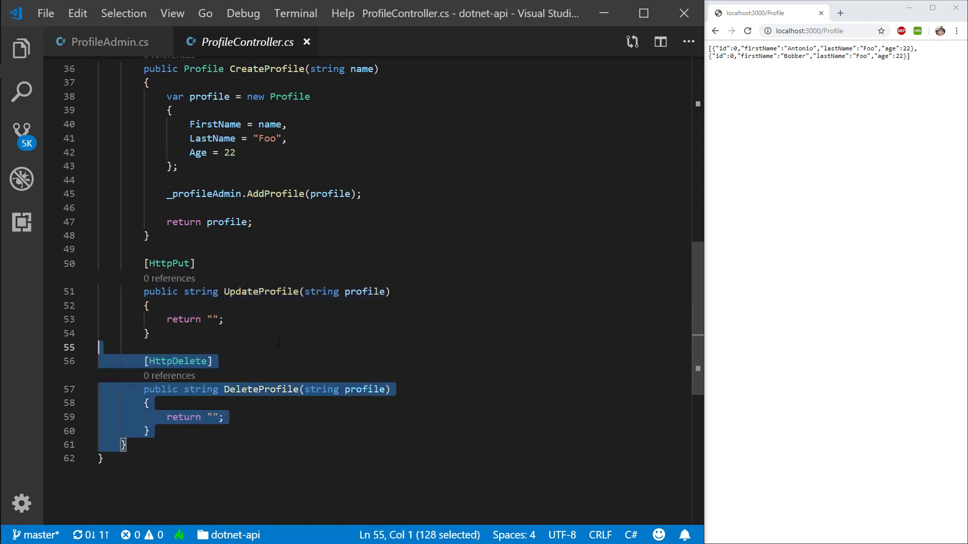
{"action": "left_click", "coordinate": [110, 42]}
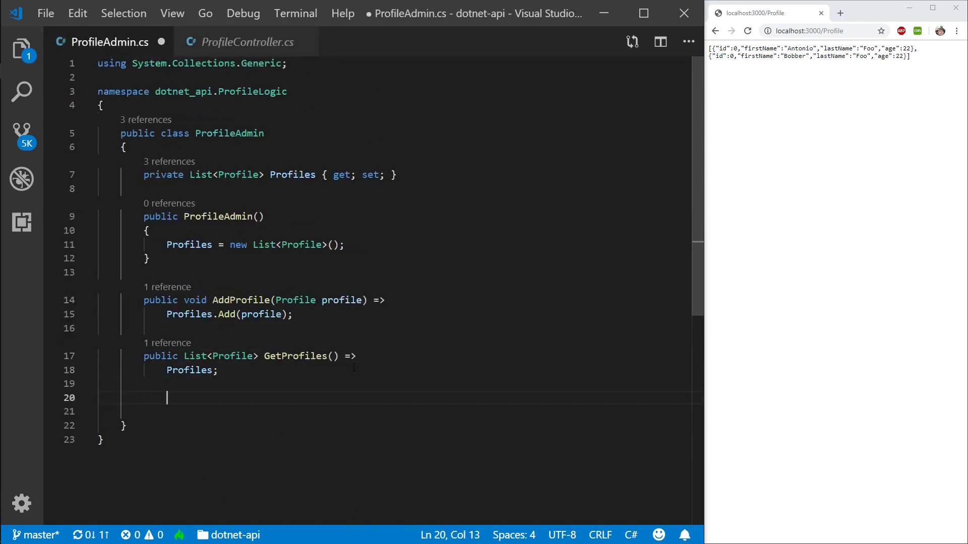
Add public Profile GetProfile(string name) => Profiles.FirstOrDefault() and import System.Linq via the quick fix.
{"action": "type", "text": "public Profile GetProfile("}
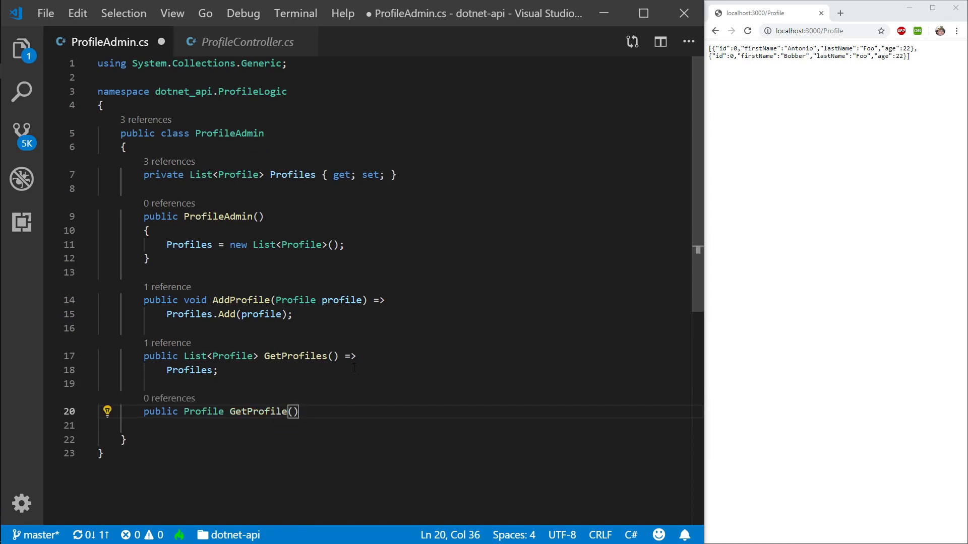
{"action": "type", "text": "string name"}
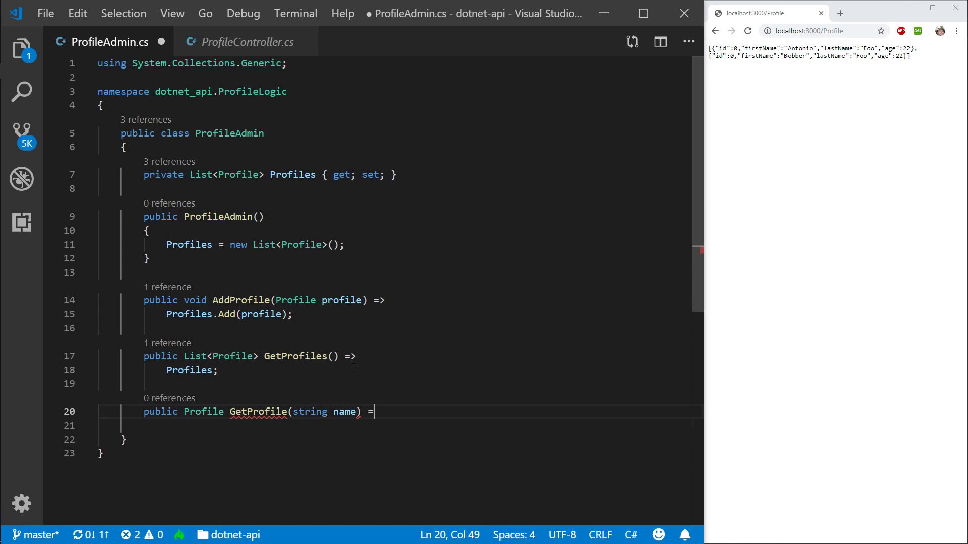
{"action": "type", "text": ">"}
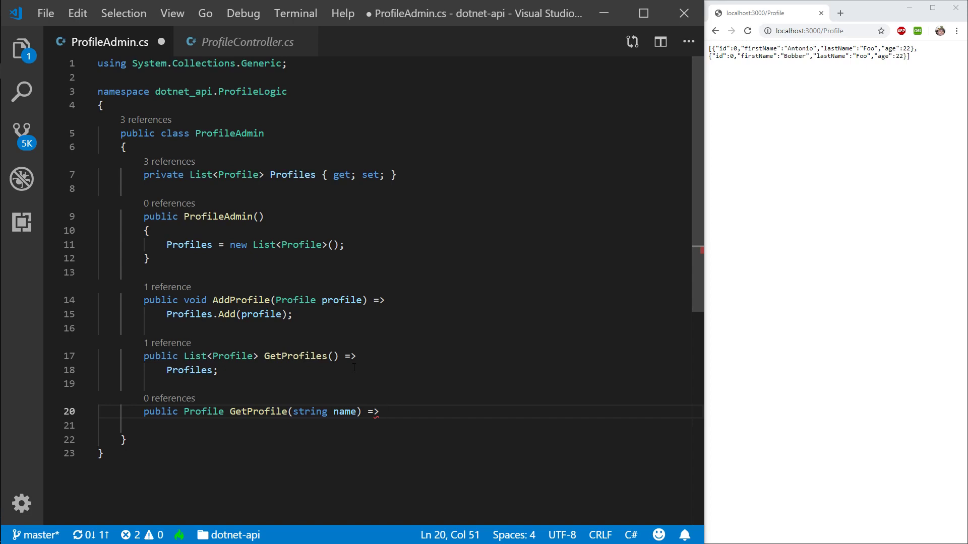
{"action": "type", "text": "Prof"}
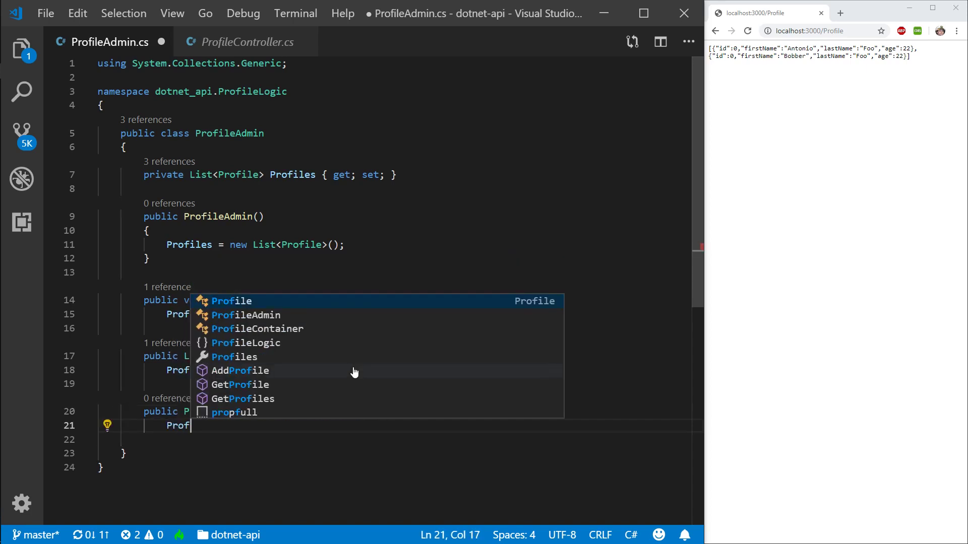
{"action": "key", "text": "Backspace"}
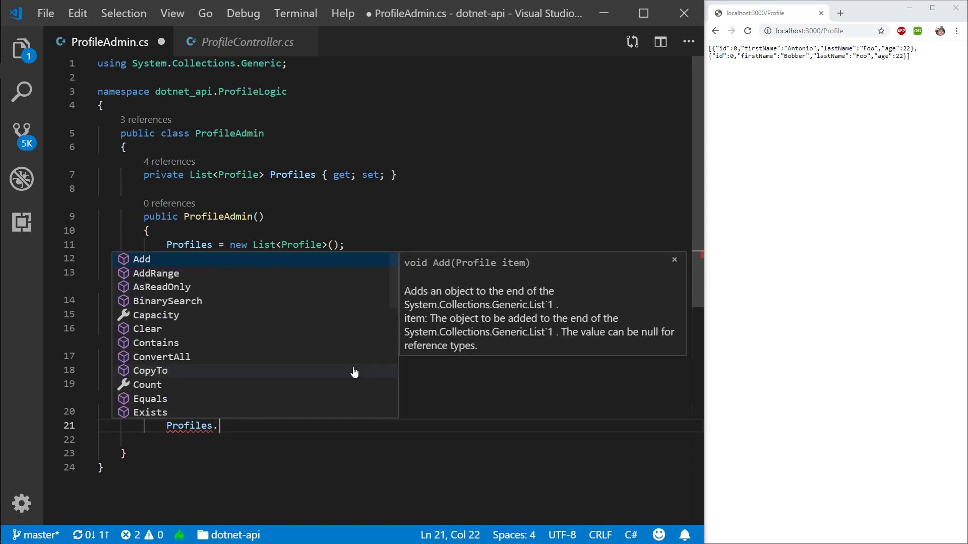
{"action": "type", "text": "FirstOrDefault("}
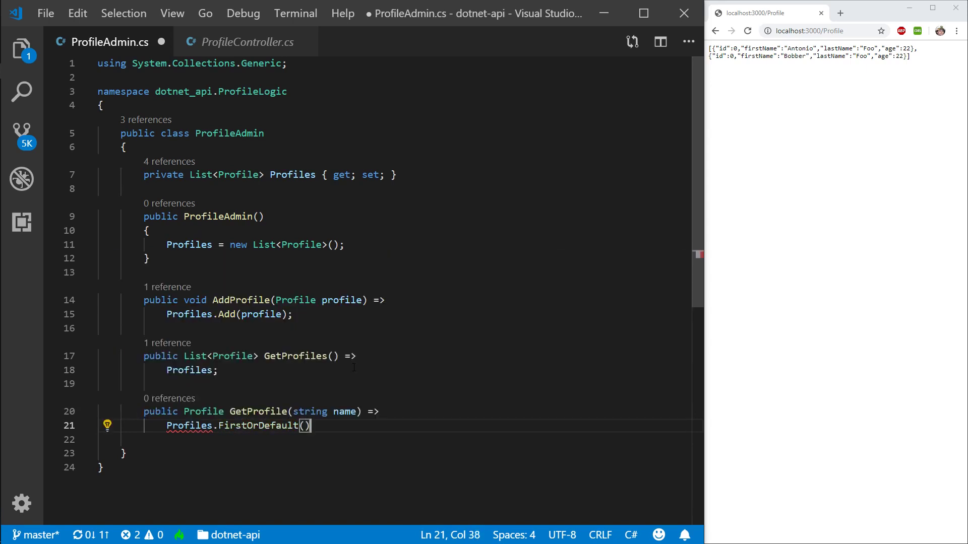
{"action": "left_click", "coordinate": [107, 425]}
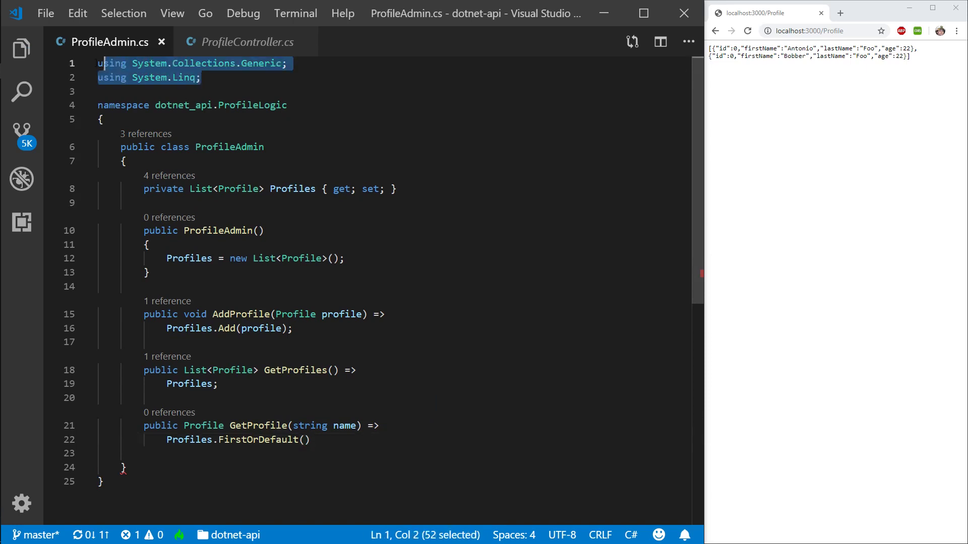
Fill FirstOrDefault with p => p.FirstName == name, terminate with a semicolon and save.
{"action": "left_click", "coordinate": [304, 440]}
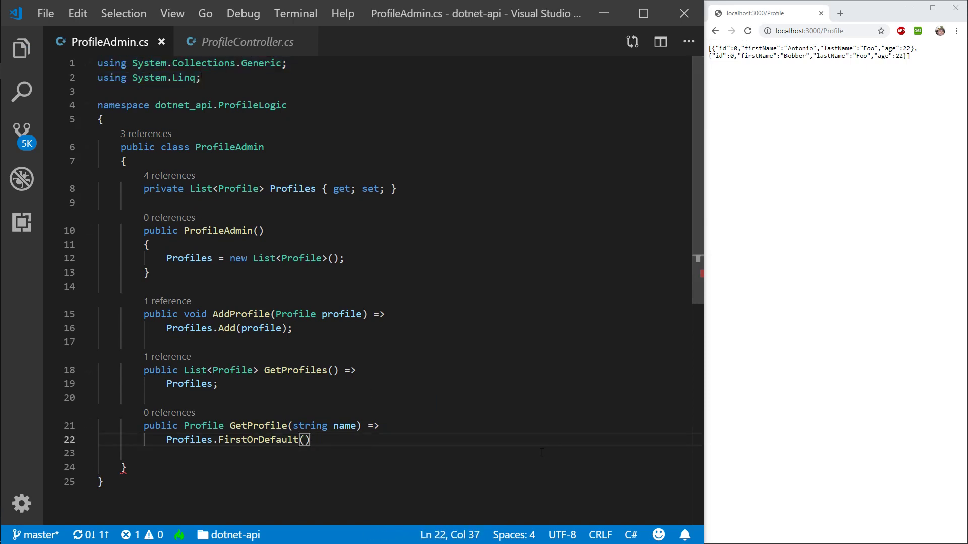
{"action": "type", "text": "p =>"}
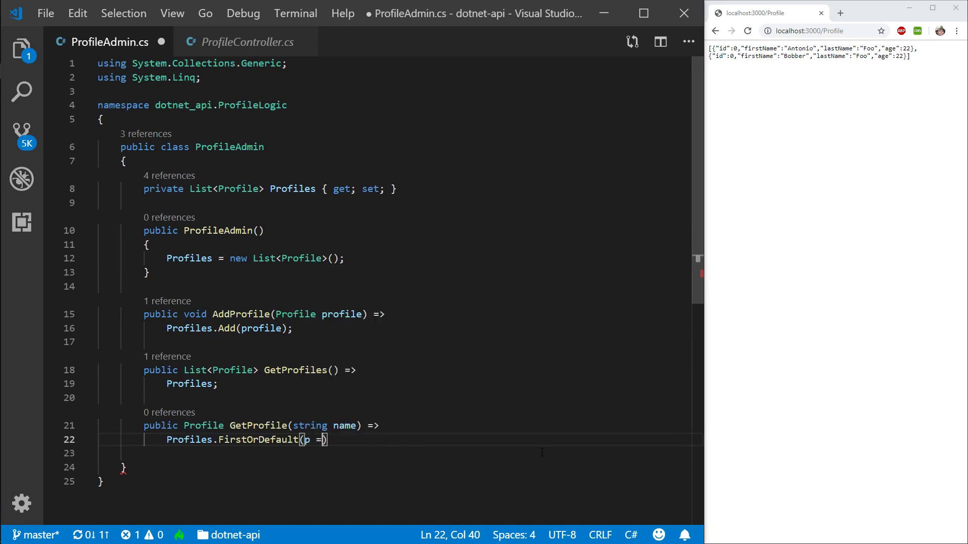
{"action": "type", "text": "=> p.FirstName =="}
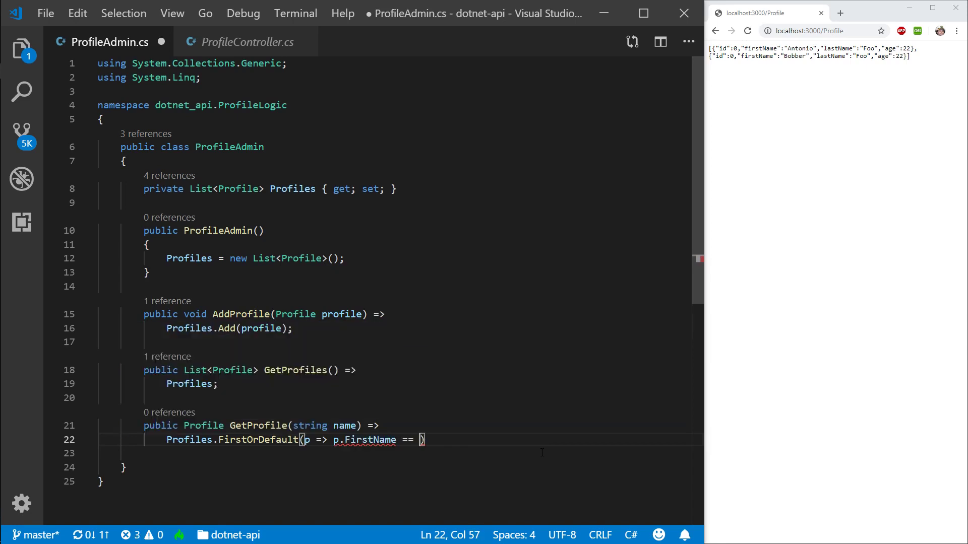
{"action": "type", "text": "name"}
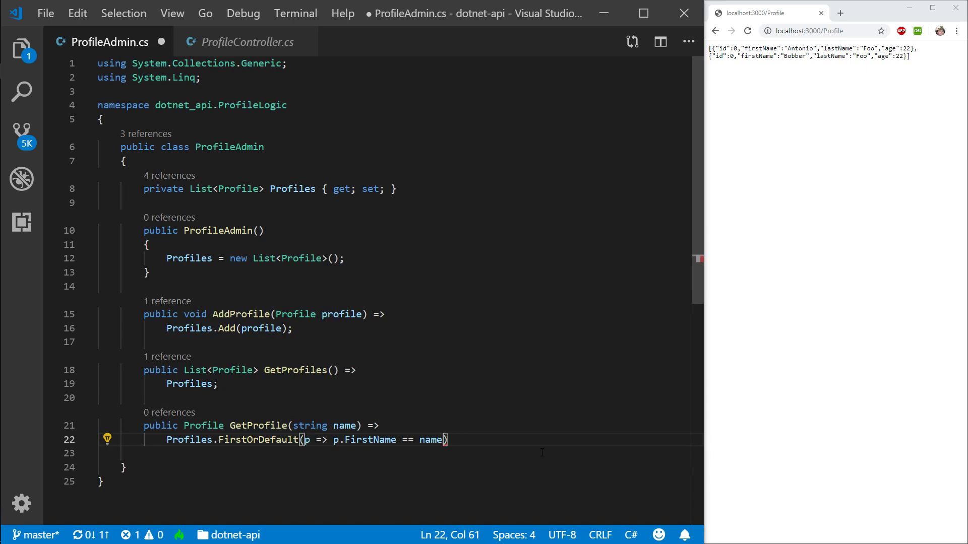
{"action": "type", "text": ";"}
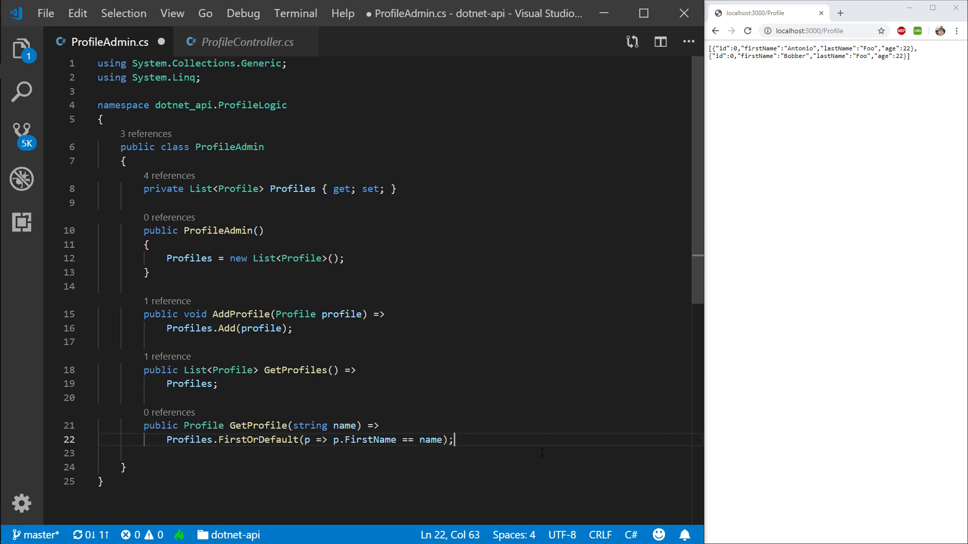
{"action": "mouse_move", "coordinate": [248, 440]}
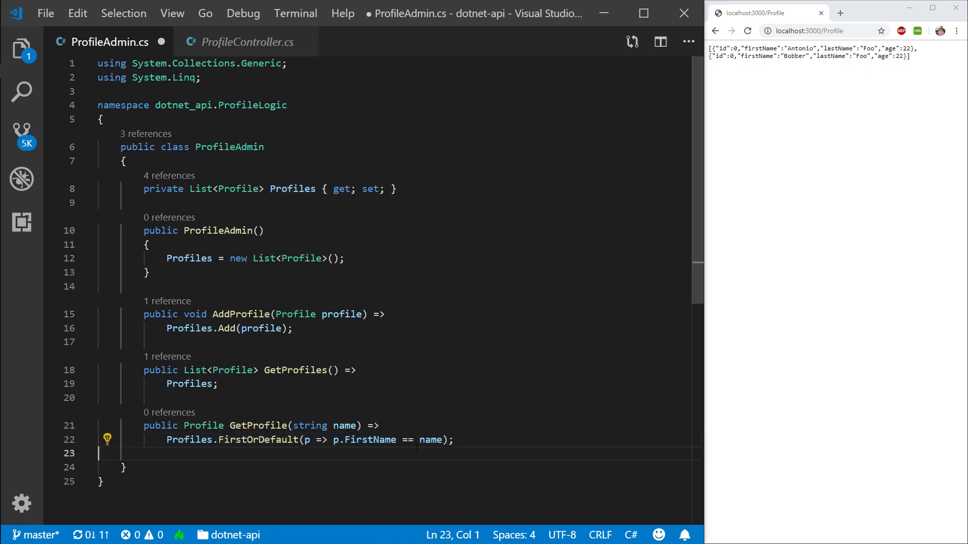
{"action": "double_click", "coordinate": [430, 440]}
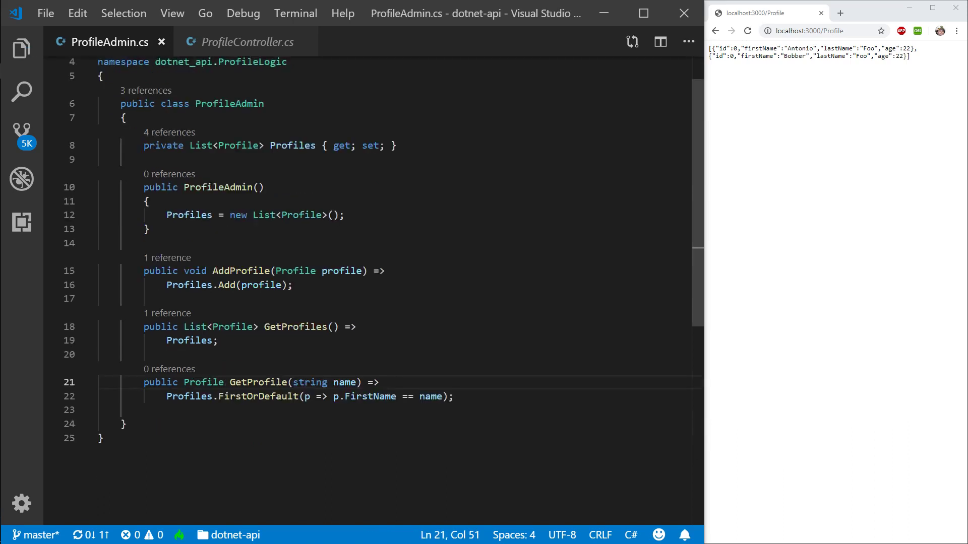
Move GetProfiles and GetProfile above AddProfile, check ProfileController.cs, and come back to ProfileAdmin.cs.
{"action": "left_click", "coordinate": [454, 396]}
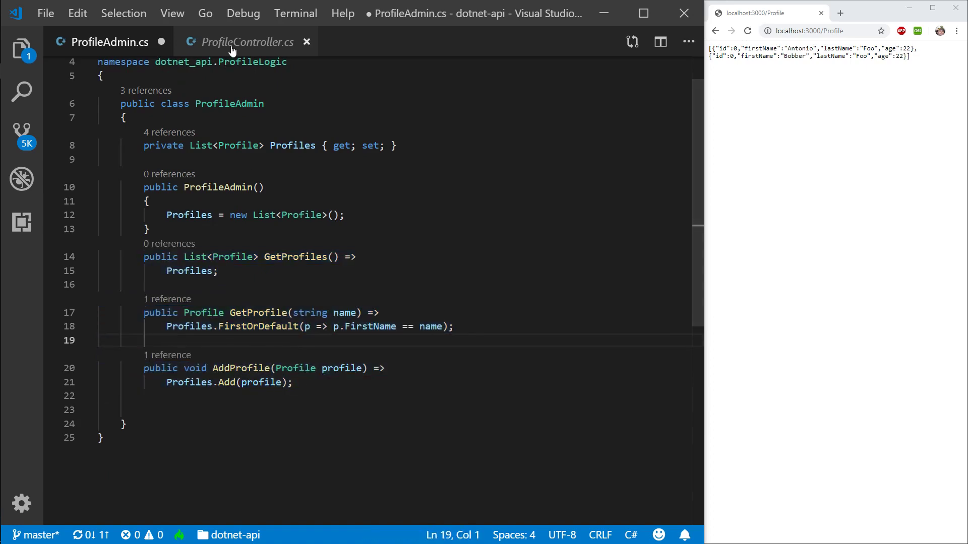
{"action": "left_click", "coordinate": [246, 41]}
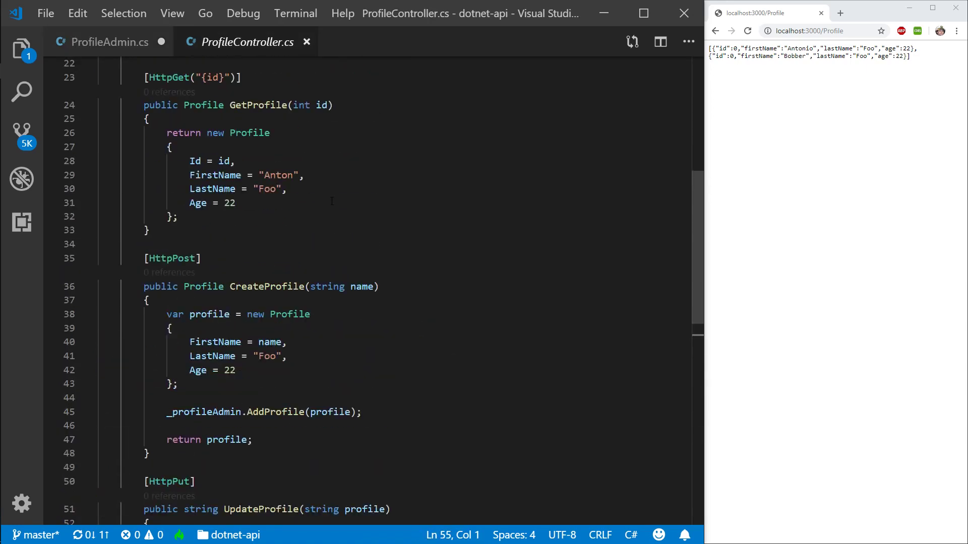
{"action": "scroll", "scroll_direction": "up", "scroll_amount": 3}
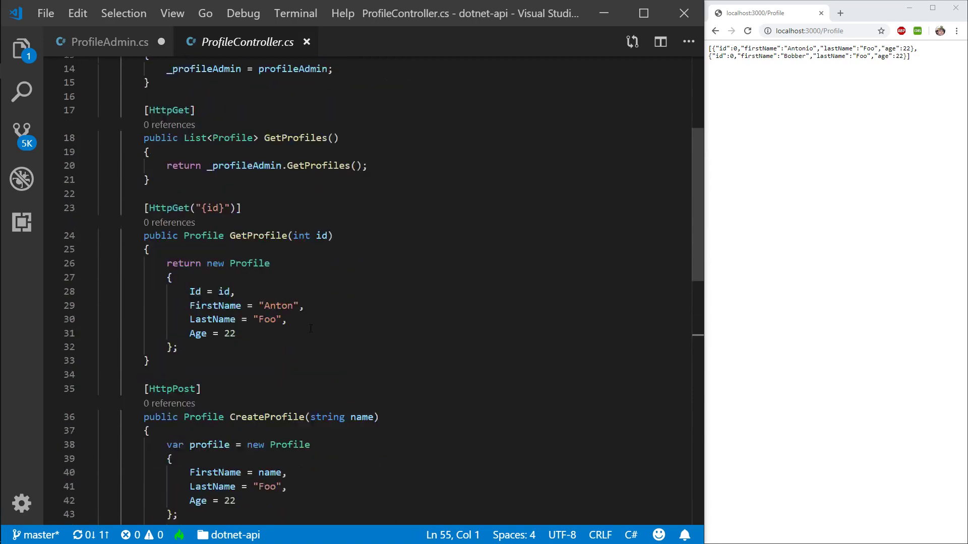
{"action": "scroll", "scroll_direction": "down", "scroll_amount": 3}
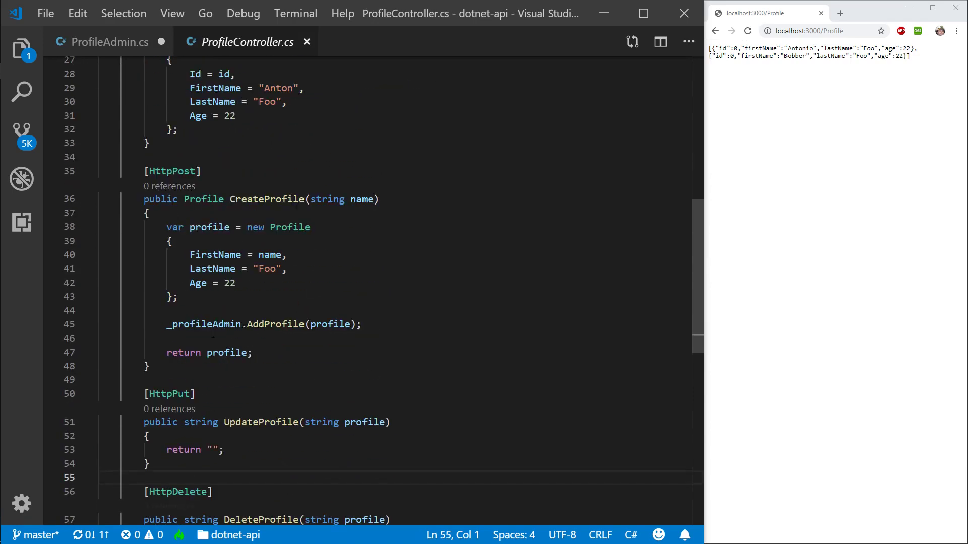
{"action": "left_click", "coordinate": [109, 42]}
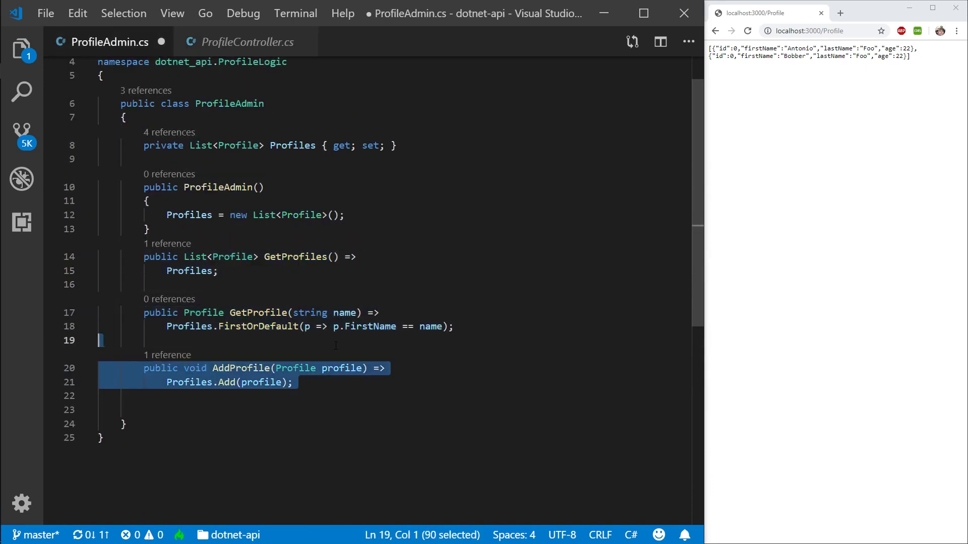
Declare public void UpdateProfile(Profile profile) after AddProfile.
{"action": "left_click", "coordinate": [122, 423]}
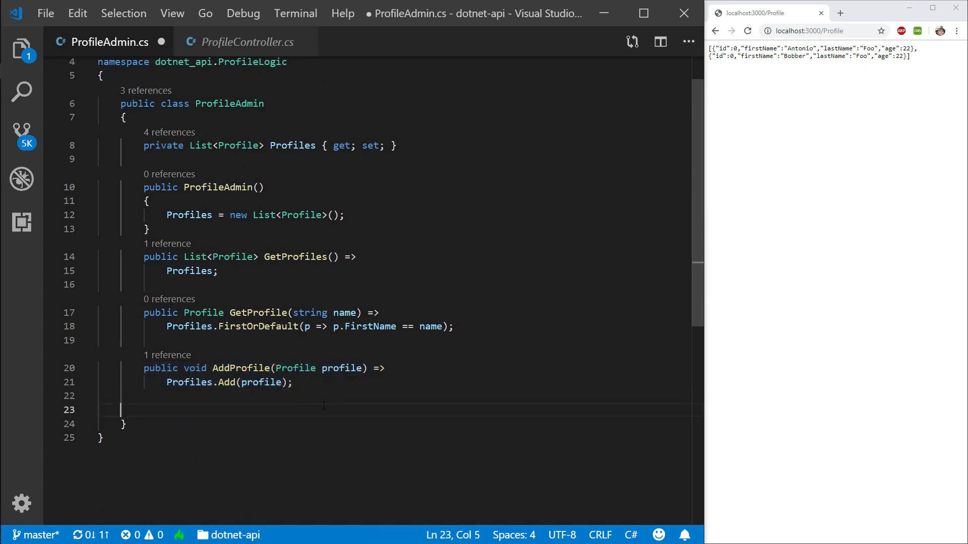
{"action": "type", "text": "public"}
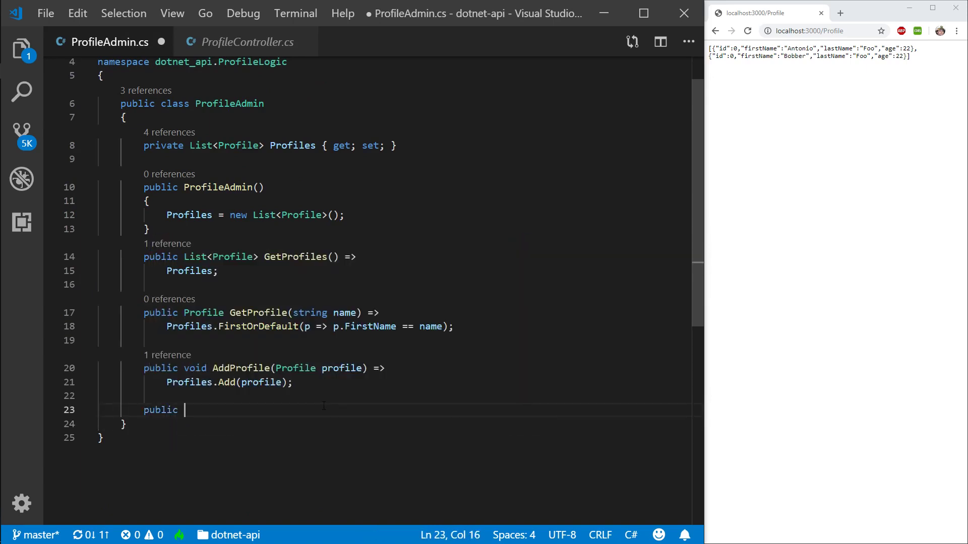
{"action": "type", "text": "void"}
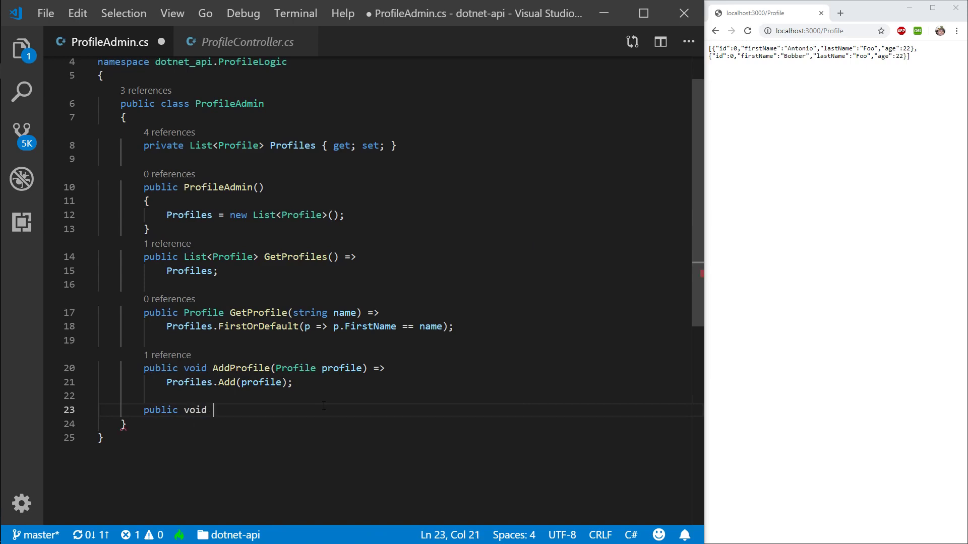
{"action": "type", "text": "UpdateP"}
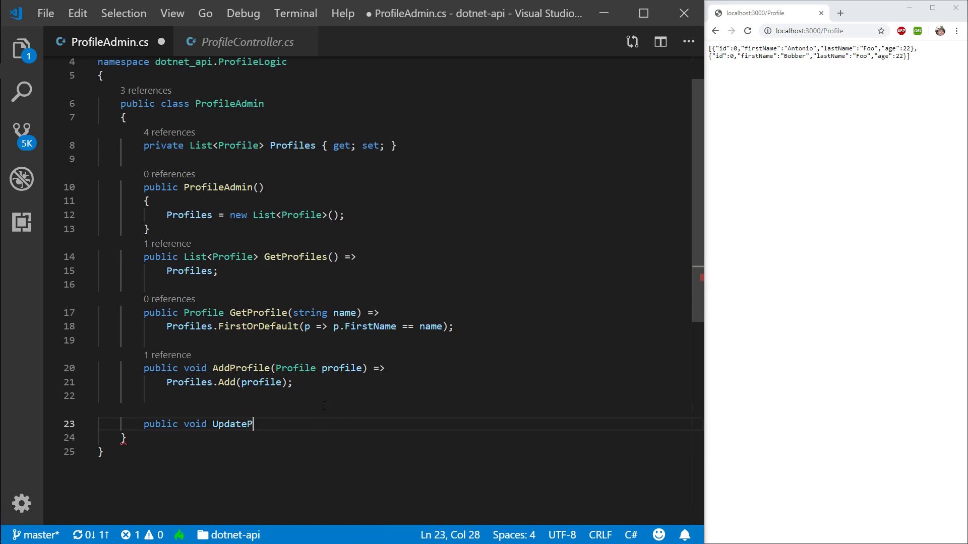
{"action": "type", "text": "rofile()"}
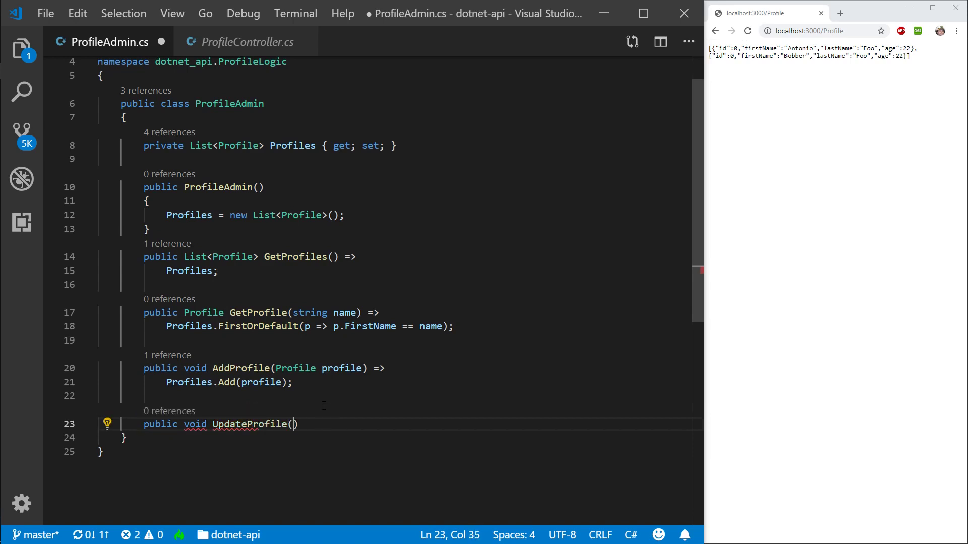
{"action": "type", "text": "Profile p"}
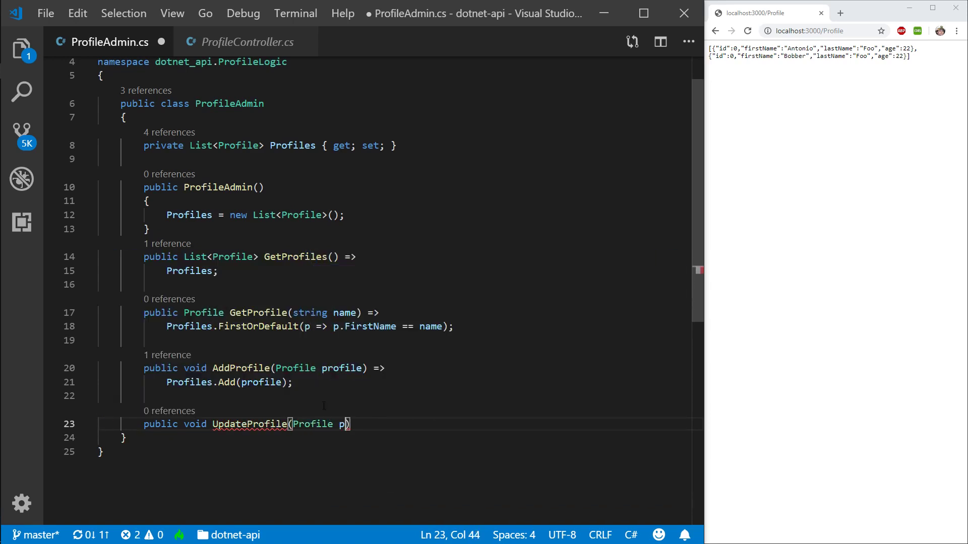
{"action": "type", "text": "rofile)"}
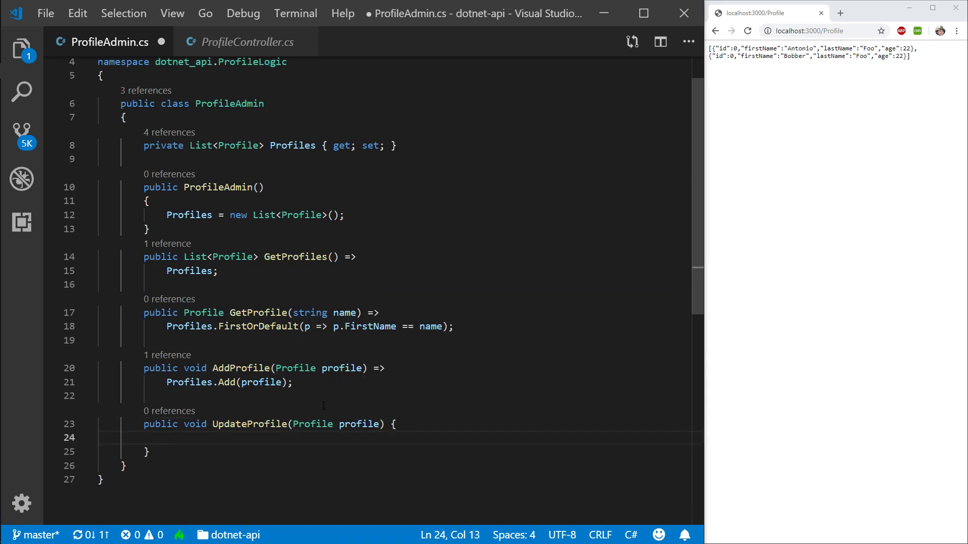
Start the body with var currentProfile = GetProfile(profile. and move to the GetProfile signature.
{"action": "type", "text": "var"}
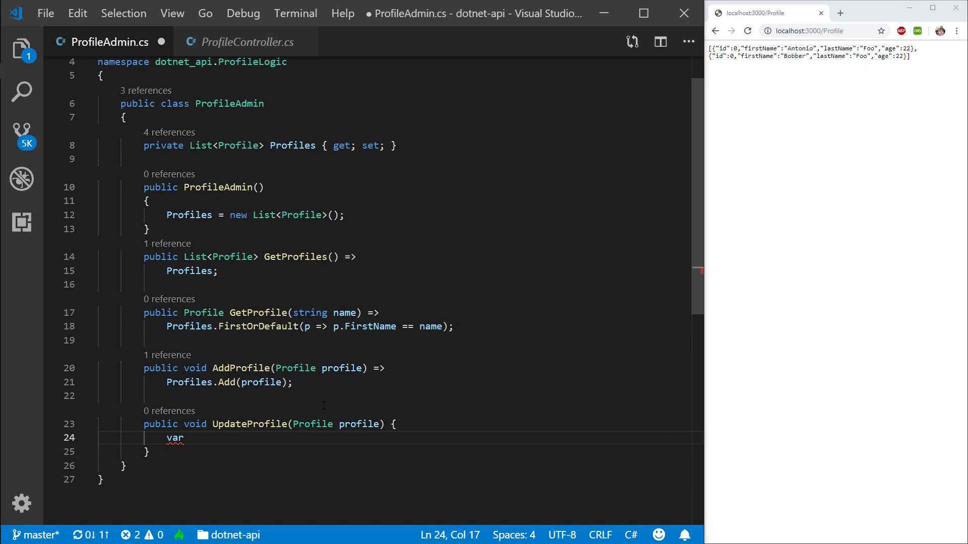
{"action": "type", "text": "currentProfile"}
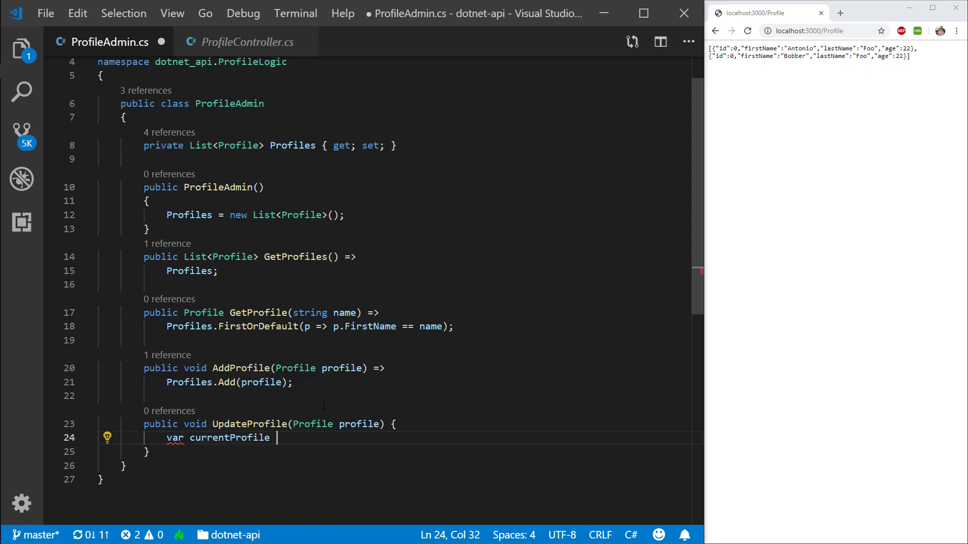
{"action": "type", "text": "="}
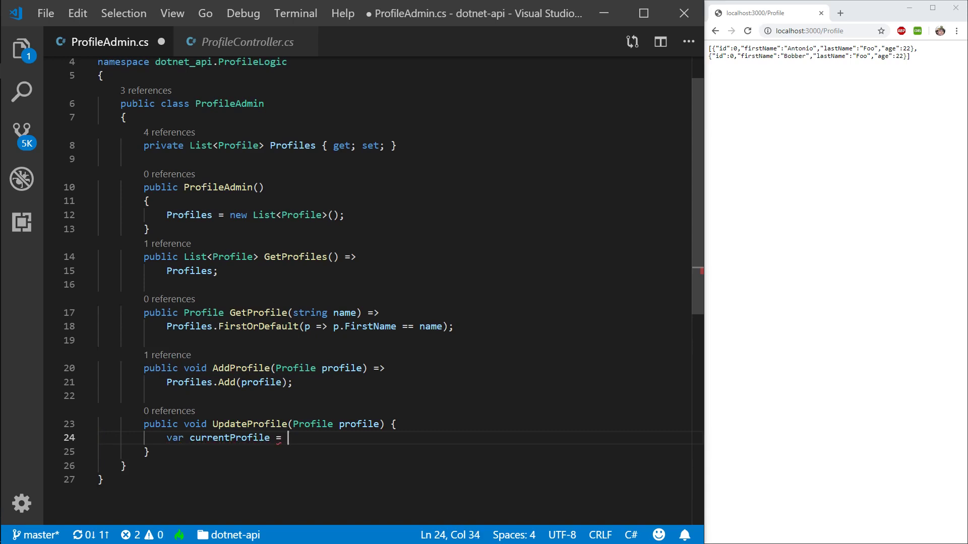
{"action": "type", "text": "GetProfile()"}
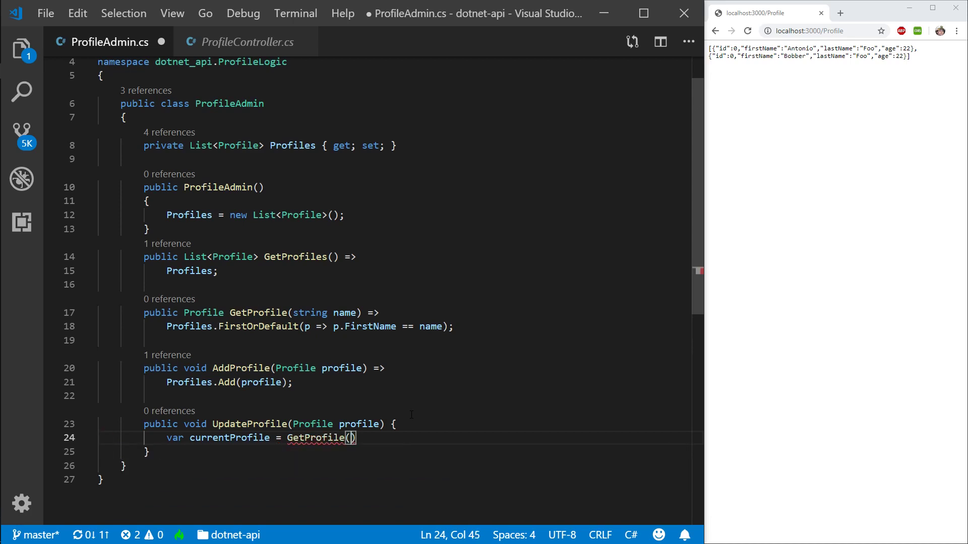
{"action": "type", "text": "profile"}
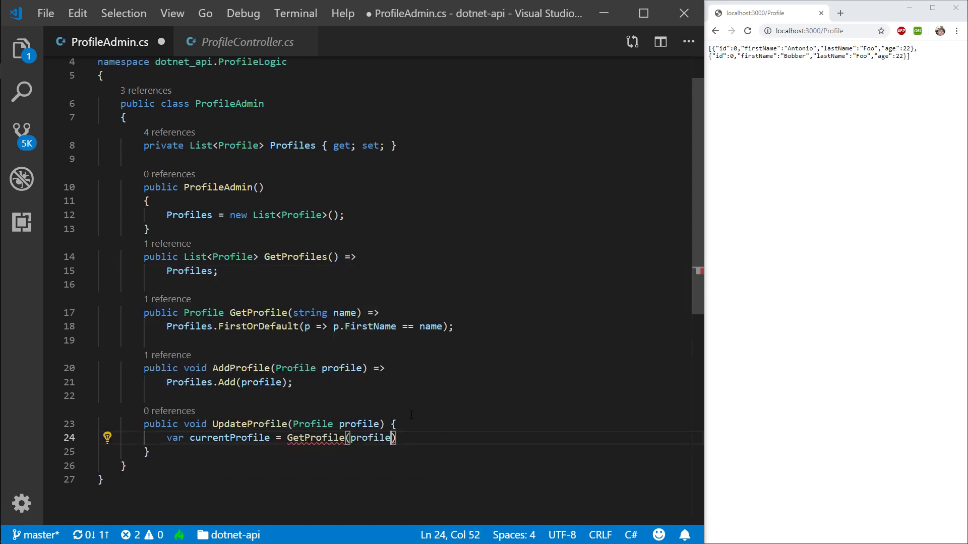
{"action": "type", "text": "."}
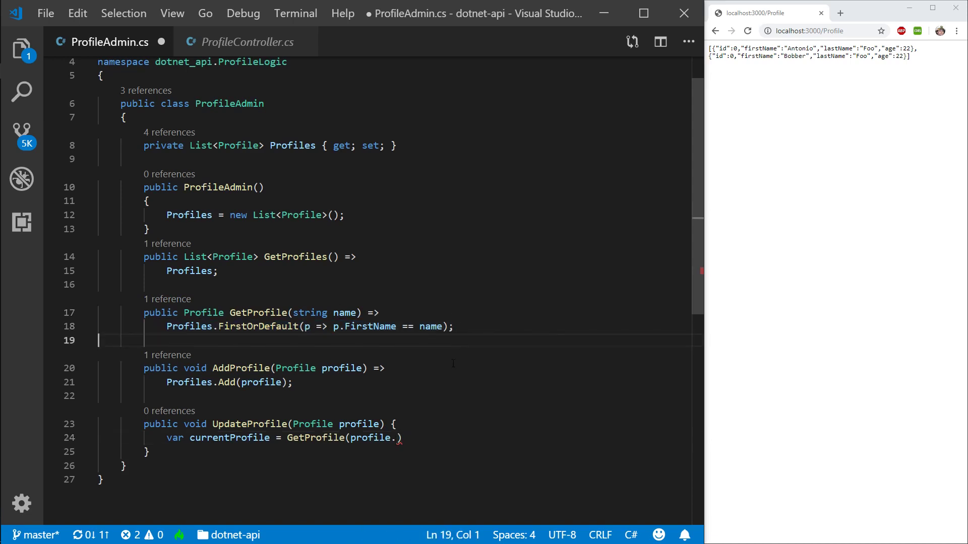
{"action": "left_click", "coordinate": [398, 438]}
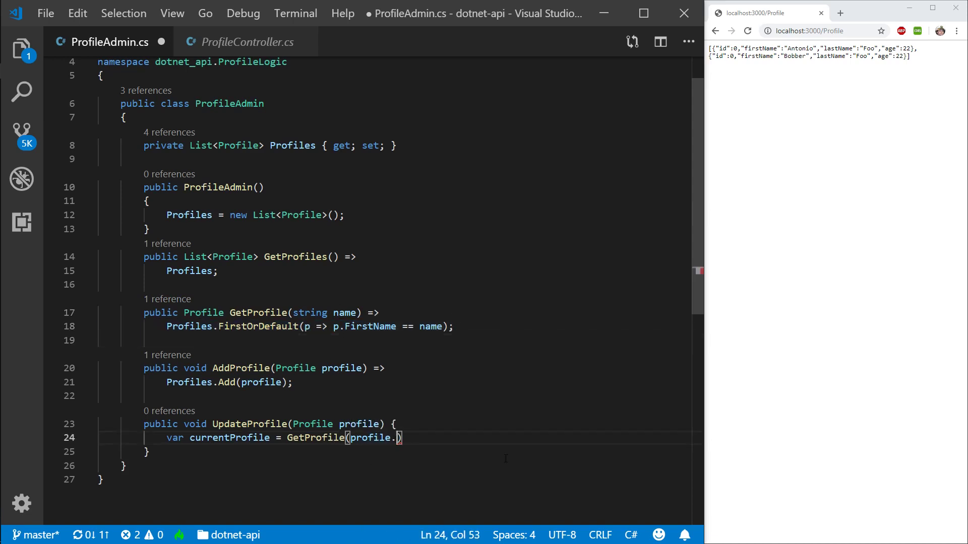
{"action": "left_click", "coordinate": [387, 313]}
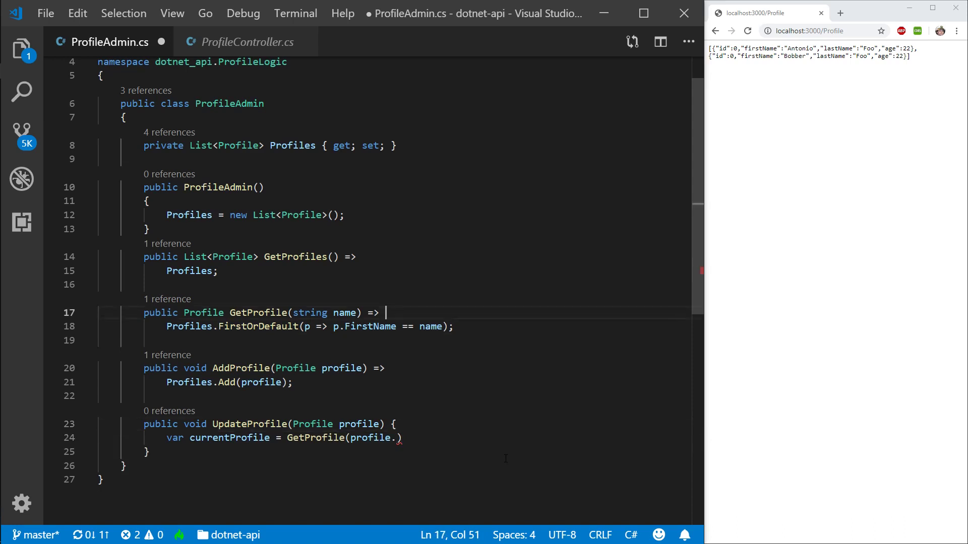
Turn the duplicated GetProfile into an int id overload matching p.Id == id and save.
{"action": "left_click", "coordinate": [219, 271]}
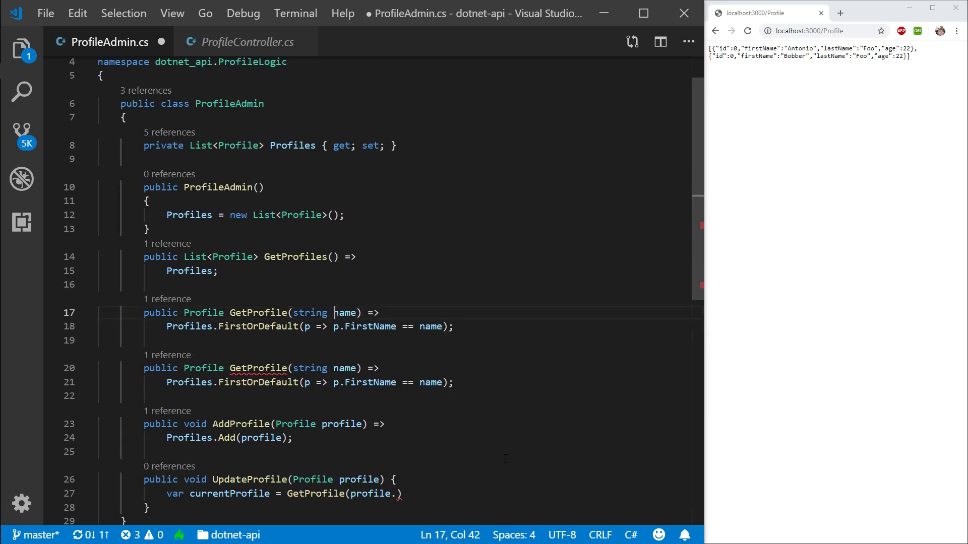
{"action": "key", "text": "Backspace"}
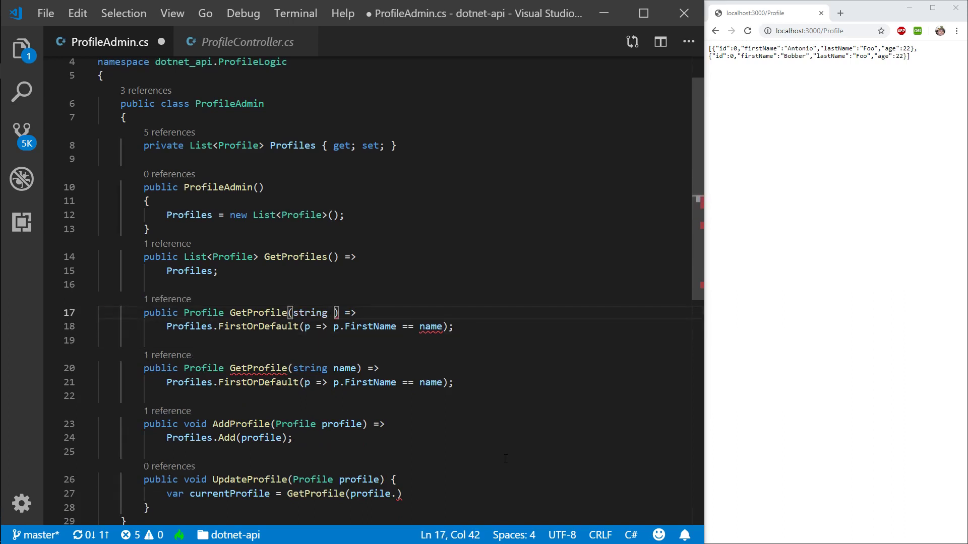
{"action": "type", "text": "int id"}
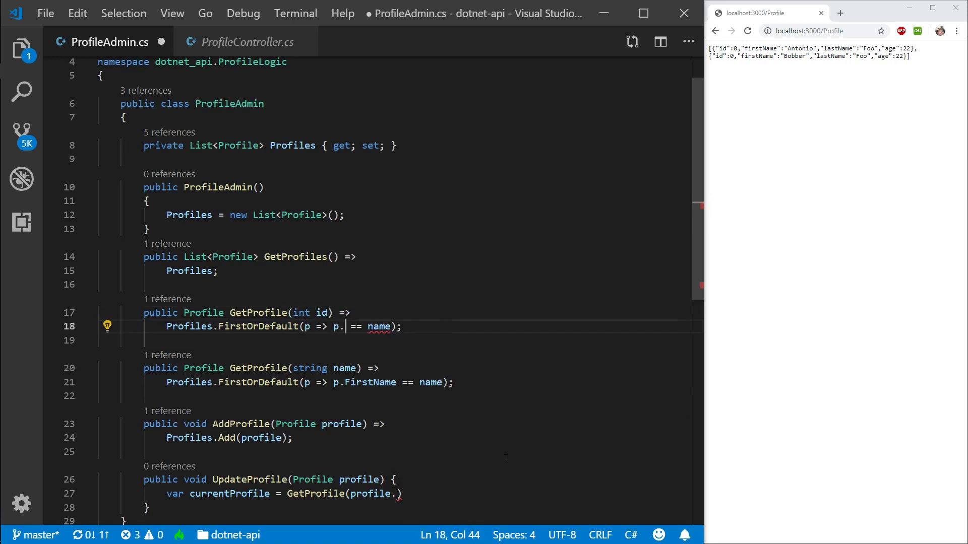
{"action": "type", "text": "Id == id"}
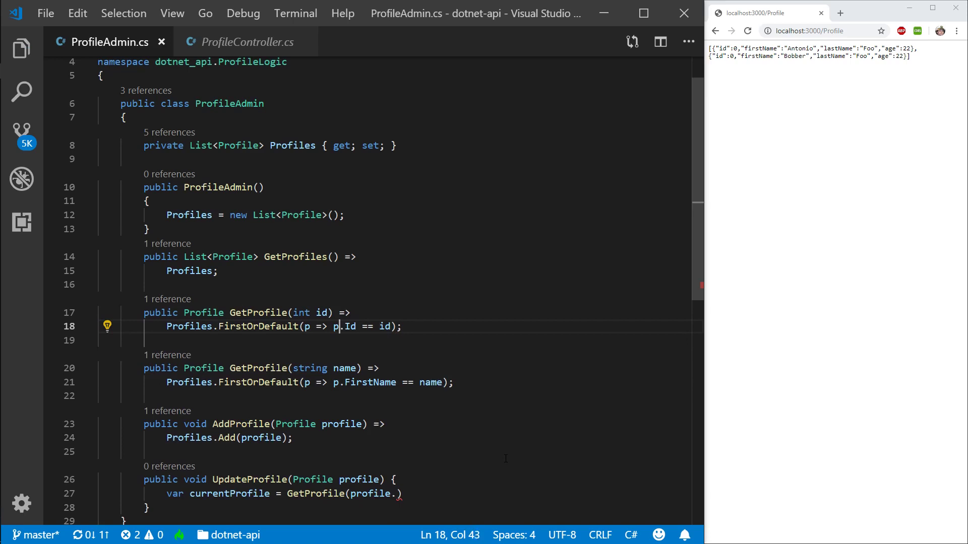
{"action": "left_click", "coordinate": [262, 312]}
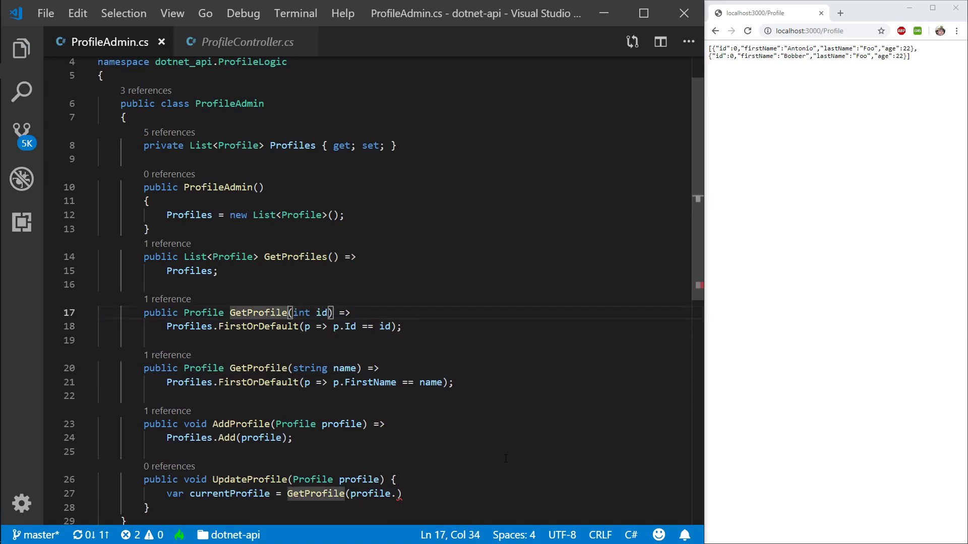
{"action": "type", "text": "B"}
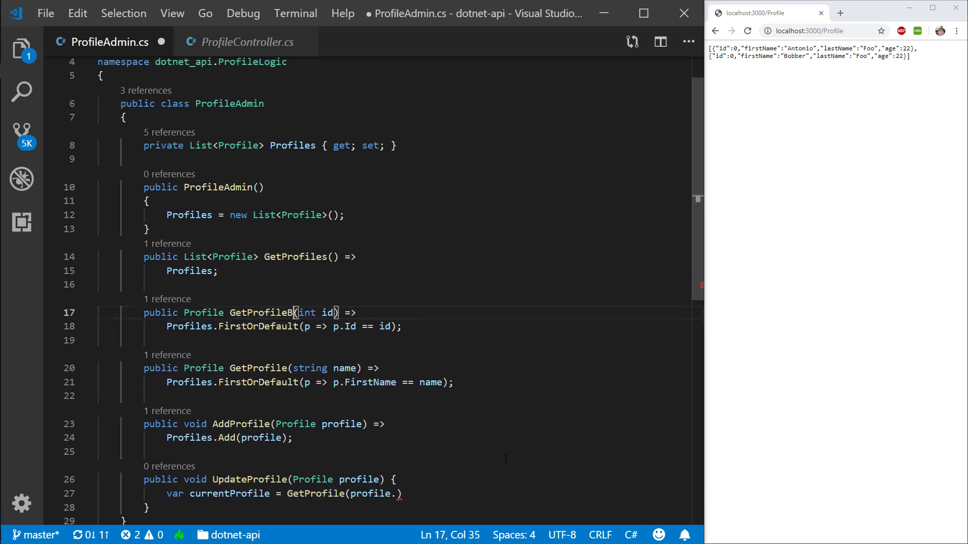
{"action": "key", "text": "Backspace"}
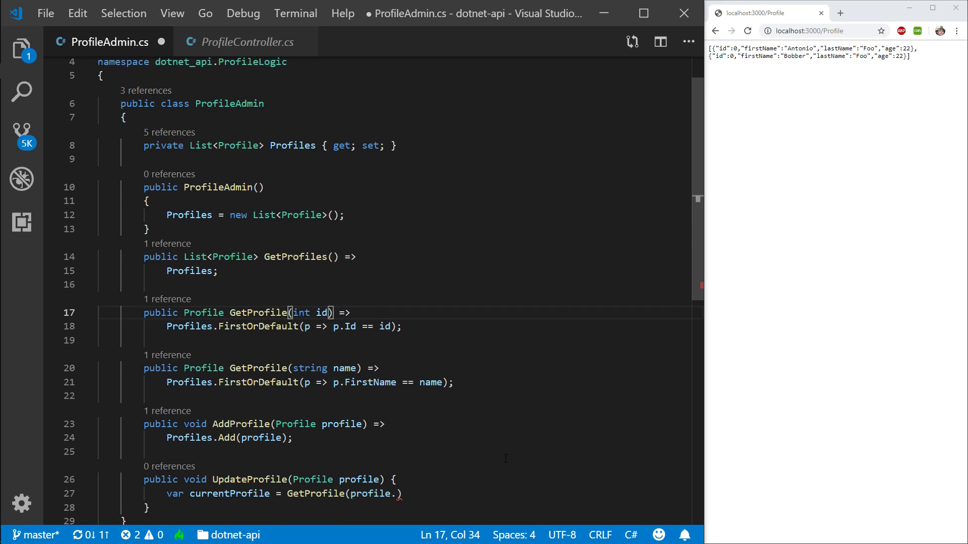
{"action": "key", "text": "ctrl+s"}
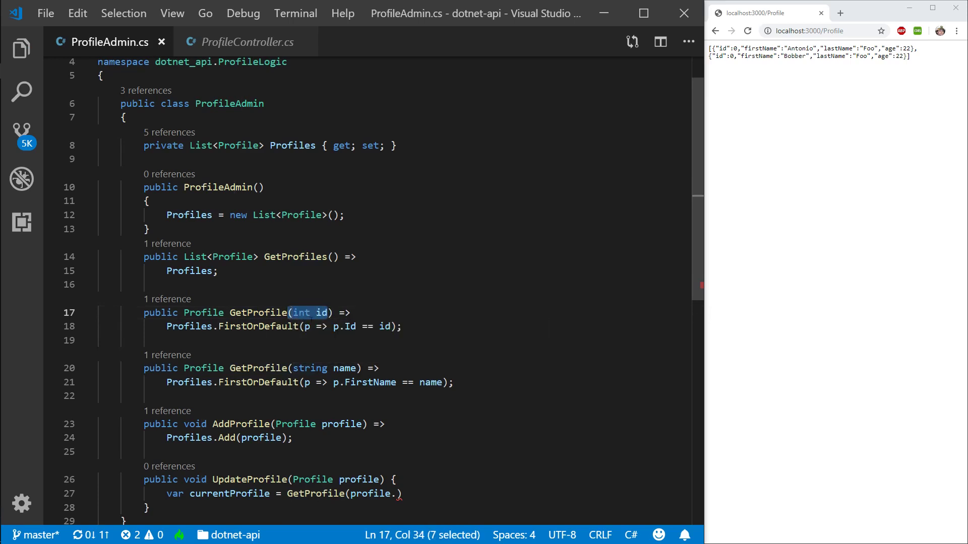
Review the two GetProfile overloads, by id and by name, and scroll down to UpdateProfile.
{"action": "double_click", "coordinate": [257, 313]}
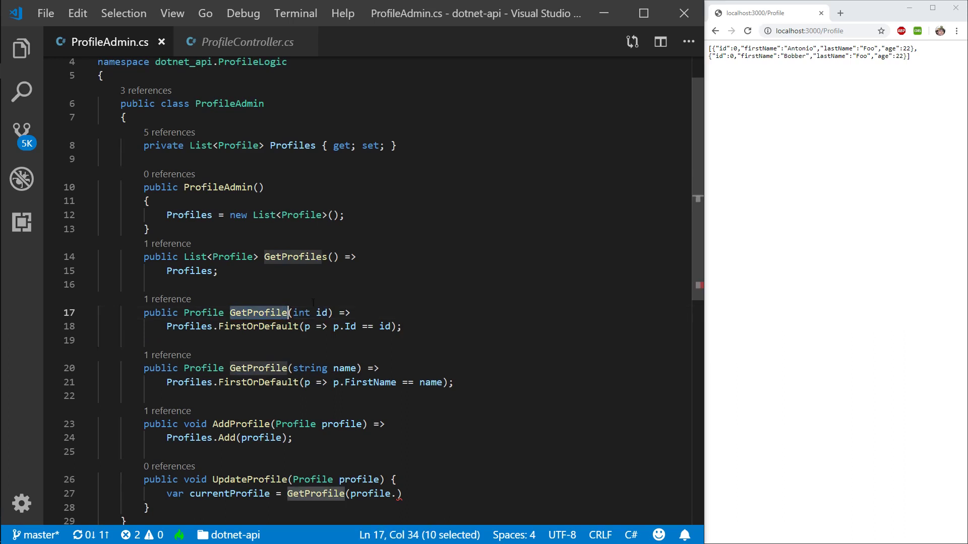
{"action": "double_click", "coordinate": [345, 368]}
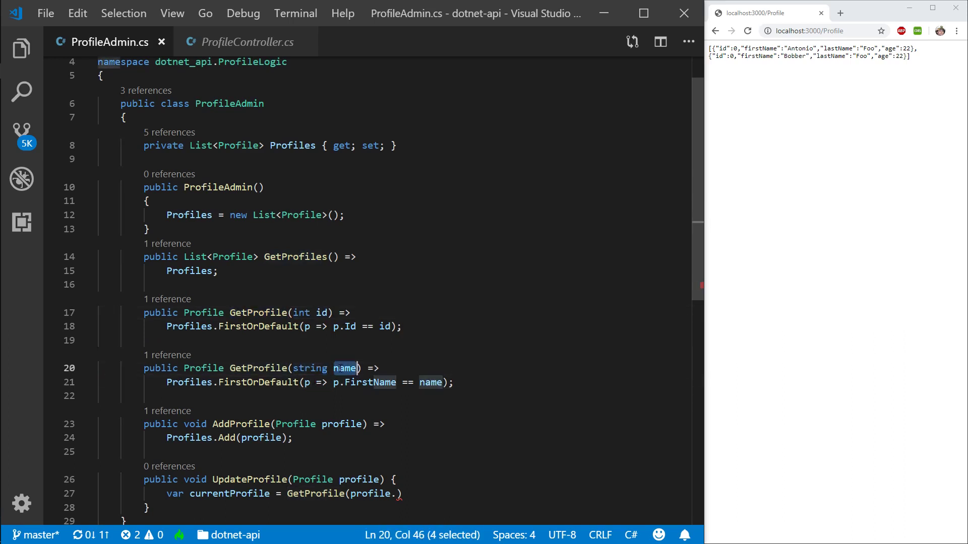
{"action": "double_click", "coordinate": [257, 368]}
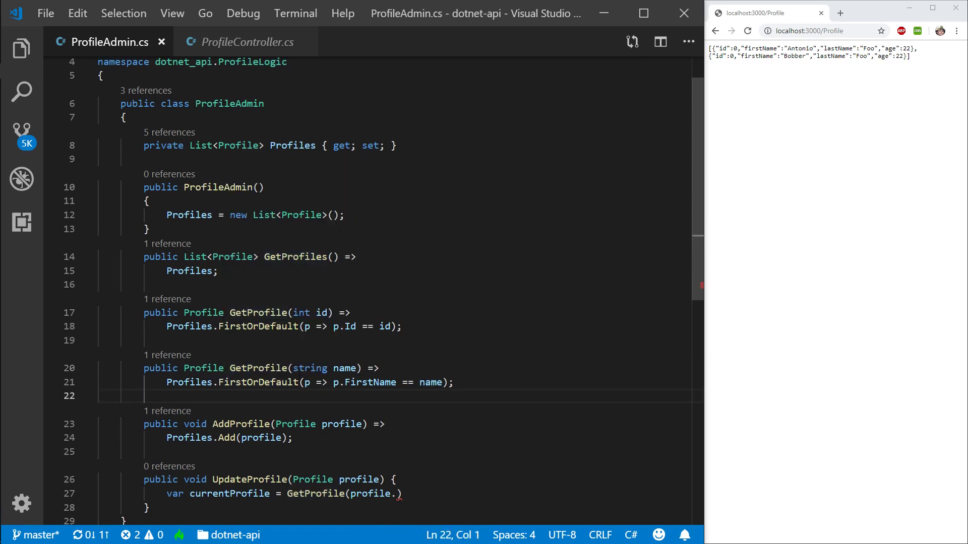
{"action": "scroll", "scroll_direction": "down", "scroll_amount": 3}
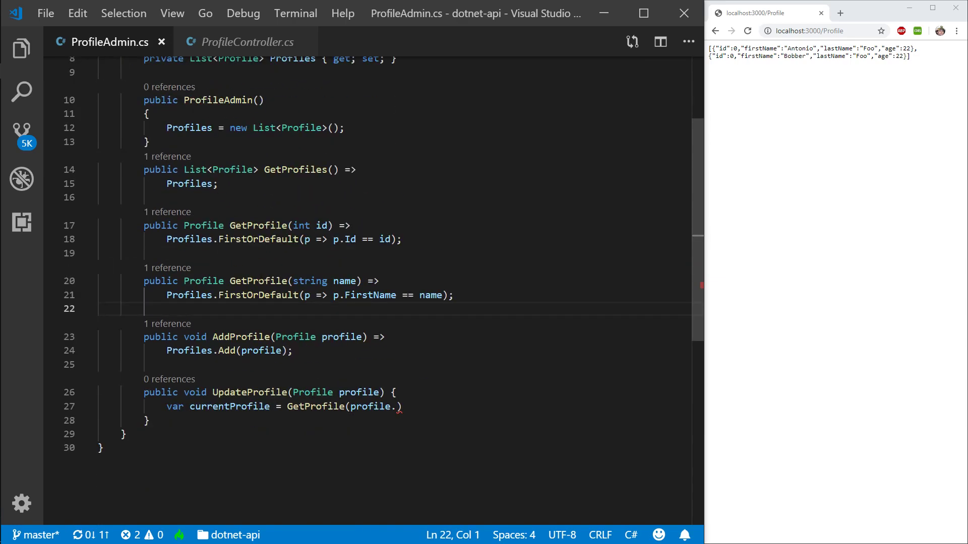
{"action": "double_click", "coordinate": [259, 282]}
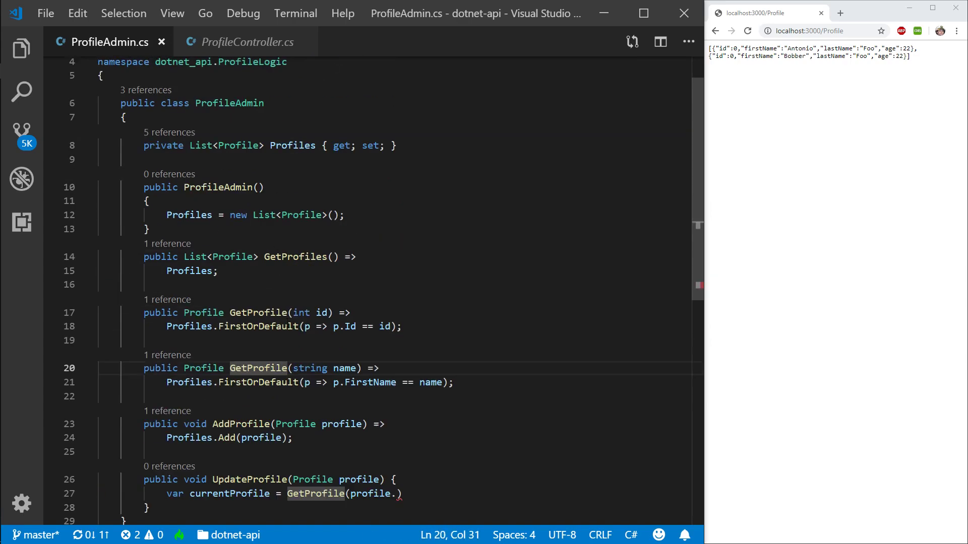
{"action": "scroll", "scroll_direction": "down", "scroll_amount": 3}
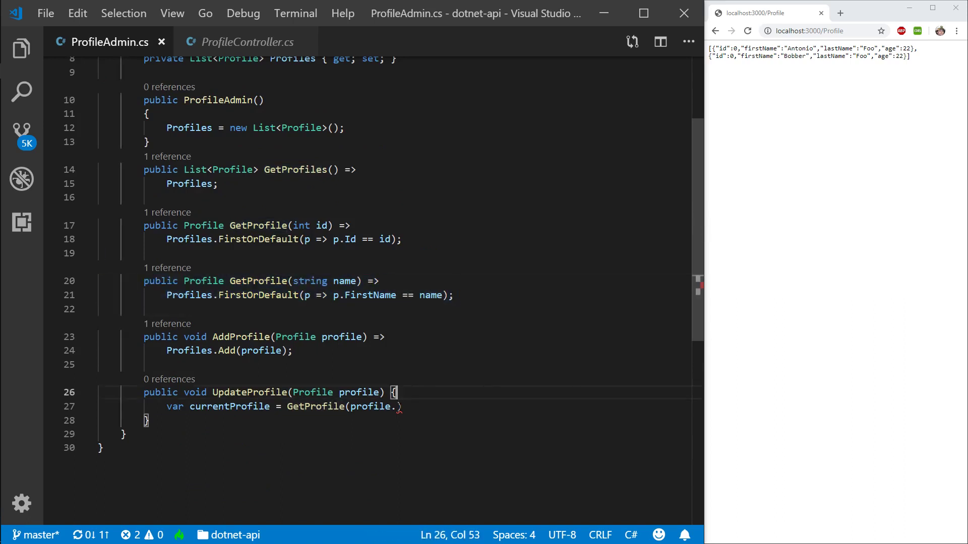
Complete GetProfile(profile.Id); and copy FirstName, LastName and Age onto currentProfile, then save.
{"action": "type", "text": "Id"}
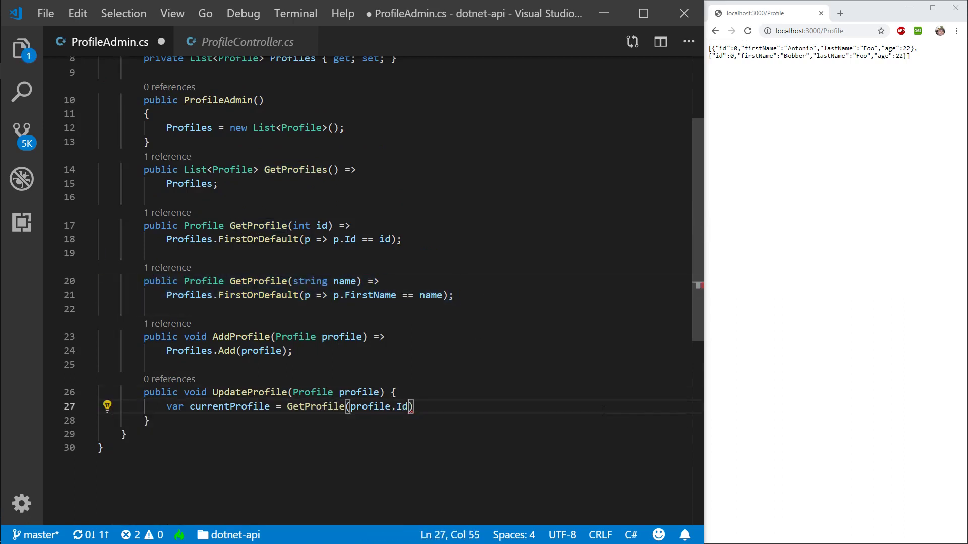
{"action": "type", "text": ";"}
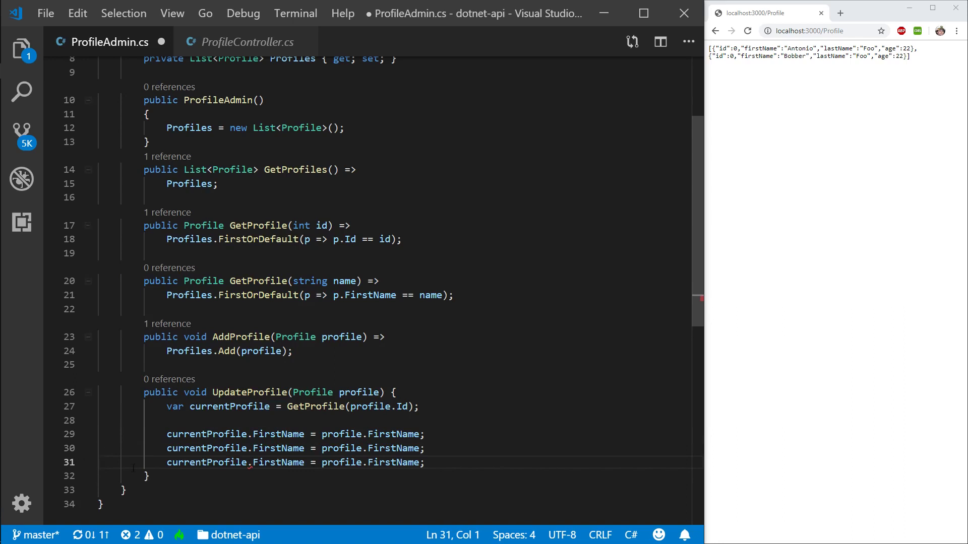
{"action": "type", "text": "Las"}
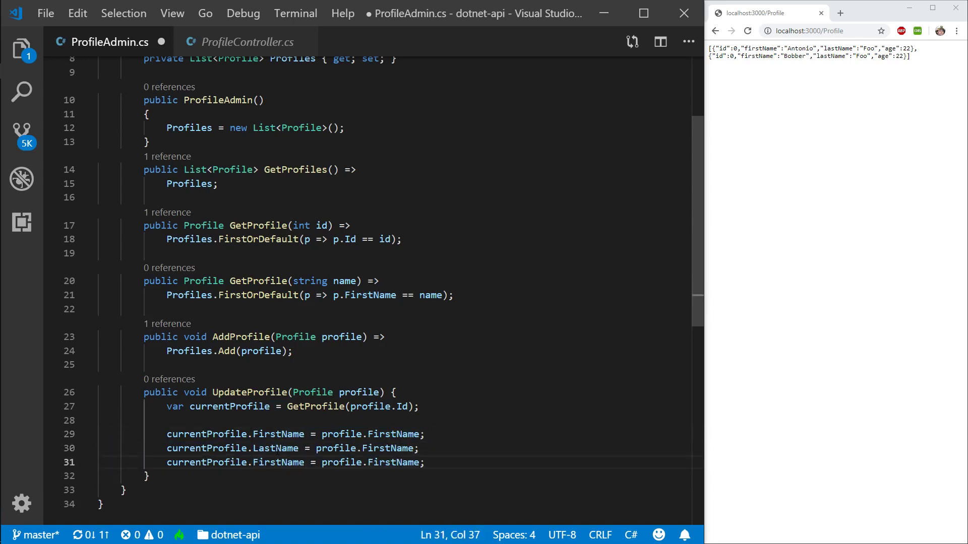
{"action": "type", "text": "Age"}
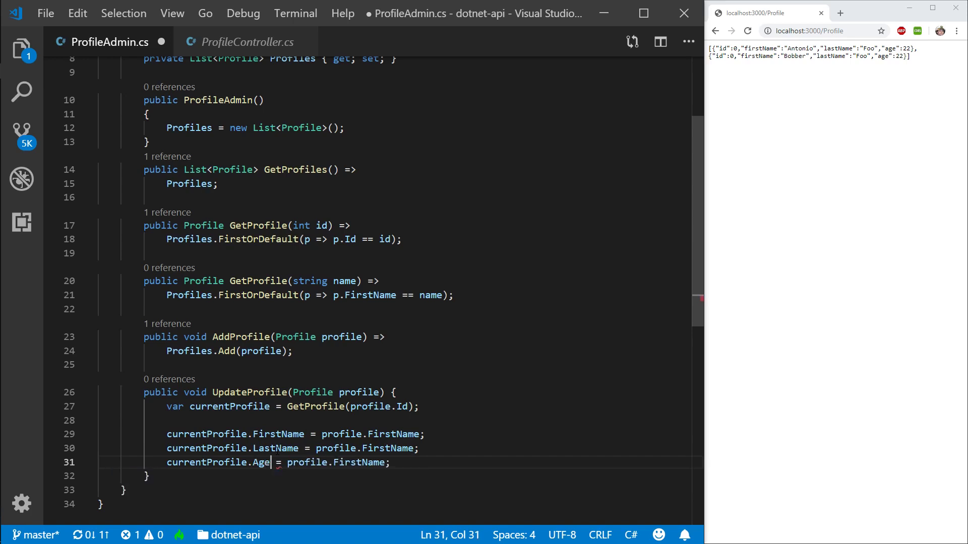
{"action": "double_click", "coordinate": [274, 447]}
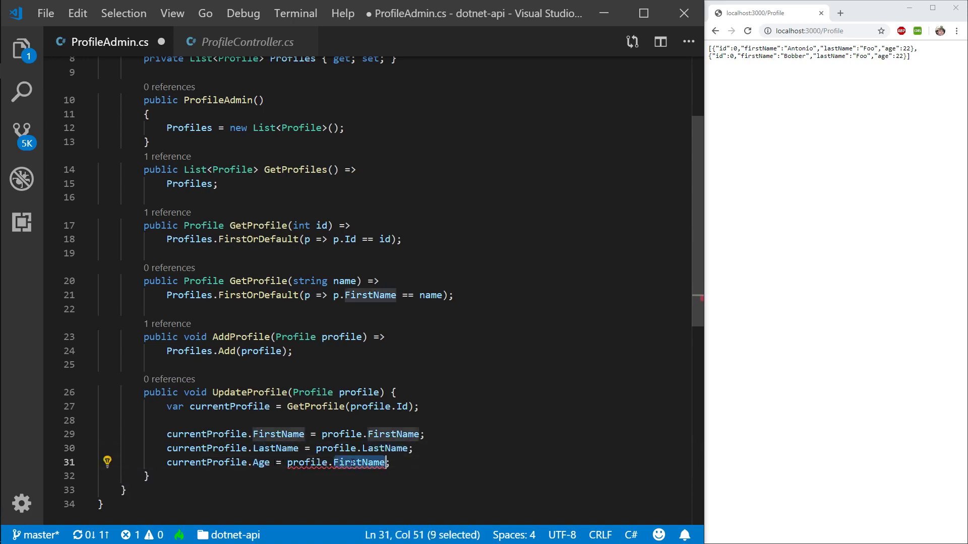
{"action": "type", "text": "Age"}
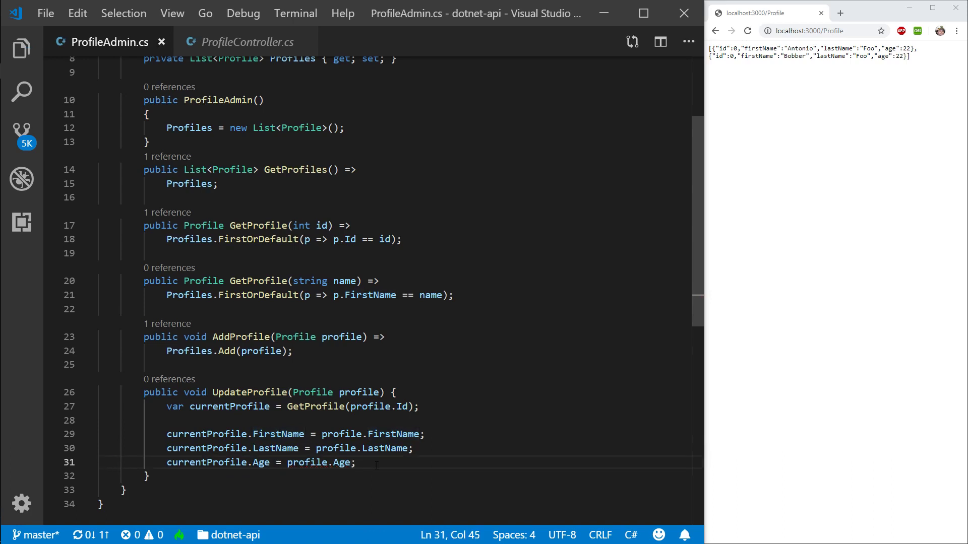
{"action": "scroll", "scroll_direction": "down", "scroll_amount": 3}
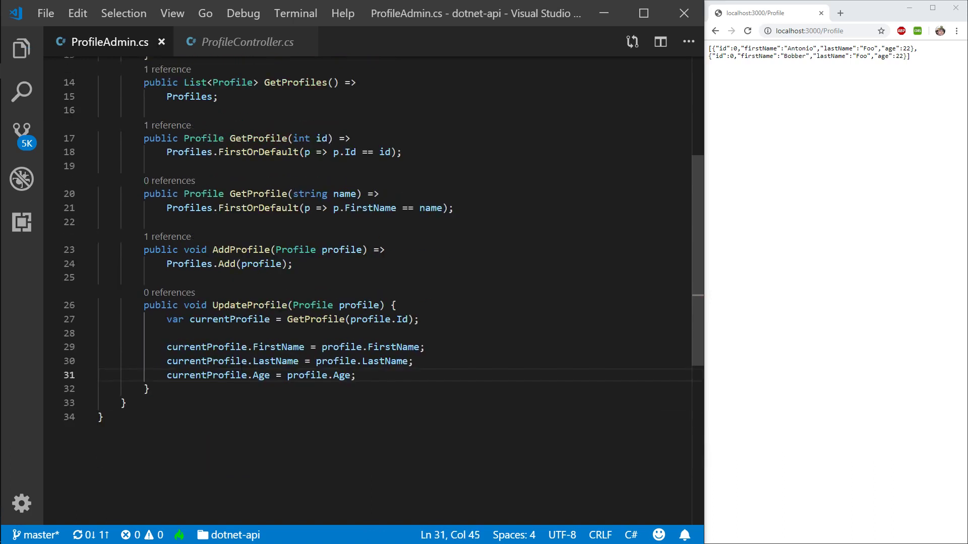
Write DeleteProfile(int id) calling Profiles.RemoveAll(p => p.Id == id) and save.
{"action": "type", "text": "public void Delete"}
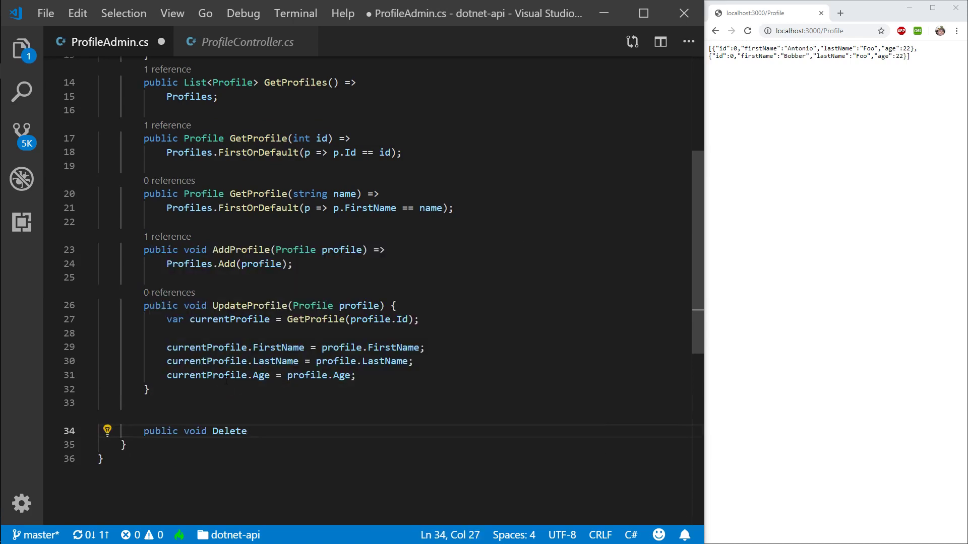
{"action": "type", "text": "Profile("}
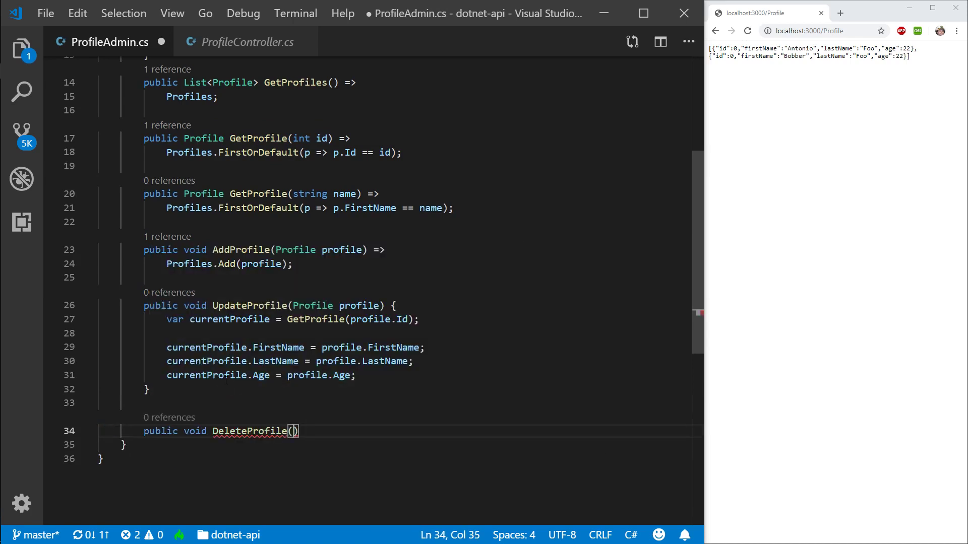
{"action": "type", "text": "int id"}
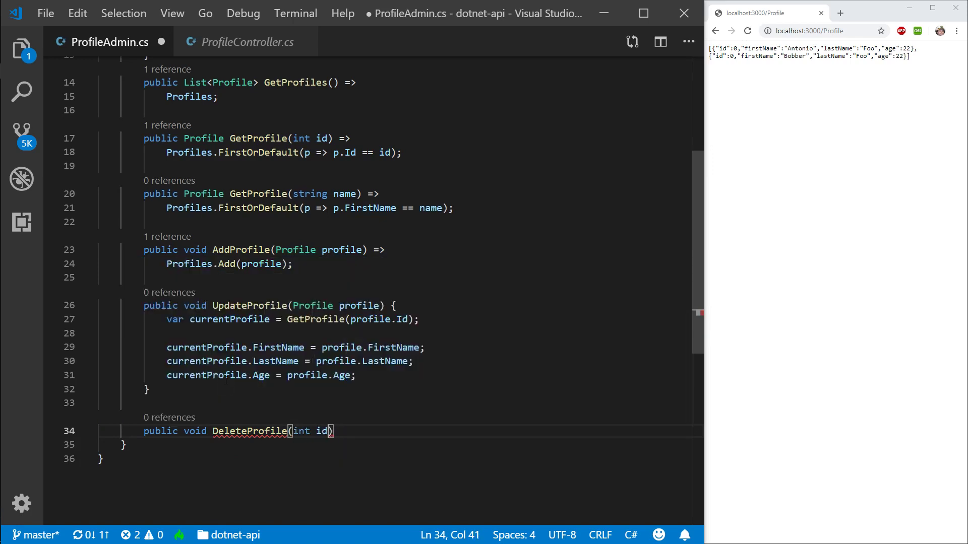
{"action": "type", "text": "{"}
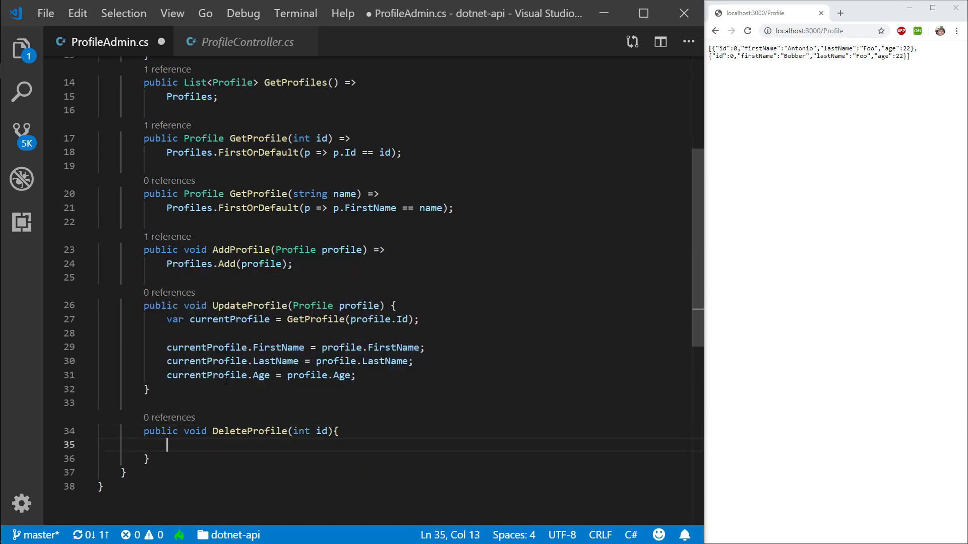
{"action": "type", "text": "Remo"}
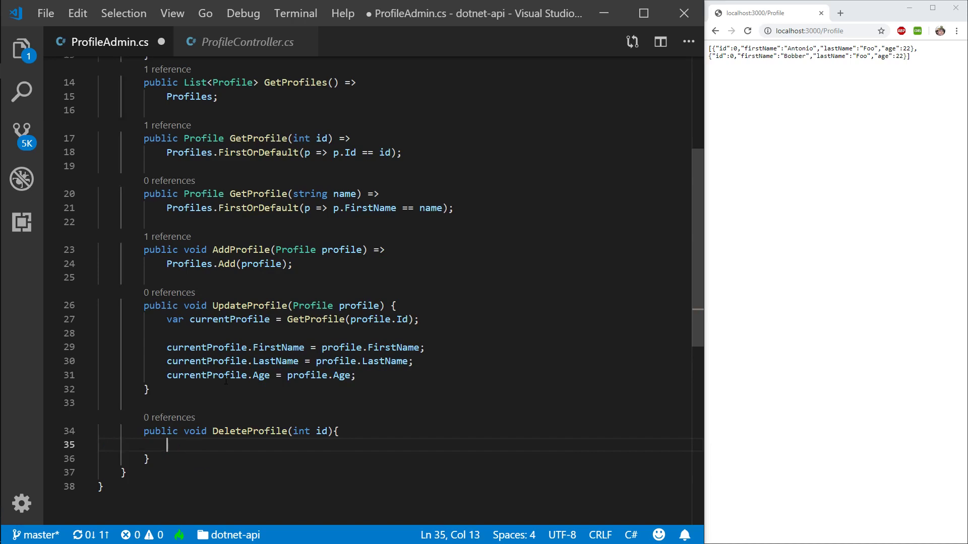
{"action": "type", "text": "Profiles."}
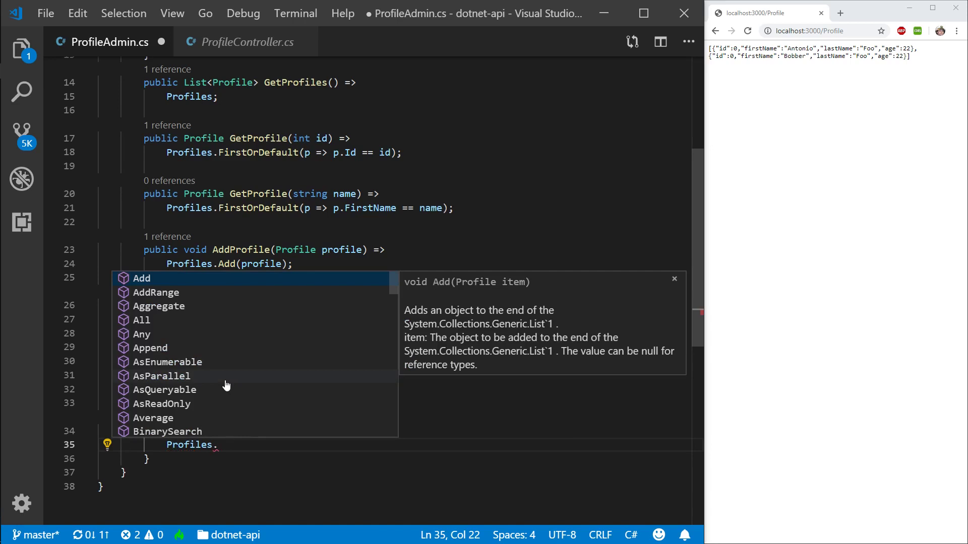
{"action": "type", "text": "Remove"}
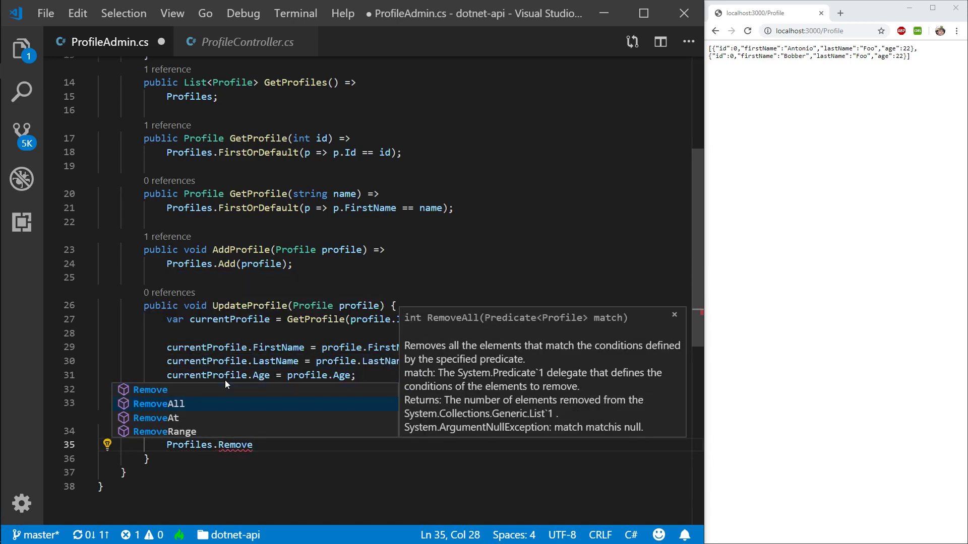
{"action": "mouse_move", "coordinate": [521, 320]}
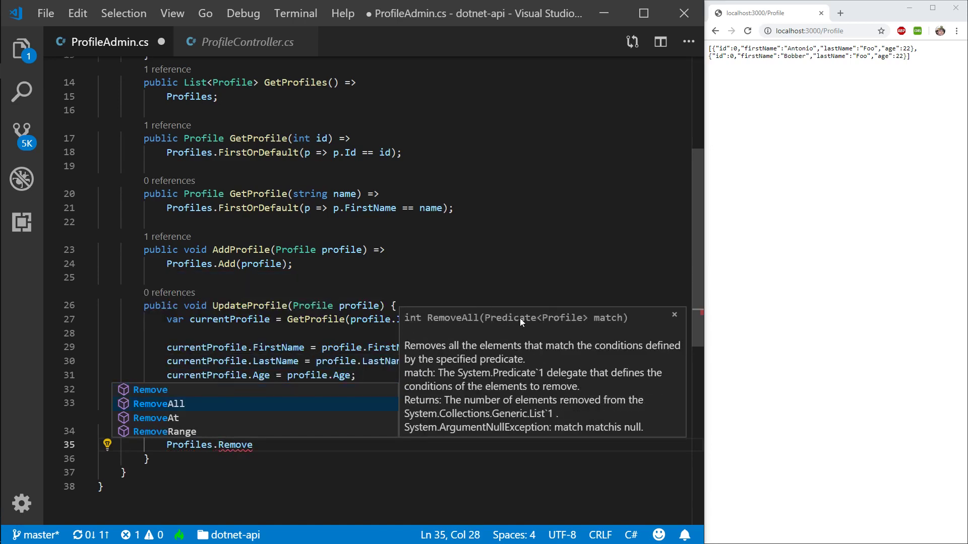
{"action": "mouse_move", "coordinate": [518, 299]}
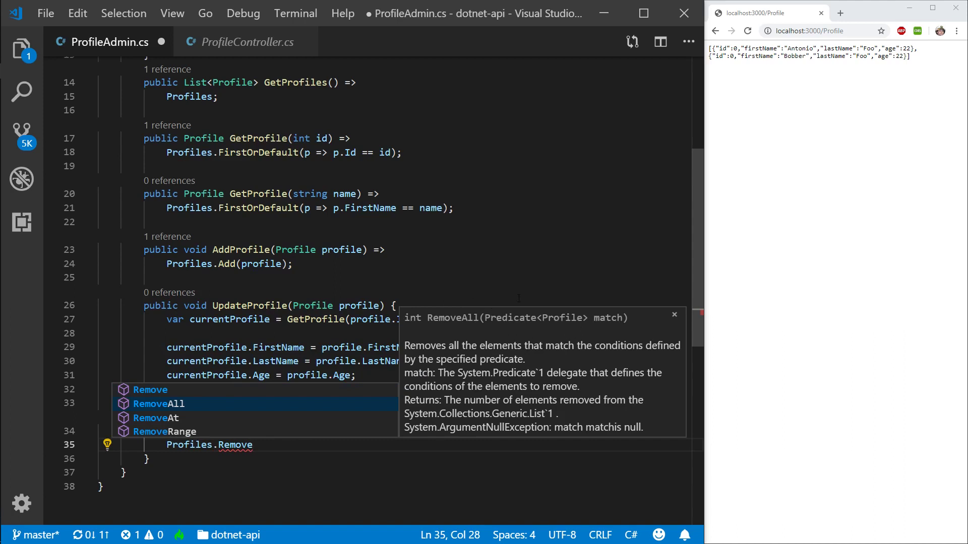
{"action": "mouse_move", "coordinate": [382, 372]}
{"action": "type", "text": "All(p => p.I"}
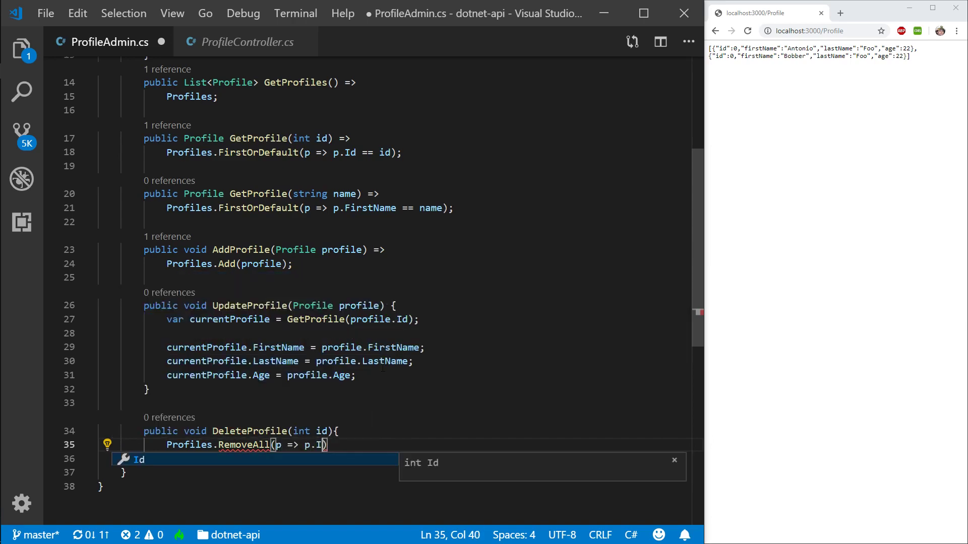
{"action": "type", "text": "== id"}
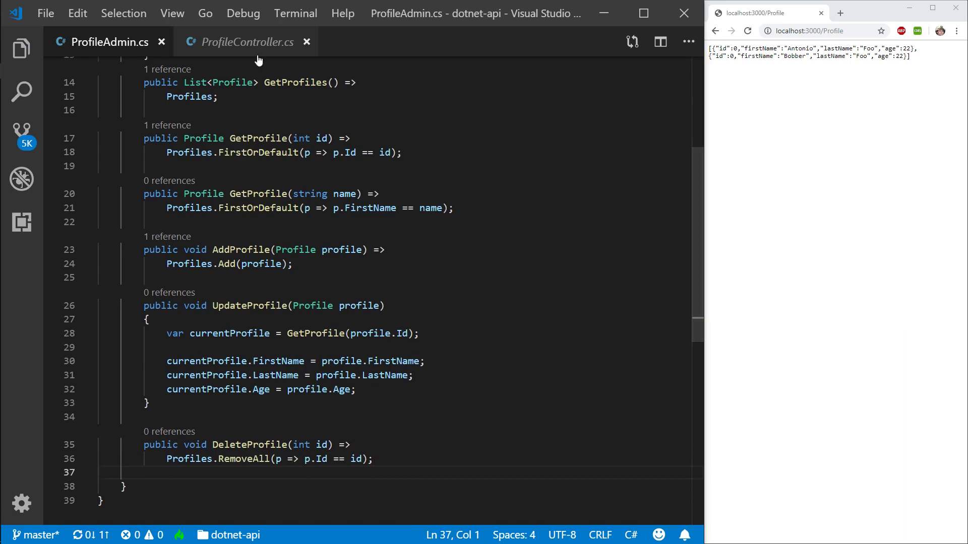
{"action": "mouse_move", "coordinate": [255, 56]}
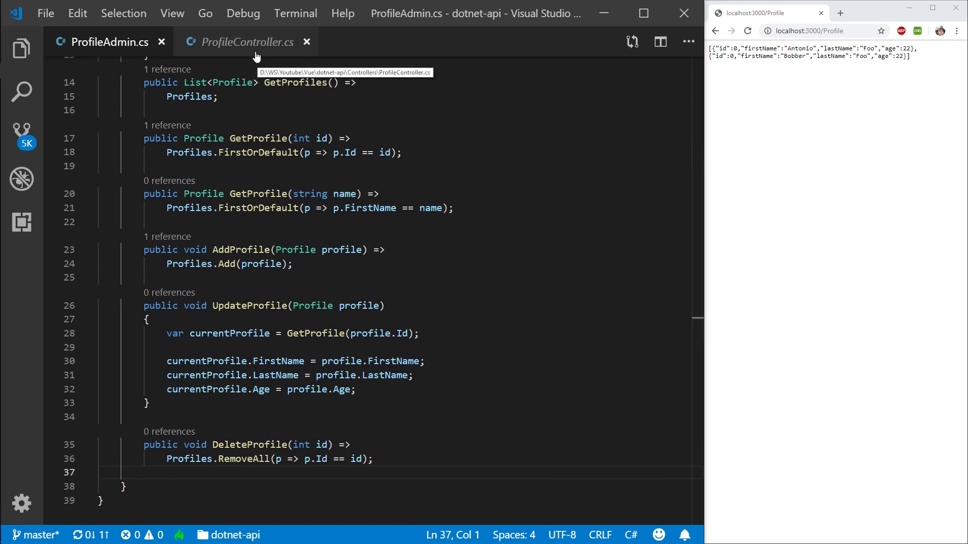
In ProfileController.cs change GetProfile's route and parameter to string name.
{"action": "left_click", "coordinate": [246, 41]}
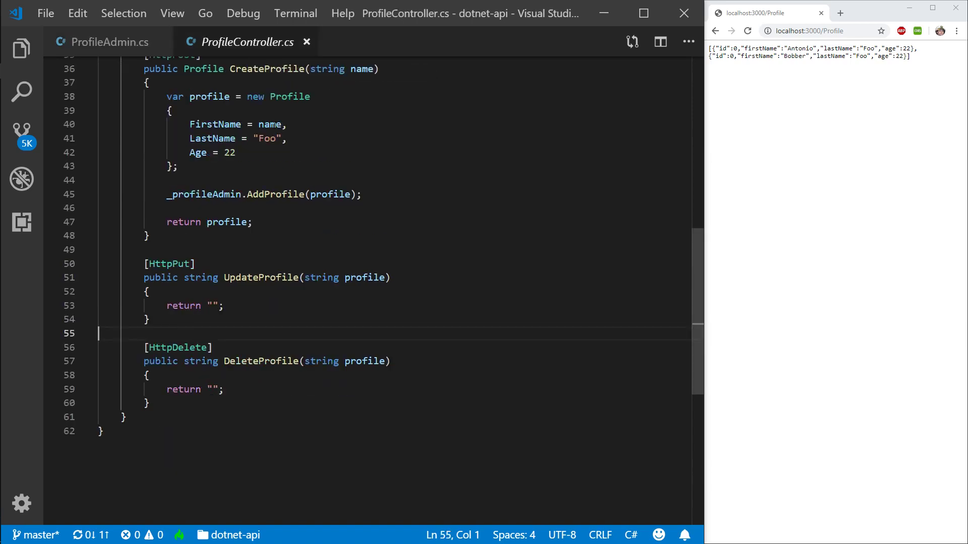
{"action": "scroll", "scroll_direction": "up", "scroll_amount": 3}
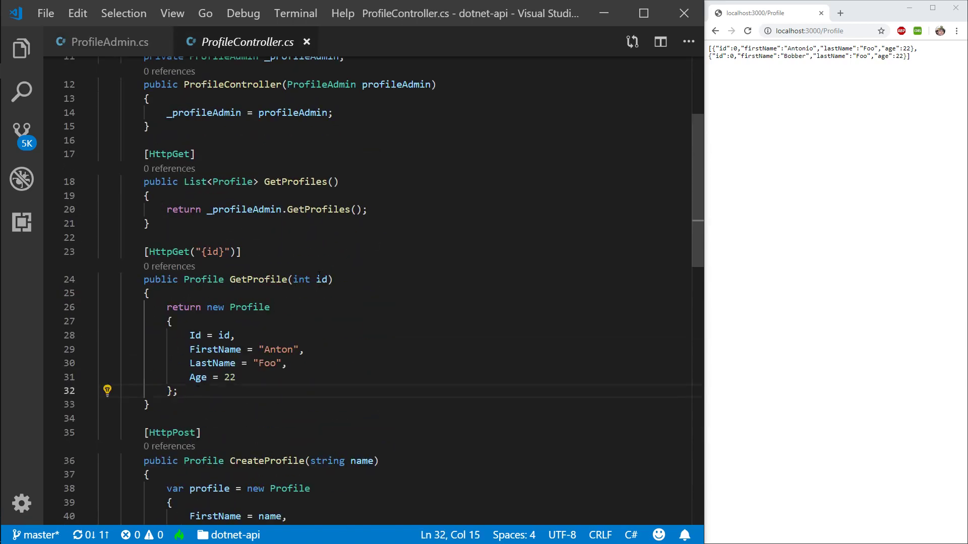
{"action": "double_click", "coordinate": [301, 279]}
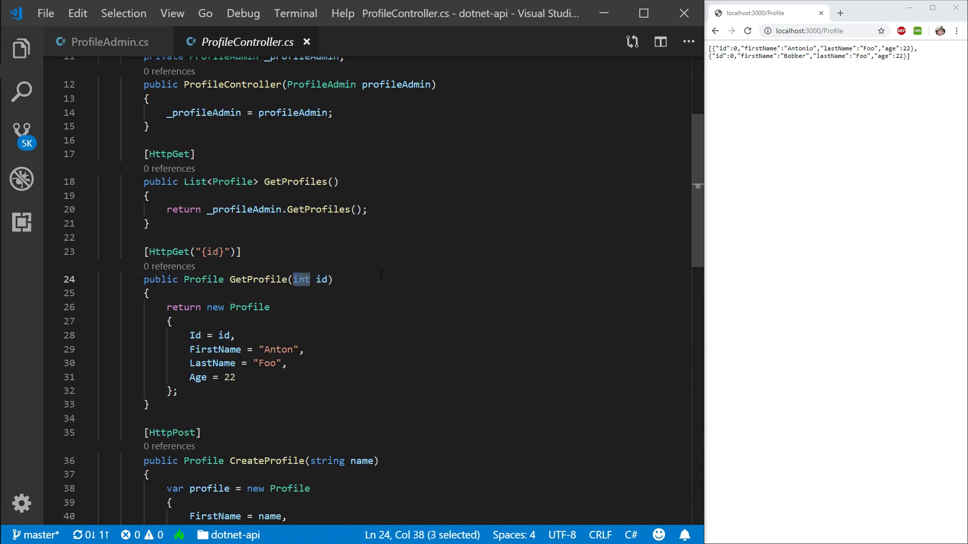
{"action": "type", "text": "string"}
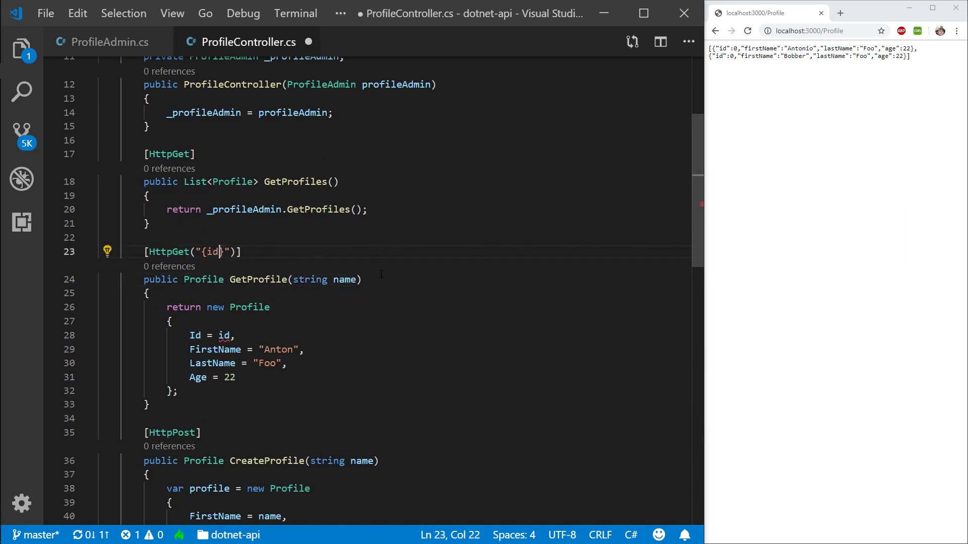
{"action": "type", "text": "name"}
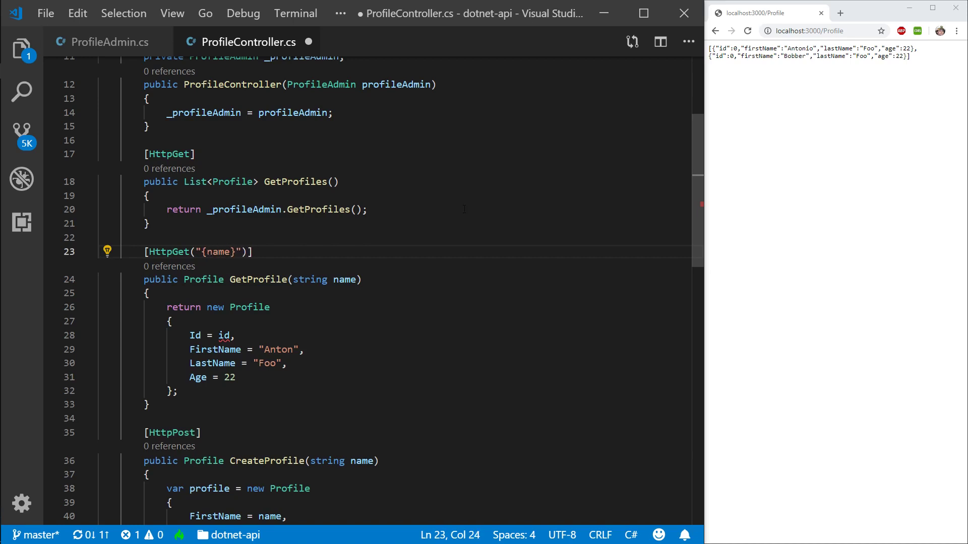
Replace the hardcoded body with return _profileAdmin.GetProfile(name); and save.
{"action": "left_click", "coordinate": [197, 252]}
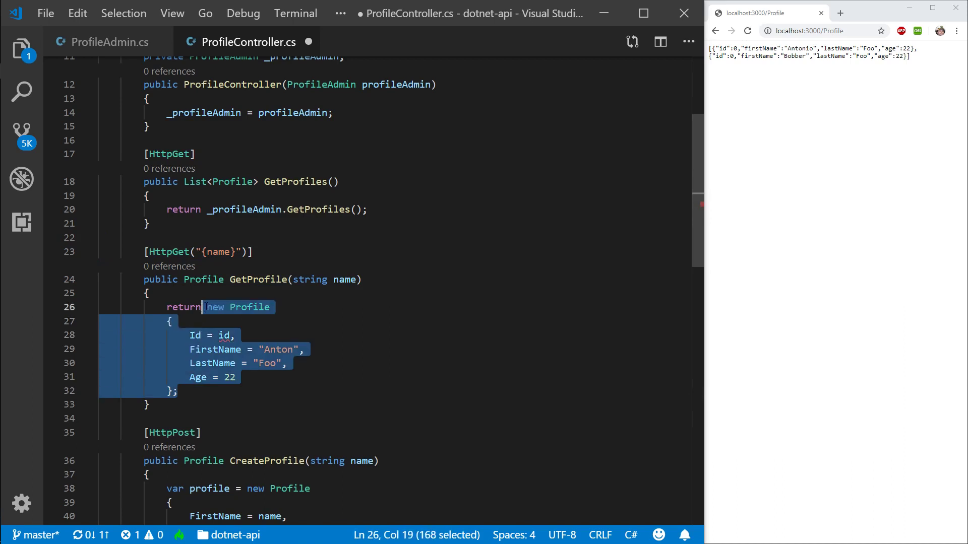
{"action": "type", "text": "_profileAdmin.Get"}
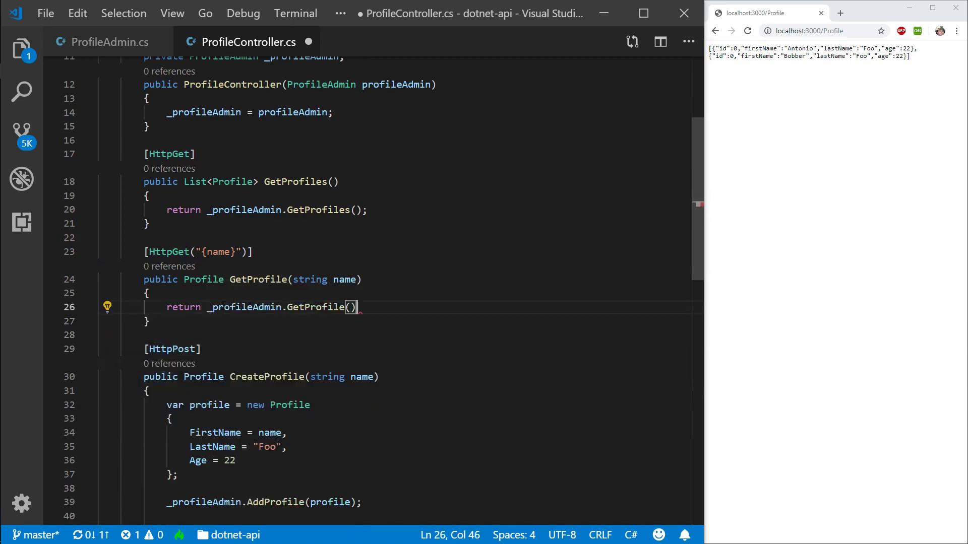
{"action": "type", "text": "name);"}
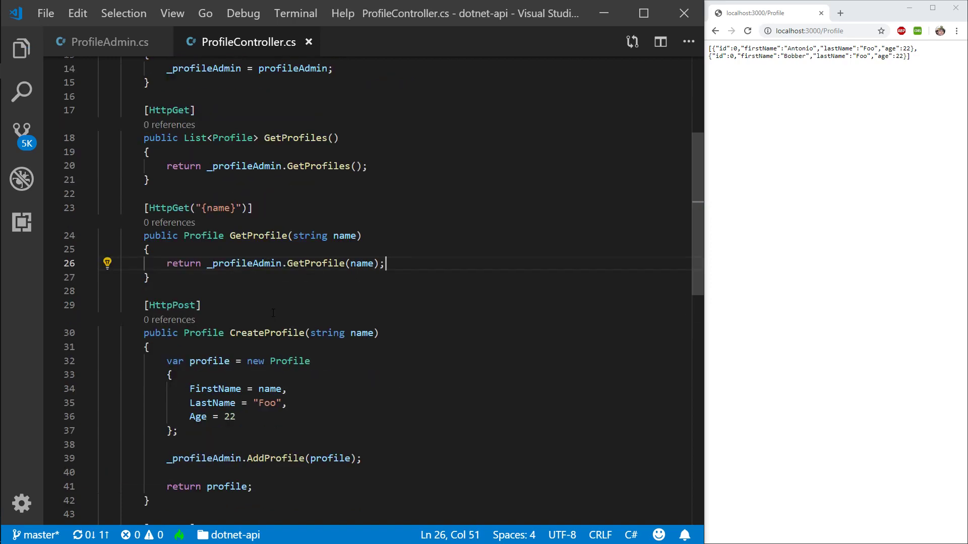
{"action": "scroll", "scroll_direction": "down", "scroll_amount": 3}
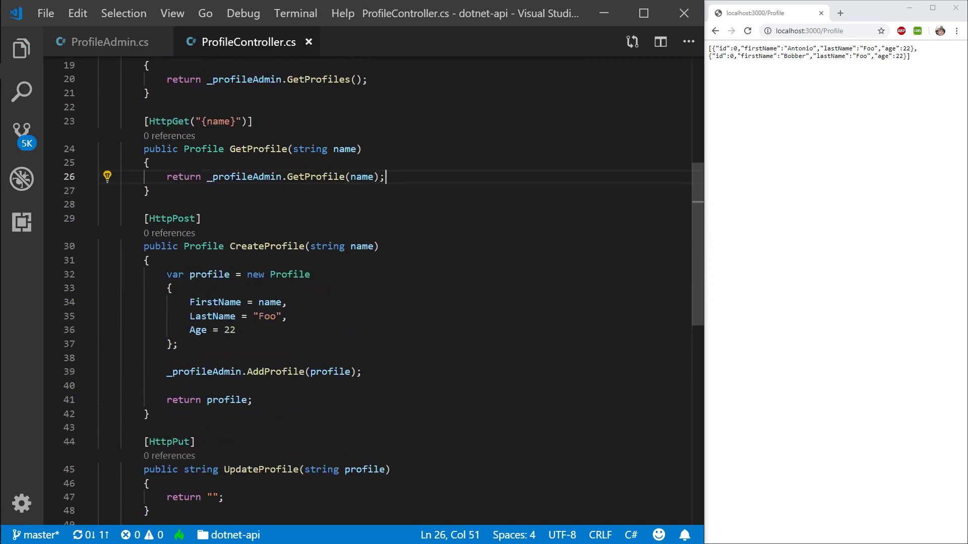
{"action": "scroll", "scroll_direction": "up", "scroll_amount": 3}
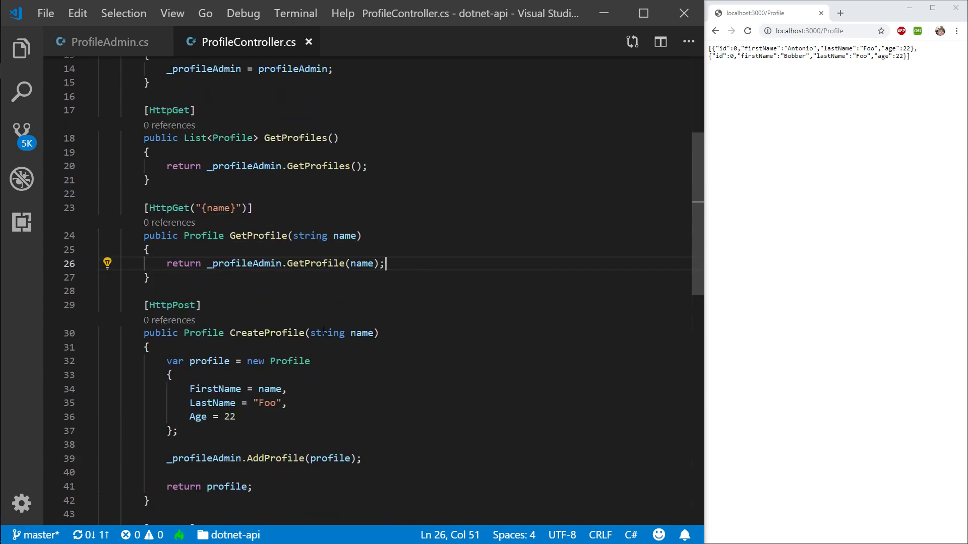
Make CreateProfile take Profile profile, delete the hardcoded new Profile block and save.
{"action": "left_click", "coordinate": [328, 333]}
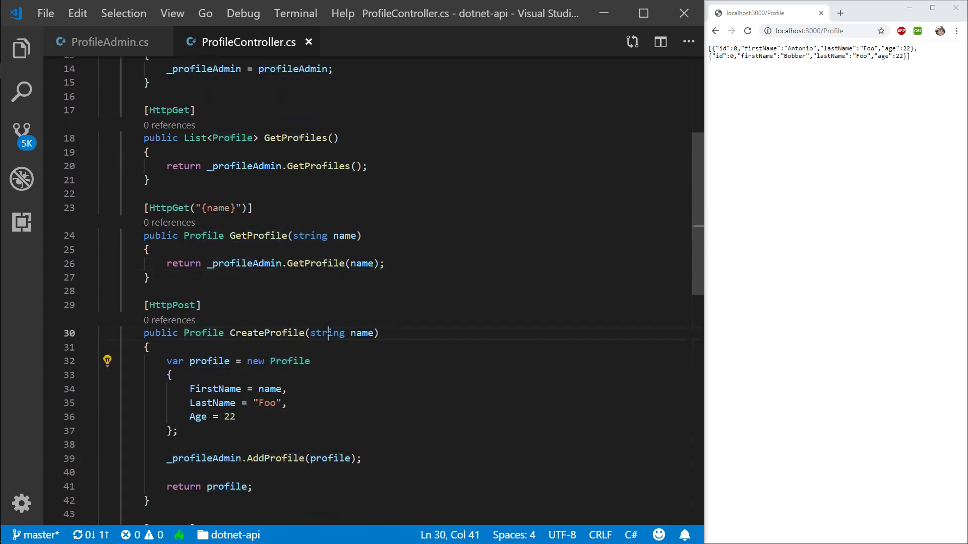
{"action": "type", "text": "Profile profil"}
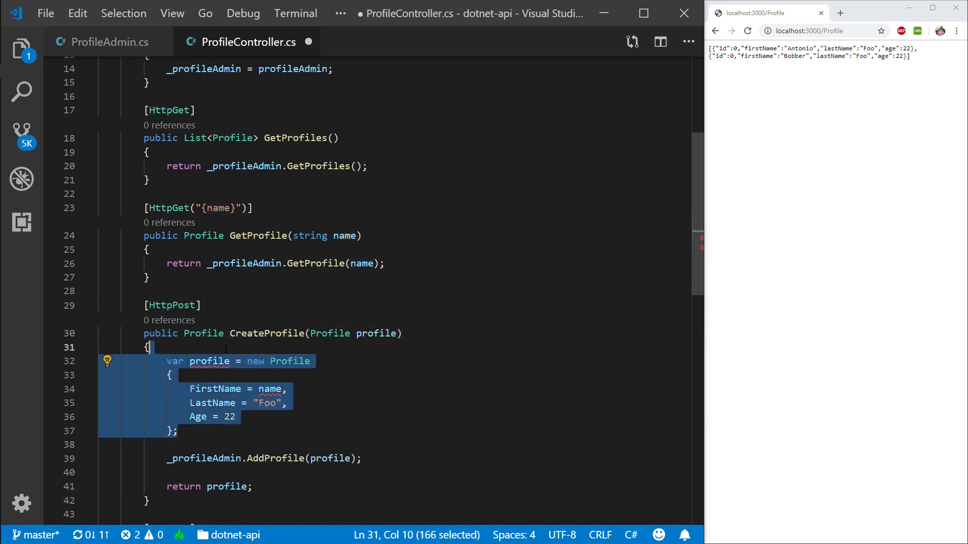
{"action": "key", "text": "Delete"}
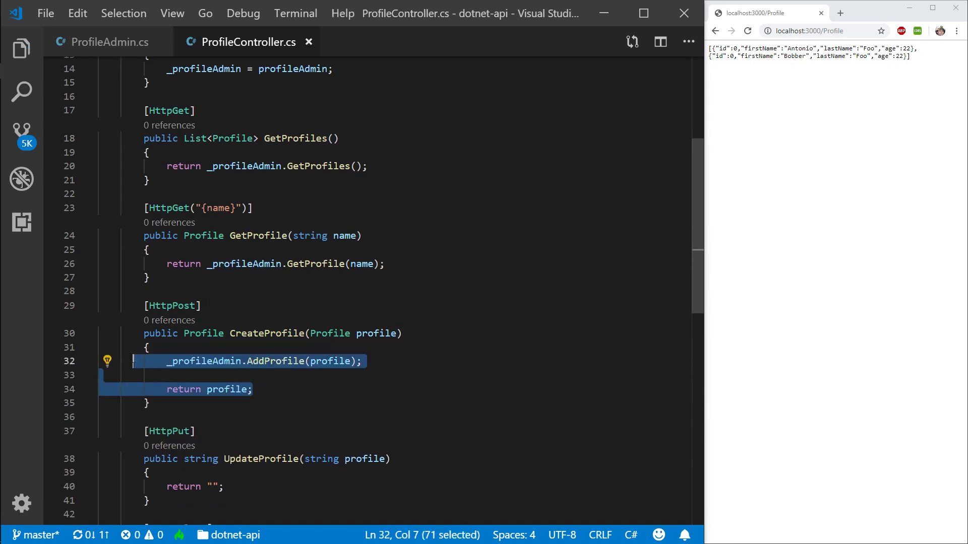
{"action": "left_click", "coordinate": [236, 389]}
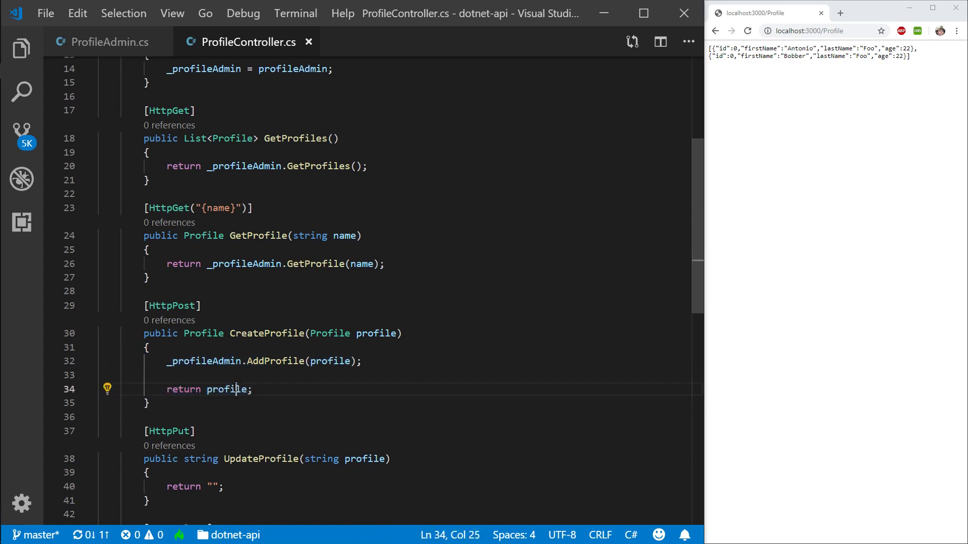
{"action": "scroll", "scroll_direction": "down", "scroll_amount": 3}
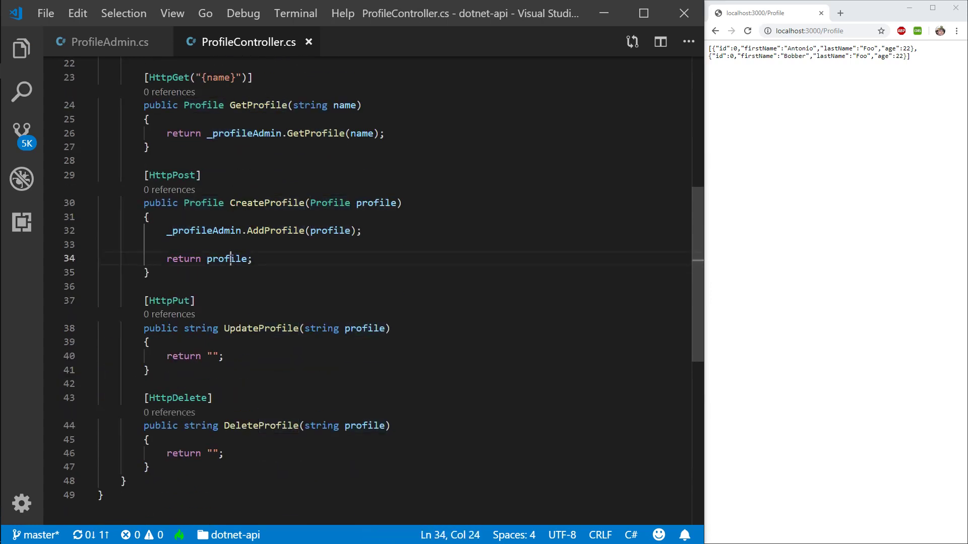
{"action": "double_click", "coordinate": [227, 259]}
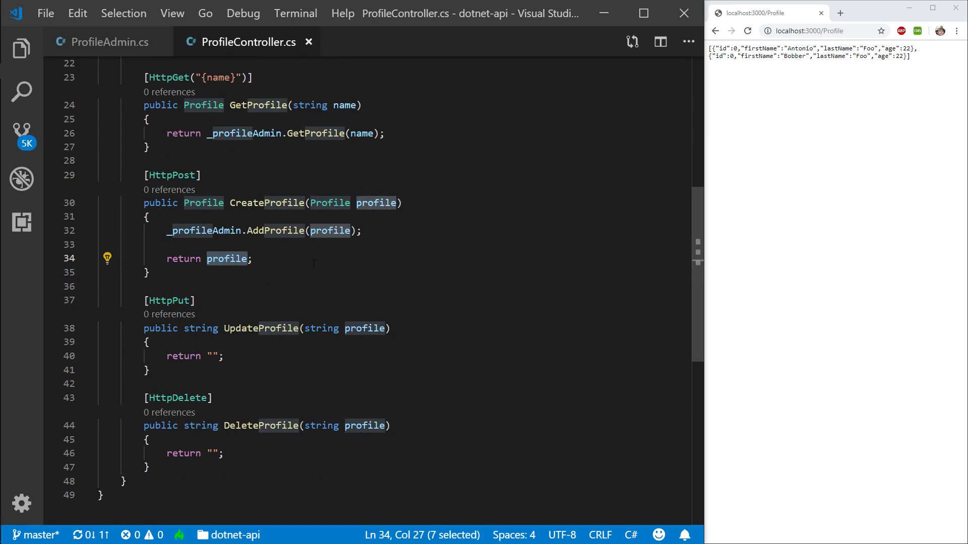
{"action": "scroll", "scroll_direction": "down", "scroll_amount": 3}
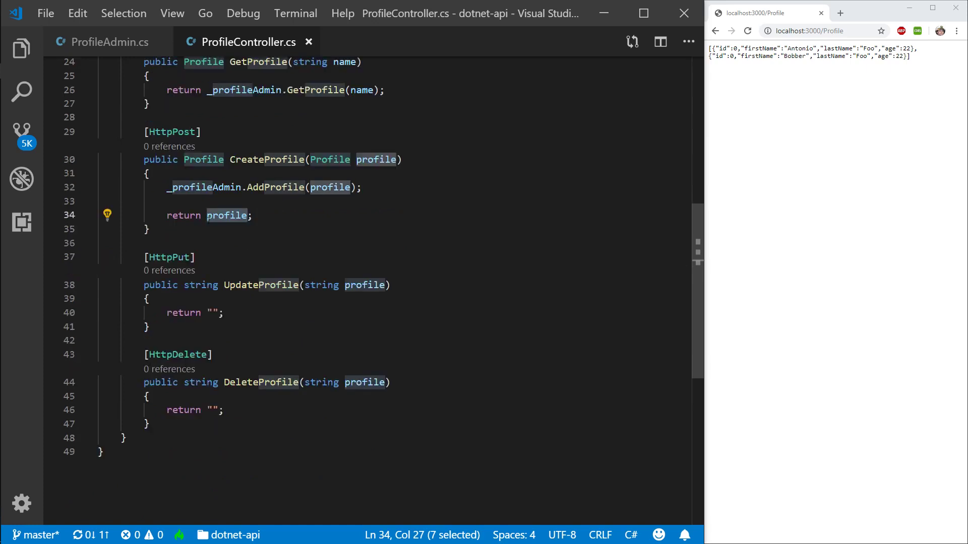
Make UpdateProfile take a Profile parameter and return IActionResult with Ok().
{"action": "left_click", "coordinate": [149, 298]}
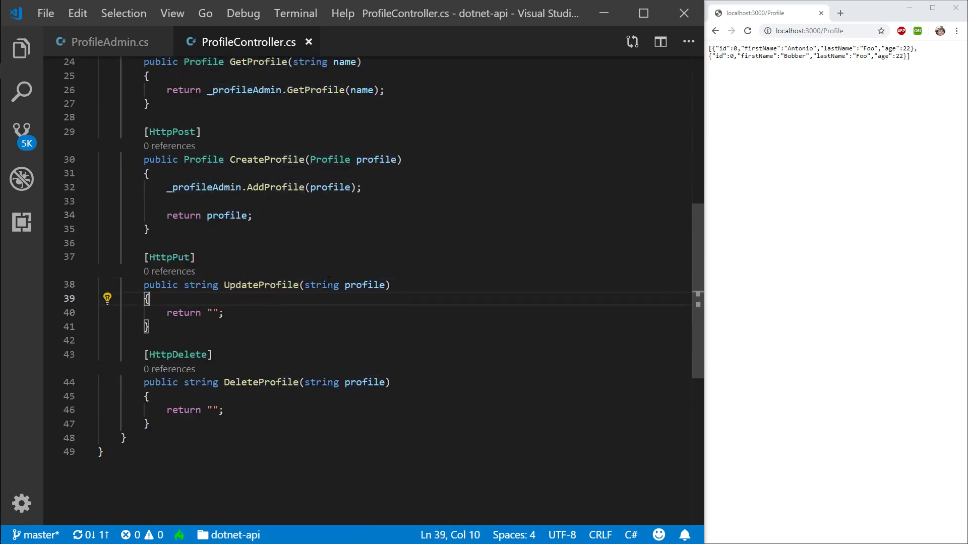
{"action": "double_click", "coordinate": [320, 284]}
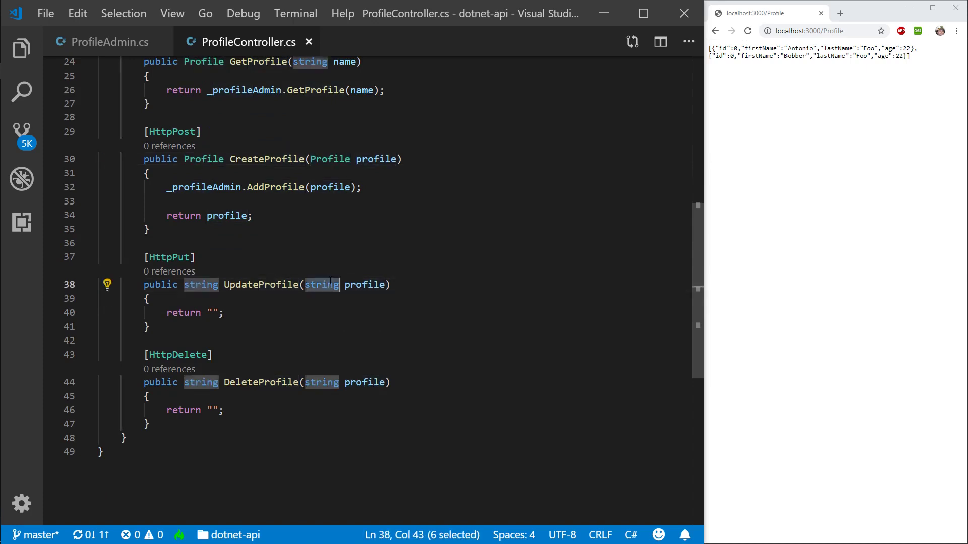
{"action": "type", "text": "Profile"}
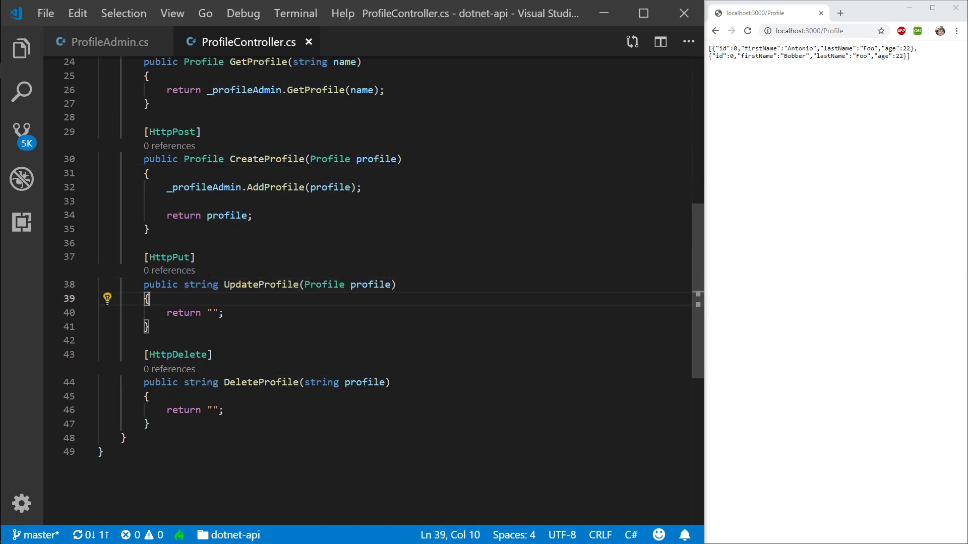
{"action": "double_click", "coordinate": [200, 284]}
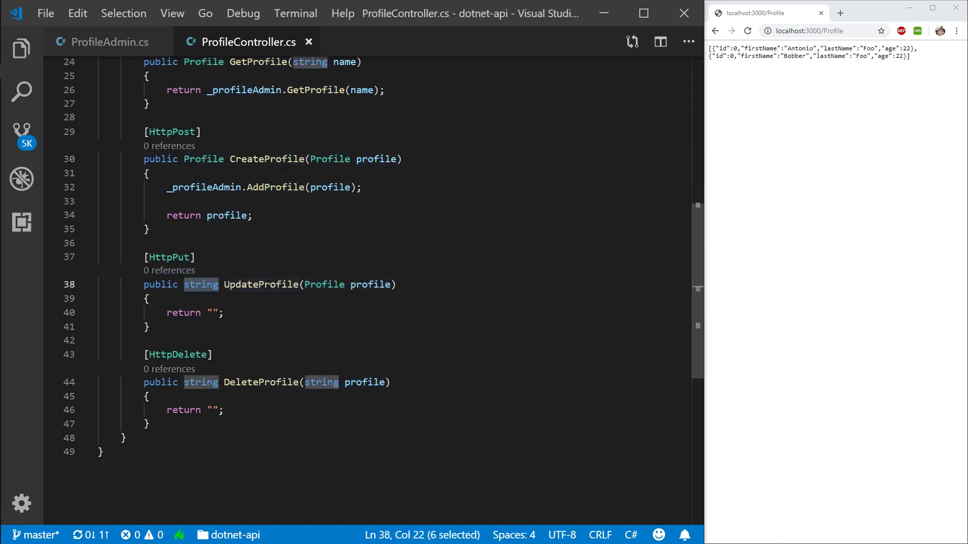
{"action": "key", "text": "Delete"}
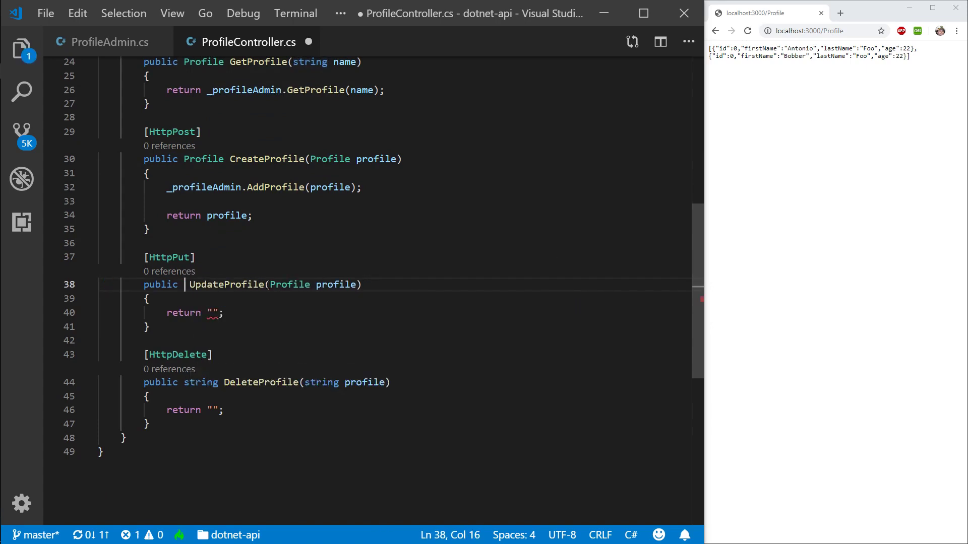
{"action": "type", "text": "IActionResult"}
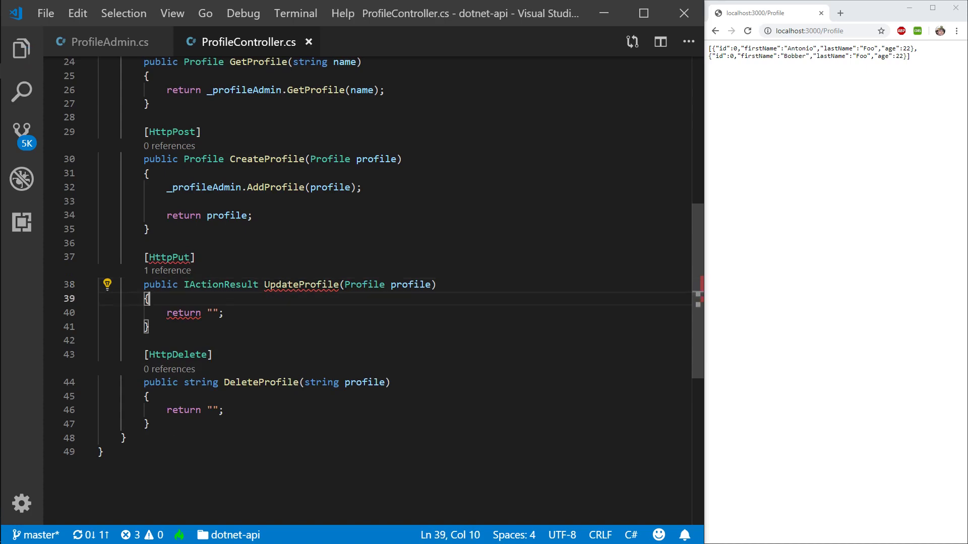
{"action": "left_click", "coordinate": [220, 313]}
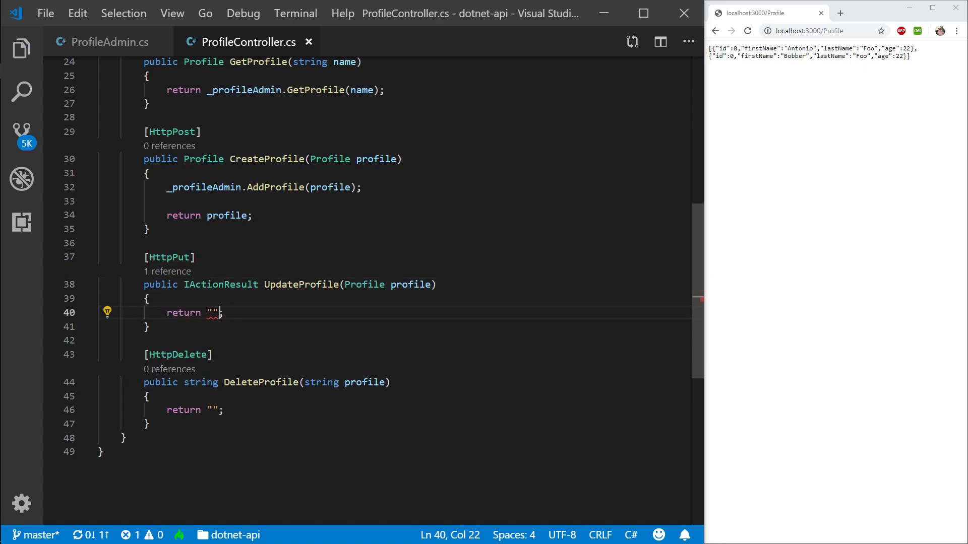
{"action": "type", "text": "Ok()"}
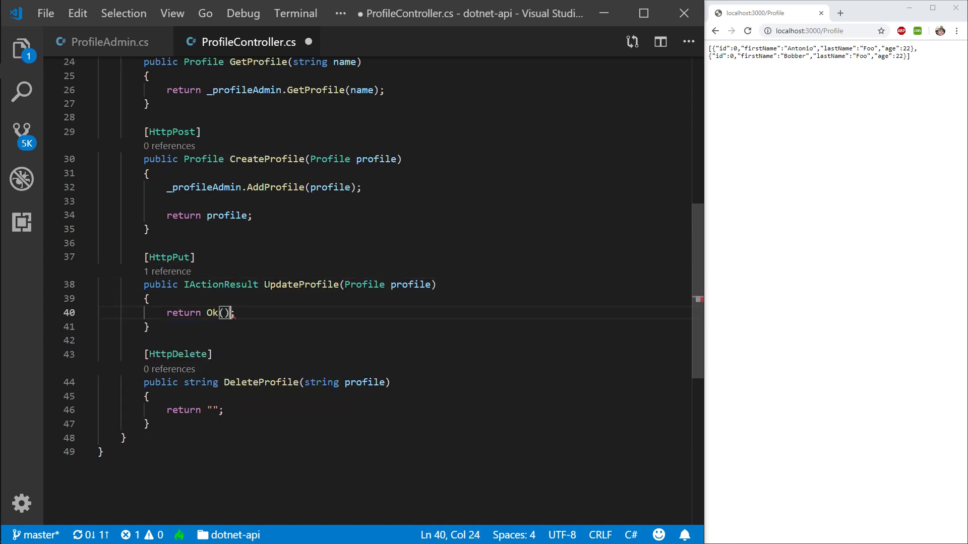
Add the _profileAdmin.UpdateProfile(profile) call inside UpdateProfile's body.
{"action": "type", "text": "_profileAdmin"}
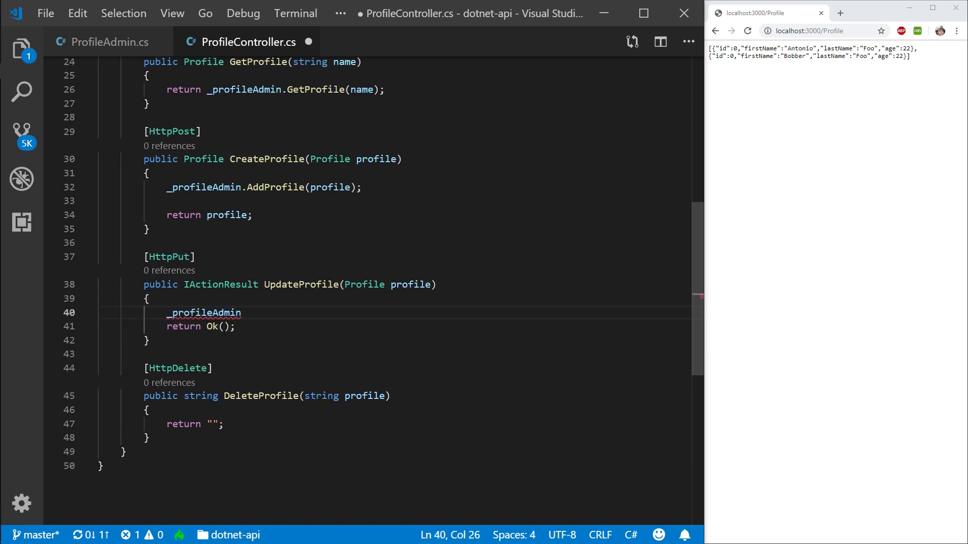
{"action": "left_click", "coordinate": [148, 339]}
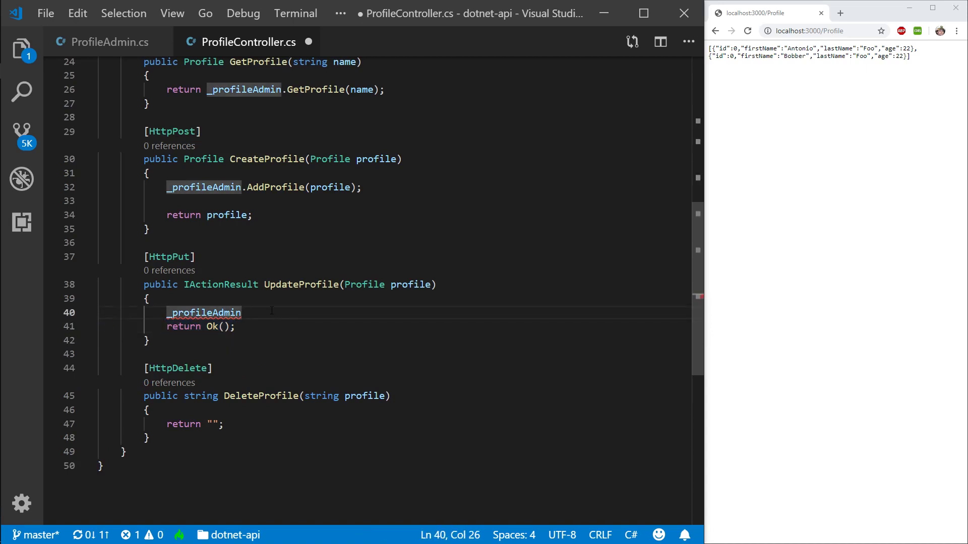
{"action": "type", "text": "\"\""}
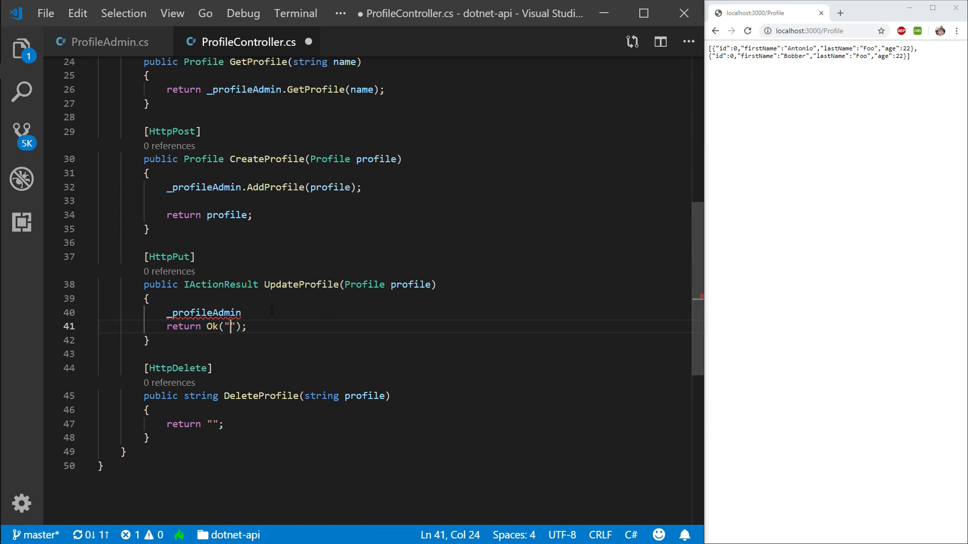
{"action": "type", "text": "Profile U"}
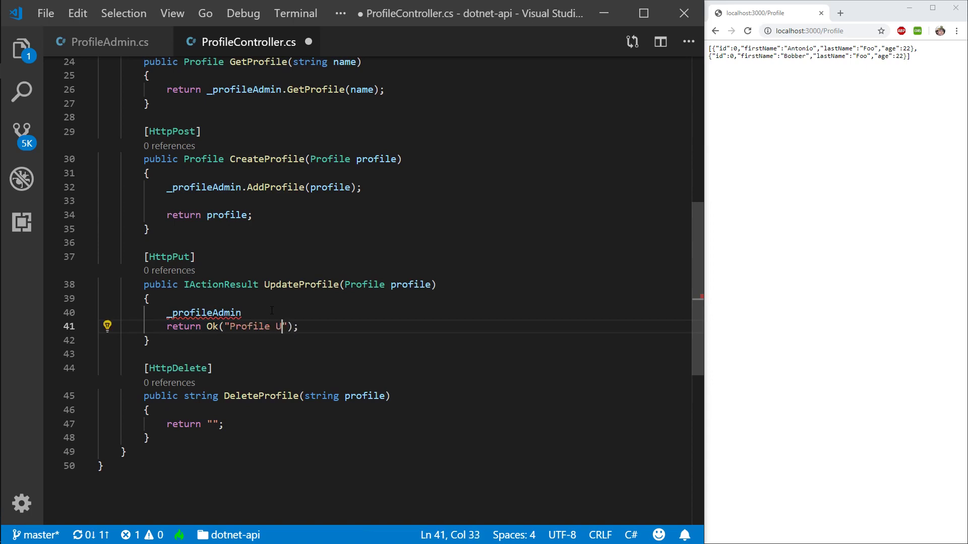
{"action": "type", "text": "pdated"}
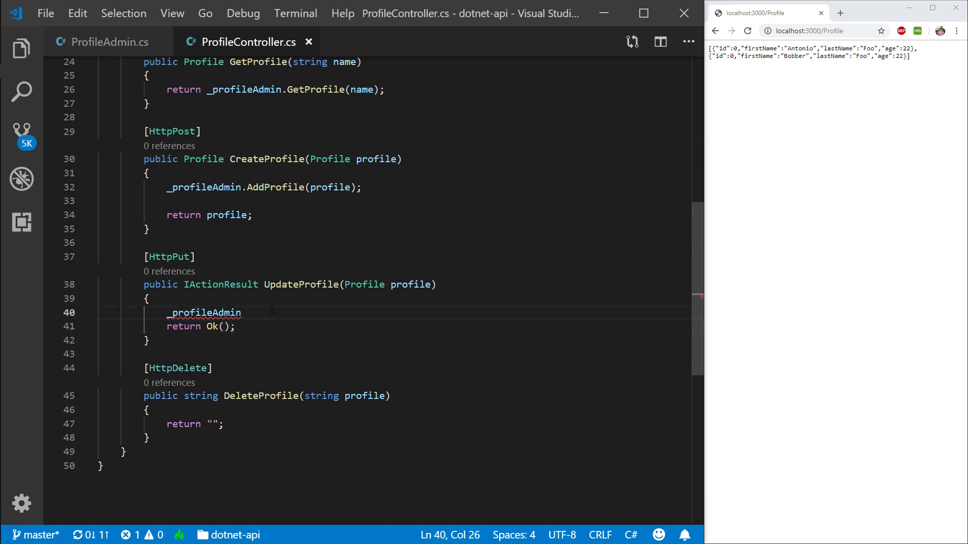
{"action": "type", "text": ".UpdateProfile"}
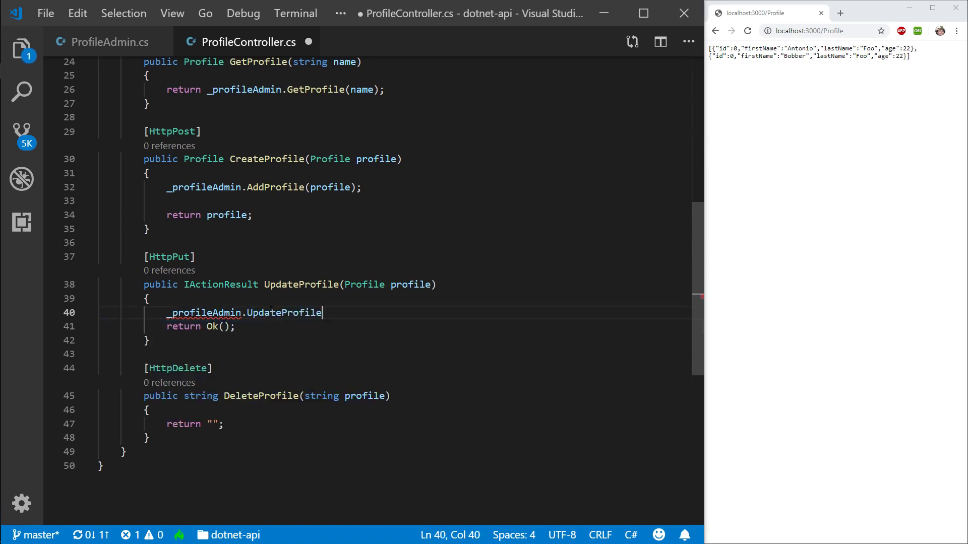
{"action": "type", "text": "(profile);"}
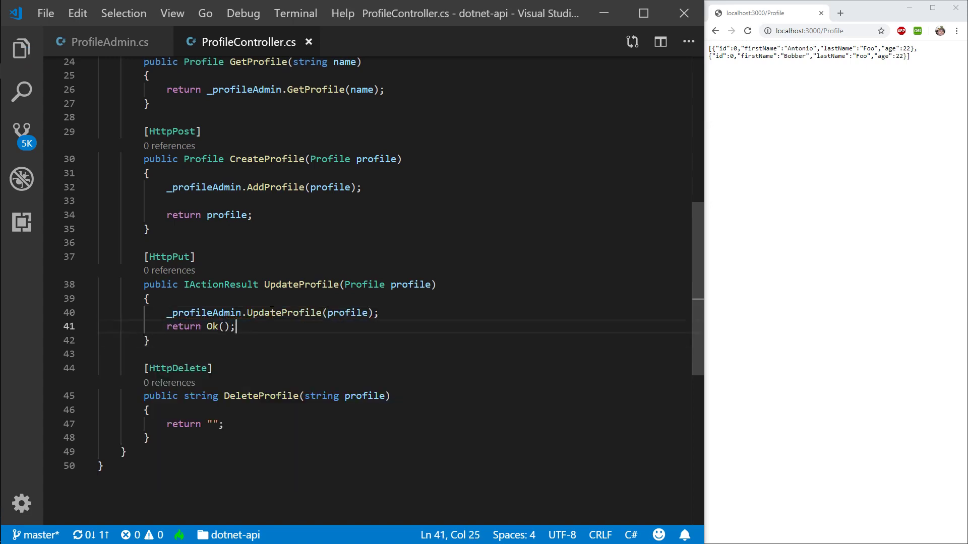
{"action": "key", "text": "Enter"}
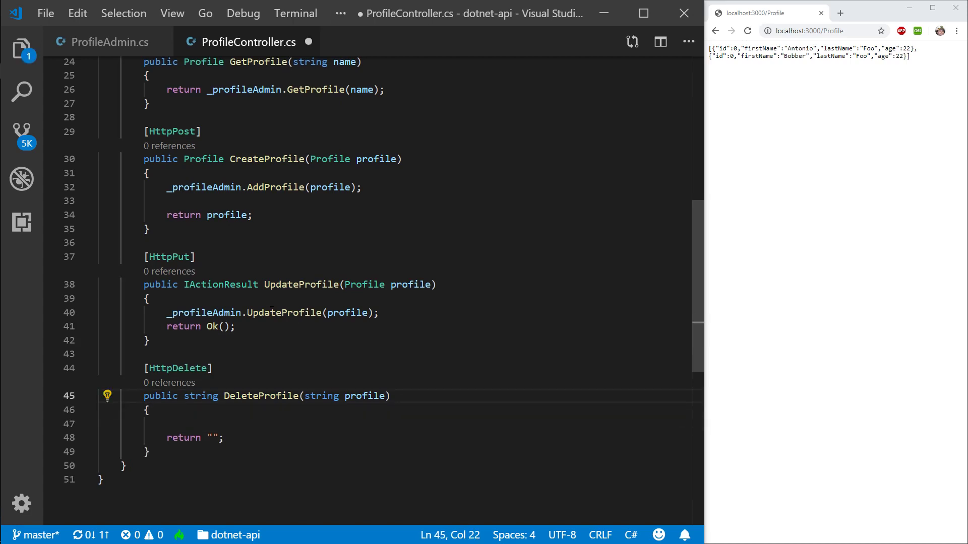
Make DeleteProfile return IActionResult with Ok() and call _profileAdmin.DeleteProfile.
{"action": "type", "text": "Iact"}
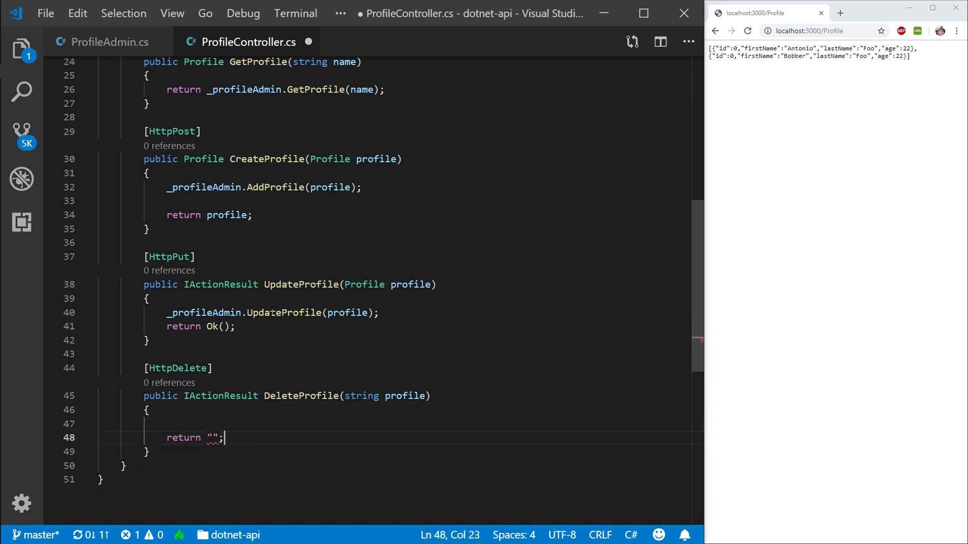
{"action": "type", "text": "OP"}
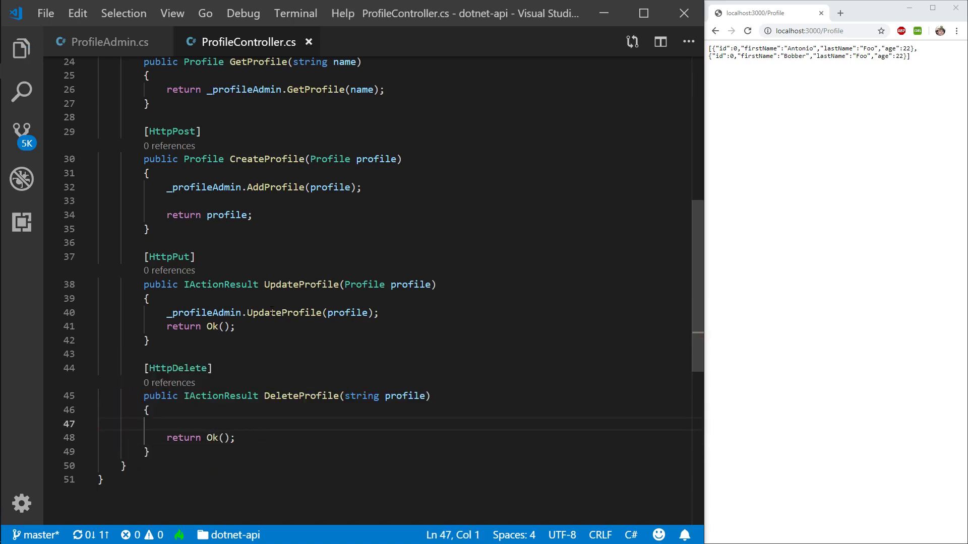
{"action": "type", "text": "_profileAdmin.DeleteProfile("}
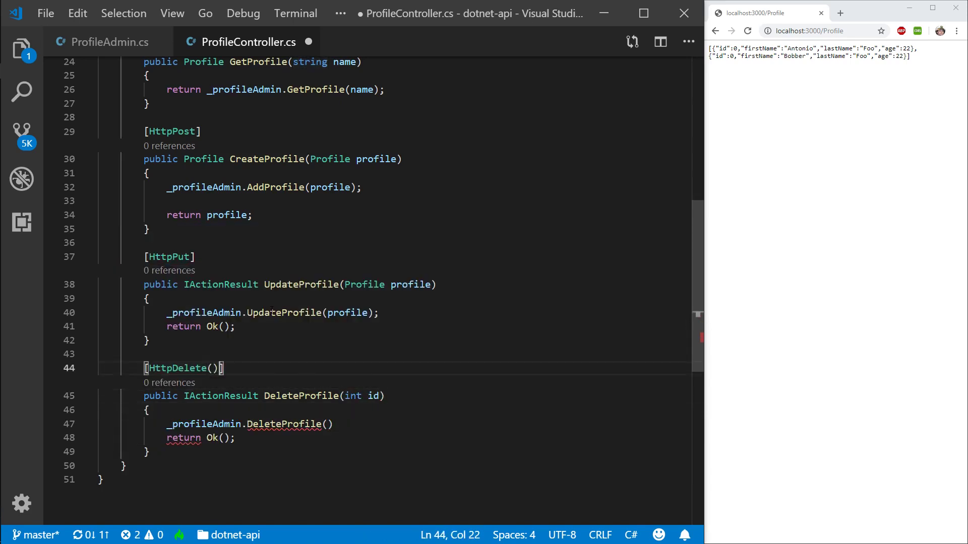
{"action": "type", "text": "\""}
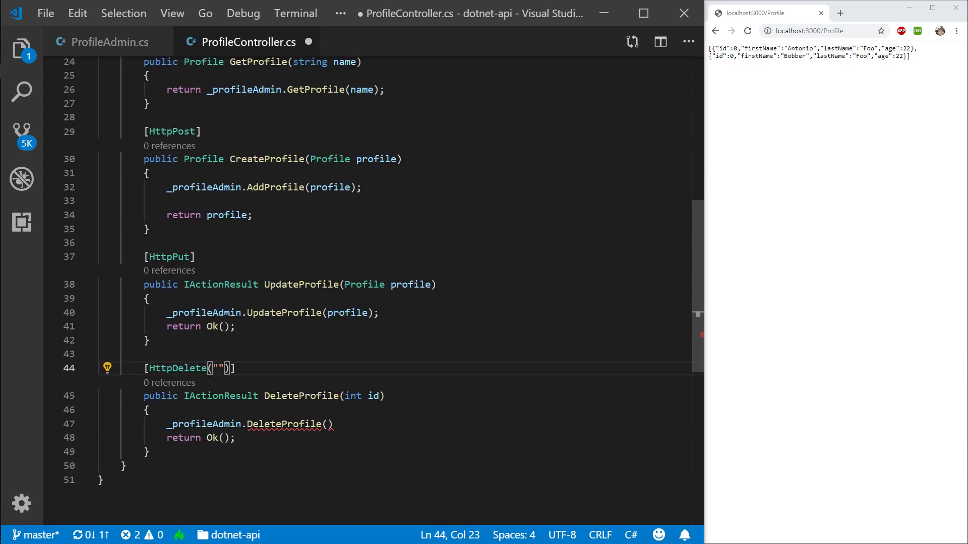
Route DeleteProfile on "{id}" with an int id parameter passed to DeleteProfile(id), and save.
{"action": "type", "text": "{}"}
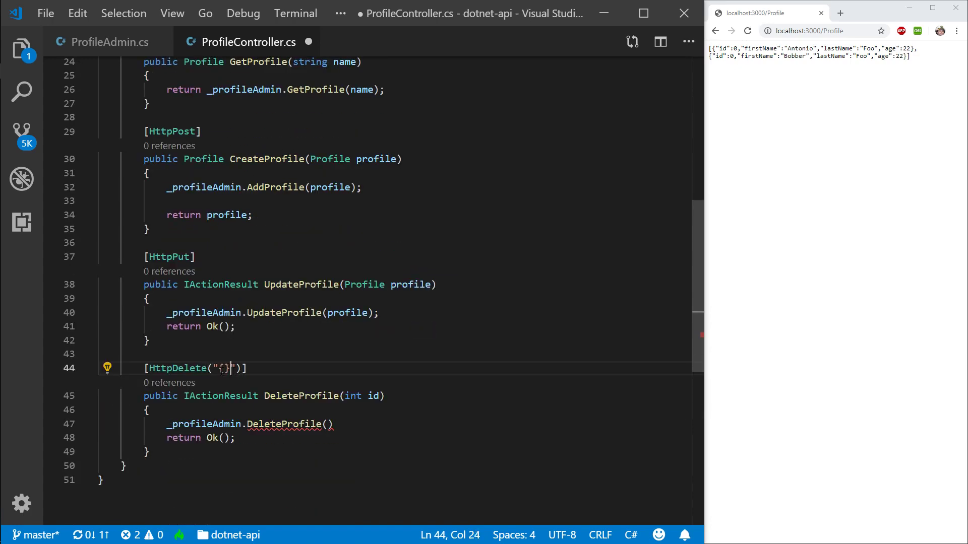
{"action": "type", "text": "id"}
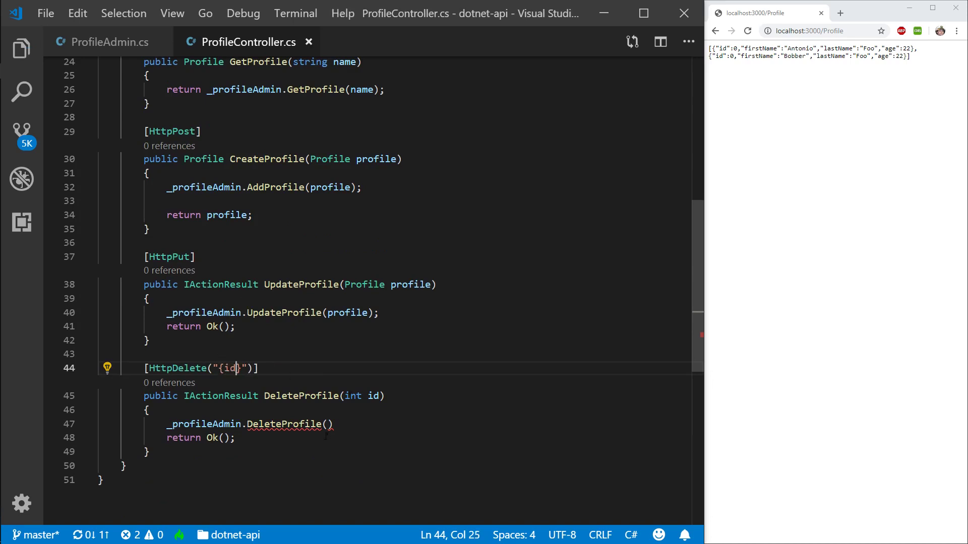
{"action": "left_click", "coordinate": [326, 425]}
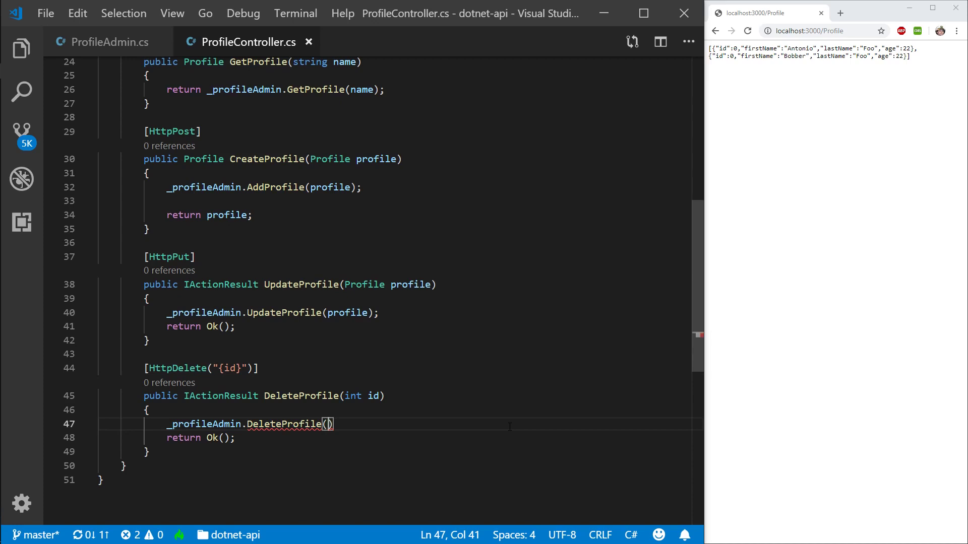
{"action": "type", "text": "id)l"}
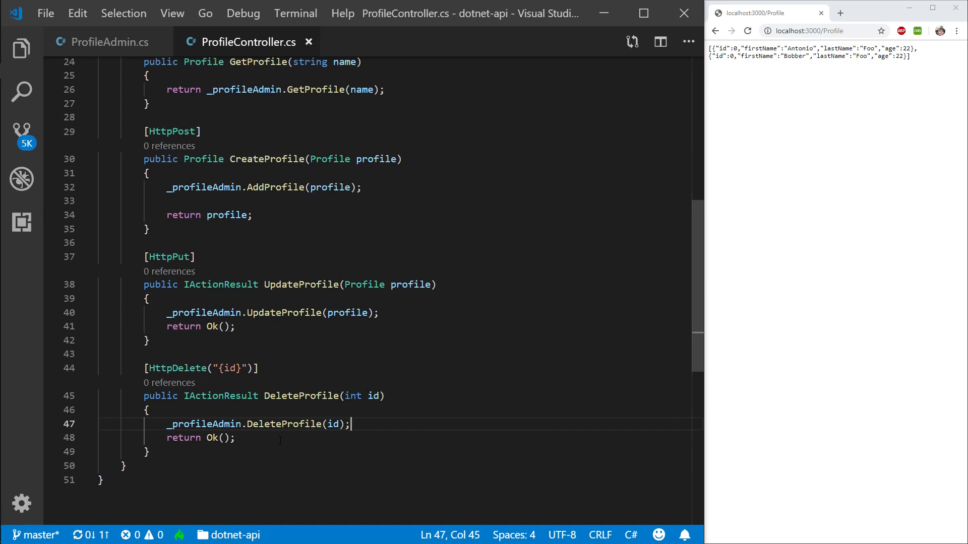
Reload localhost:3000/Profile in Chrome, which now returns an empty list [].
{"action": "scroll", "scroll_direction": "up", "scroll_amount": 3}
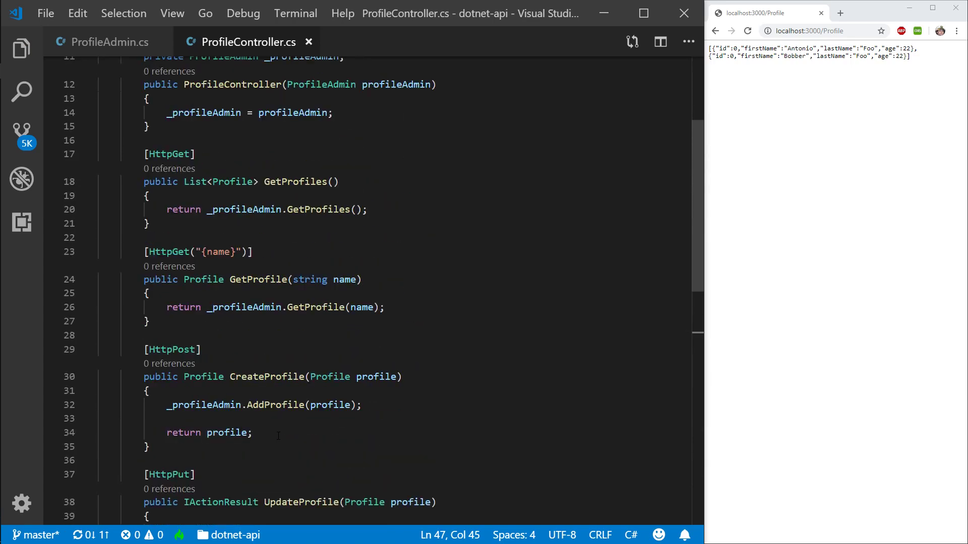
{"action": "scroll", "scroll_direction": "up", "scroll_amount": 3}
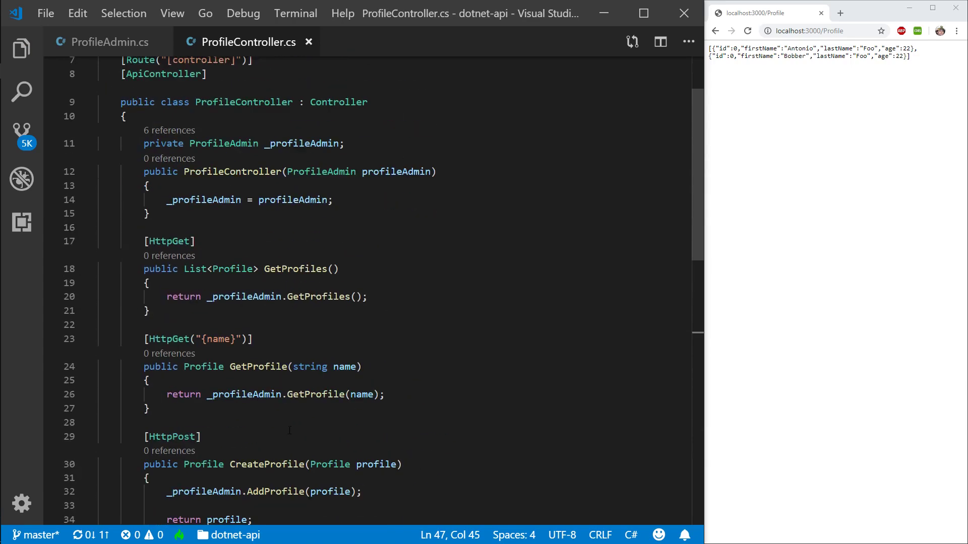
{"action": "left_click", "coordinate": [747, 32]}
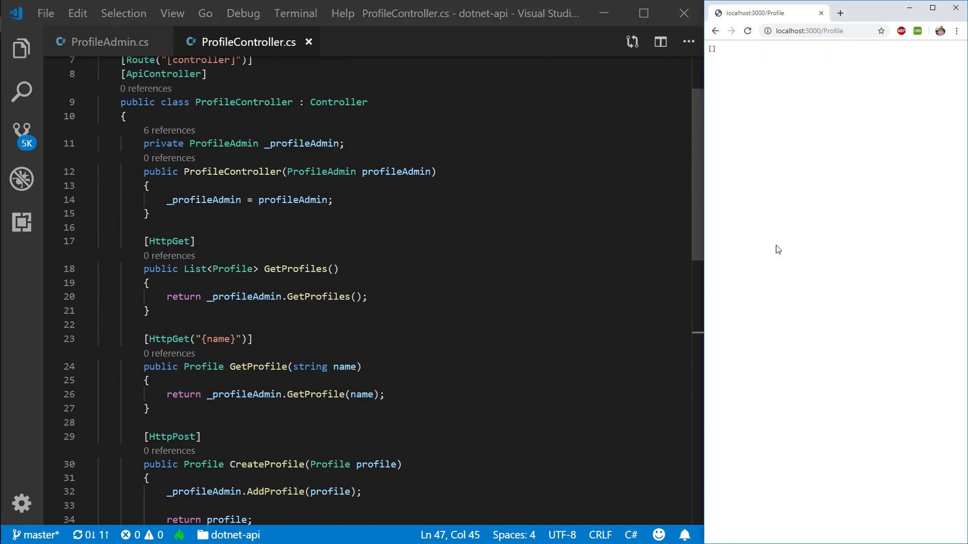
{"action": "mouse_move", "coordinate": [753, 83]}
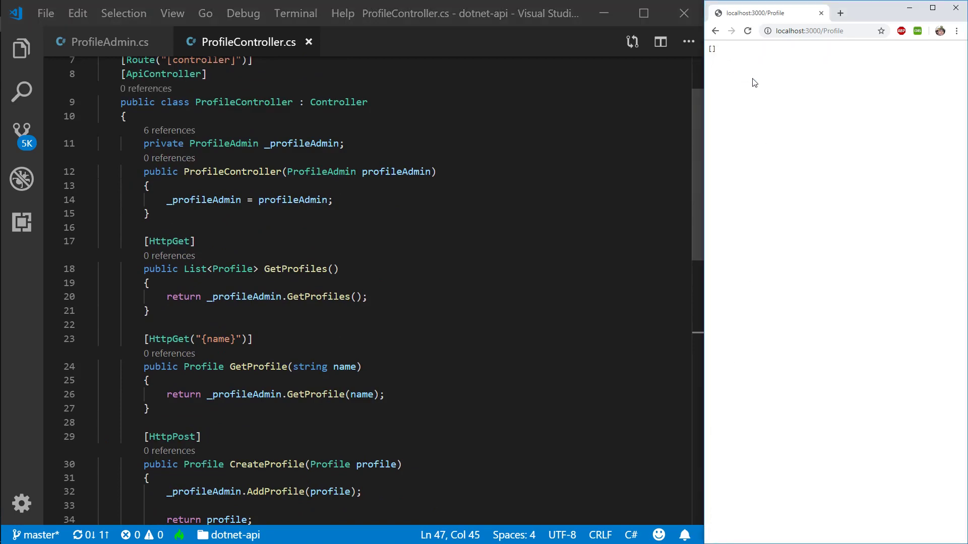
{"action": "scroll", "scroll_direction": "down", "scroll_amount": 3}
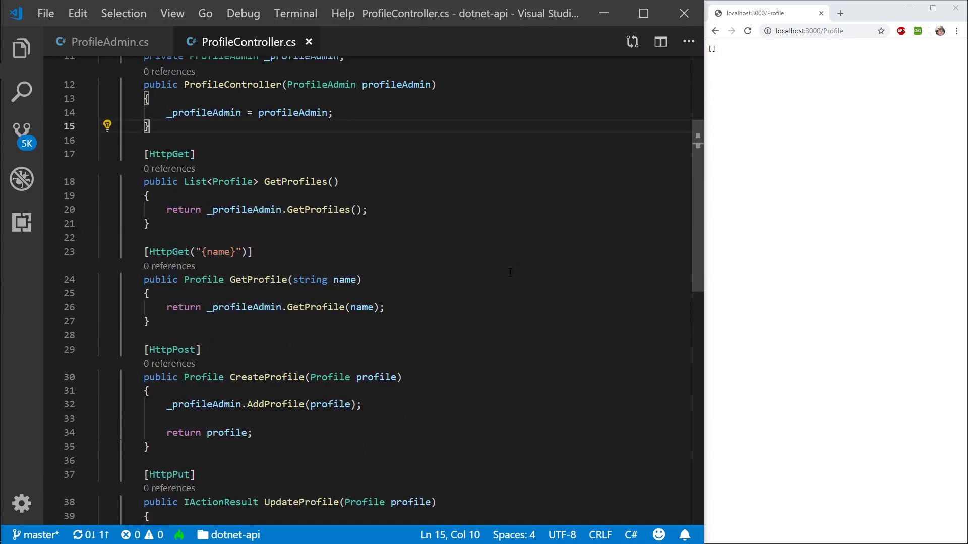
{"action": "mouse_move", "coordinate": [709, 174]}
{"action": "type", "text": "localhost:3000/Profile/1"}
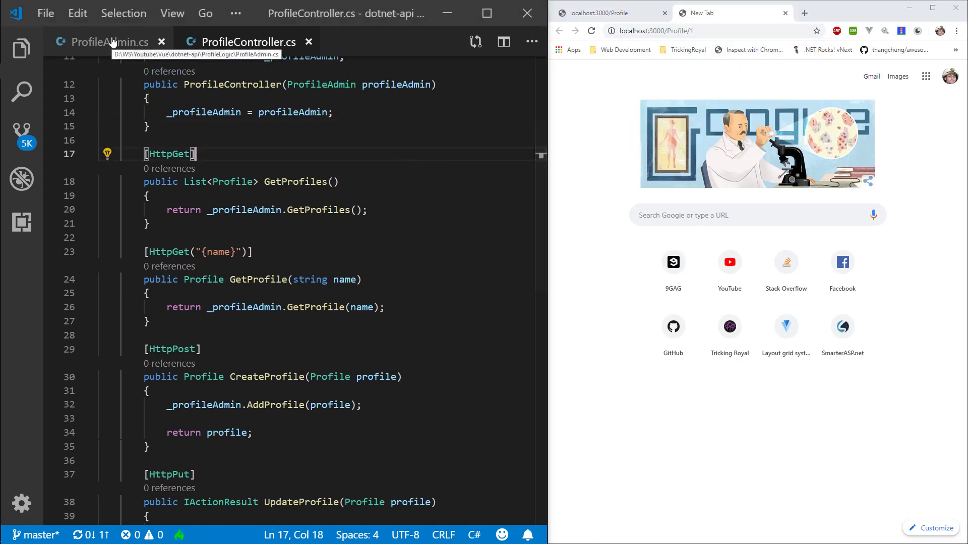
Add an int Id { get; set; } property to ProfileAdmin and initialise it to 1 in the constructor.
{"action": "left_click", "coordinate": [109, 41]}
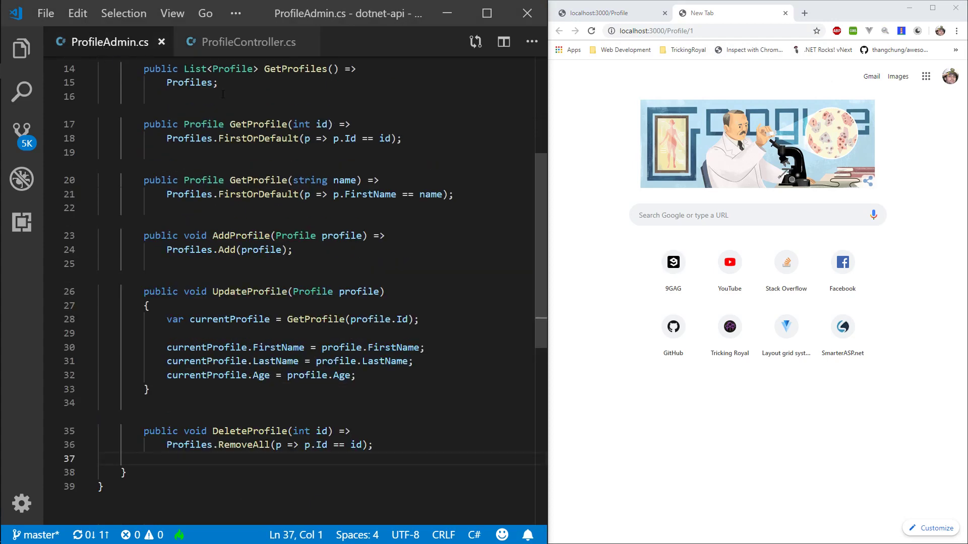
{"action": "scroll", "scroll_direction": "up", "scroll_amount": 3}
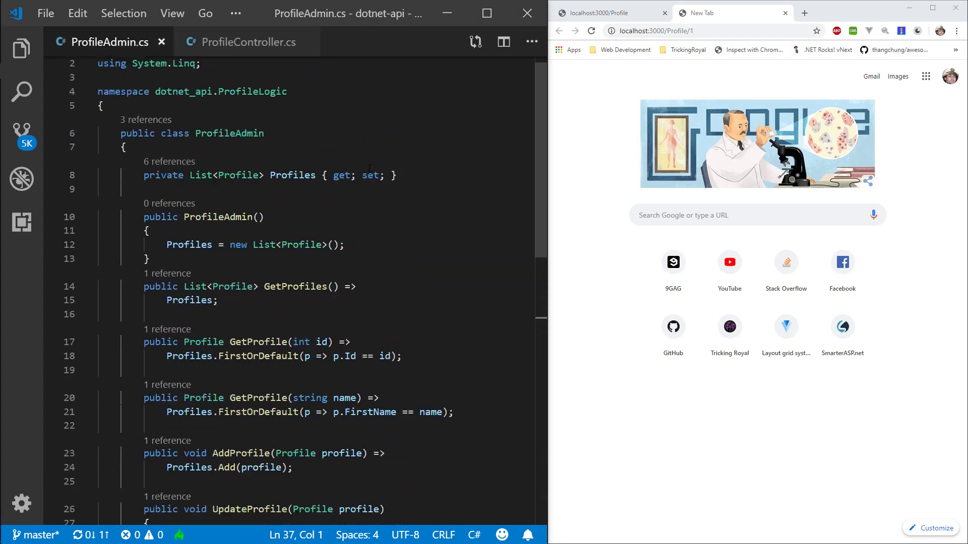
{"action": "scroll", "scroll_direction": "down", "scroll_amount": 3}
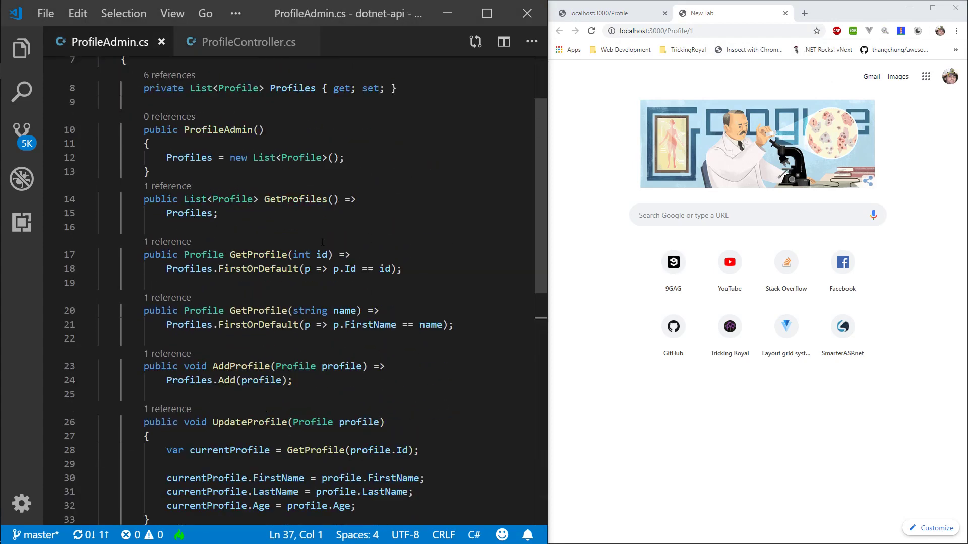
{"action": "scroll", "scroll_direction": "down", "scroll_amount": 3}
{"action": "type", "text": "private"}
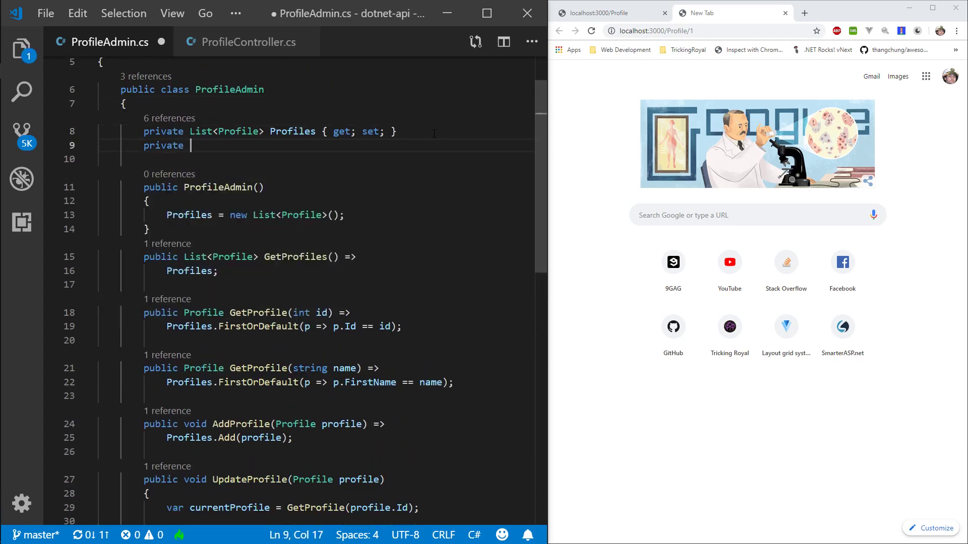
{"action": "type", "text": "int Id {"}
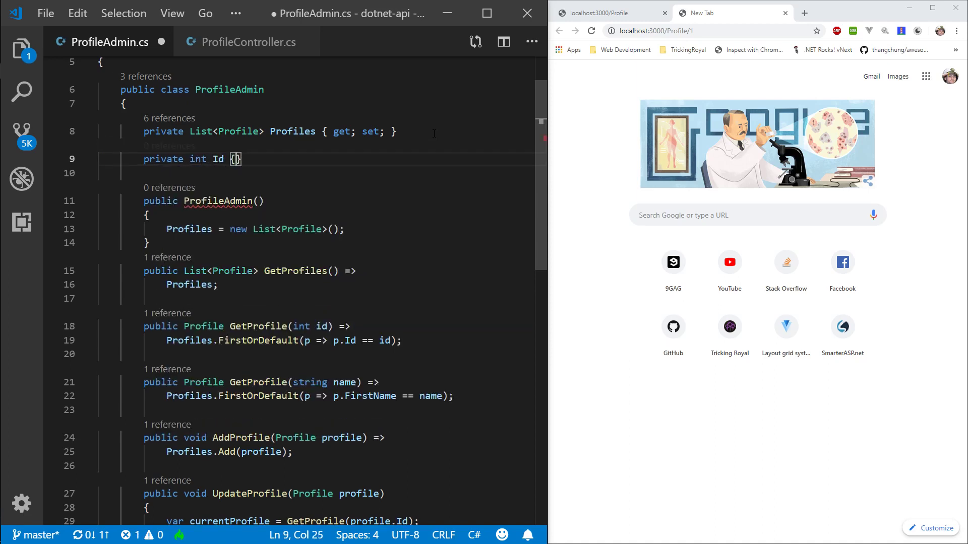
{"action": "type", "text": "get; set;"}
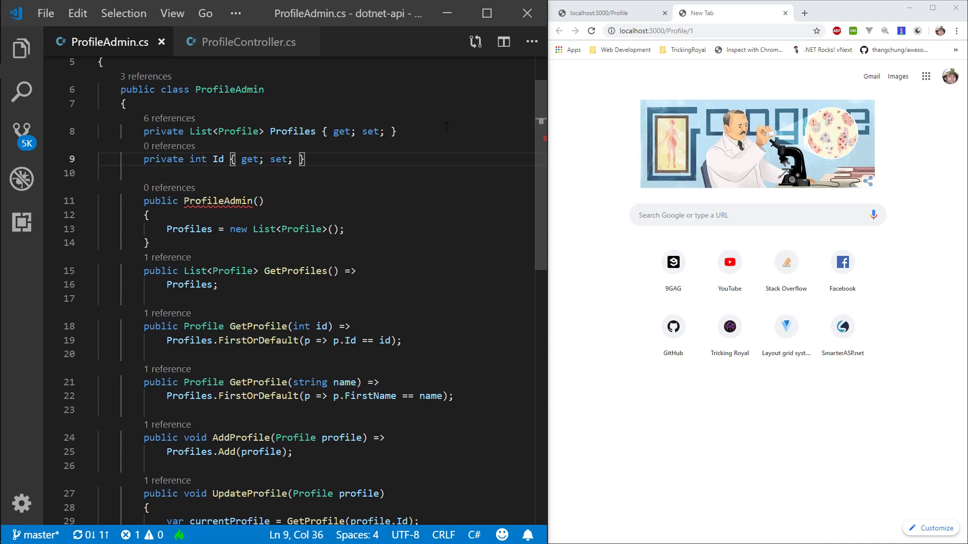
{"action": "left_click", "coordinate": [379, 229]}
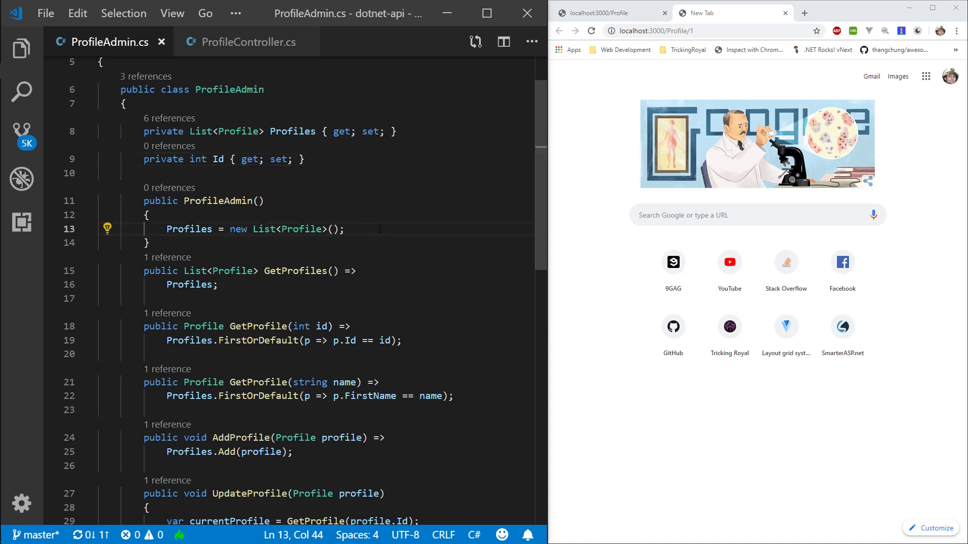
{"action": "type", "text": "Id = 0;"}
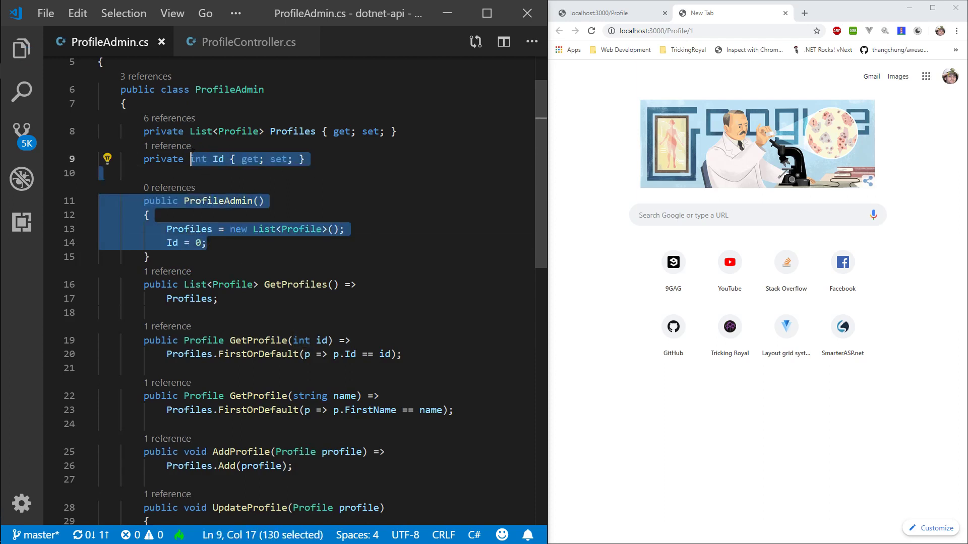
{"action": "type", "text": "1"}
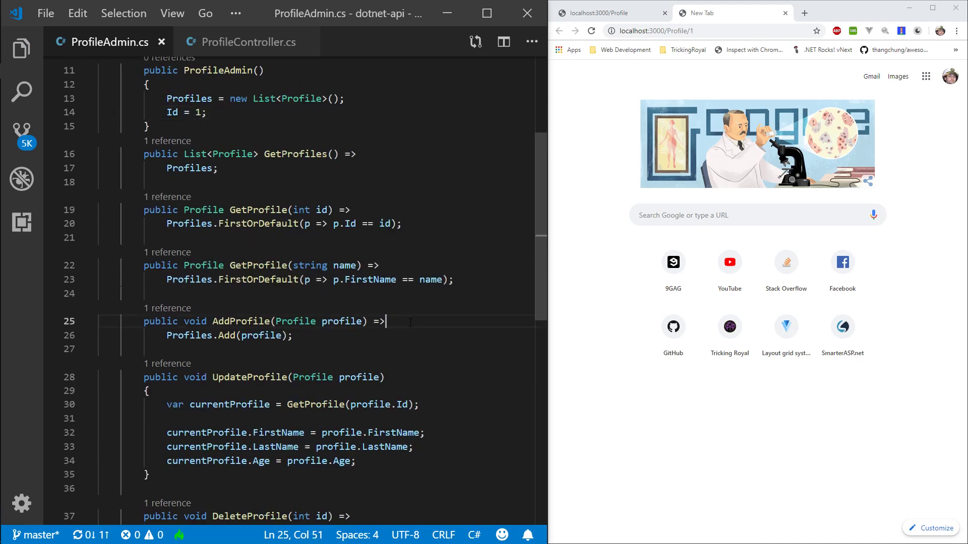
Give AddProfile a block body that assigns profile.Id = Id++ before adding the profile.
{"action": "type", "text": "{"}
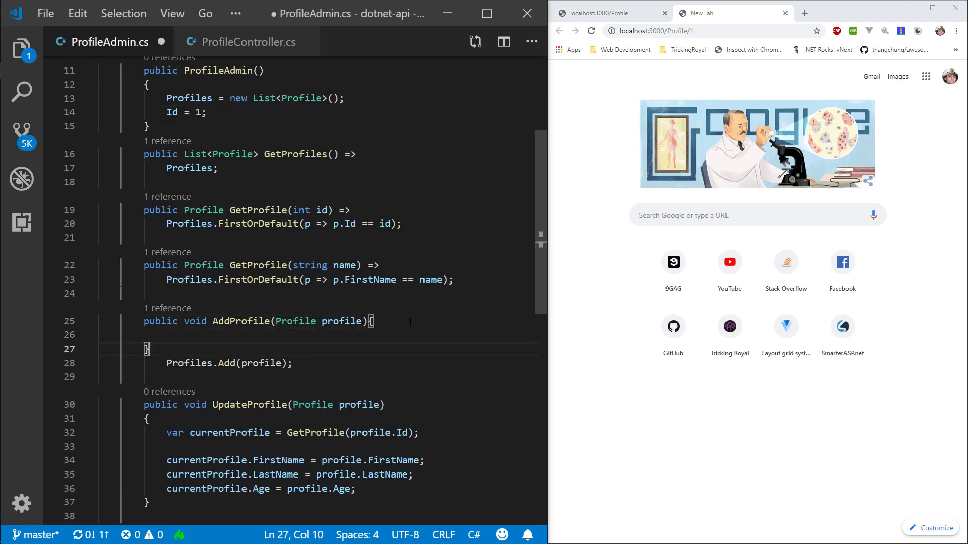
{"action": "type", "text": "I"}
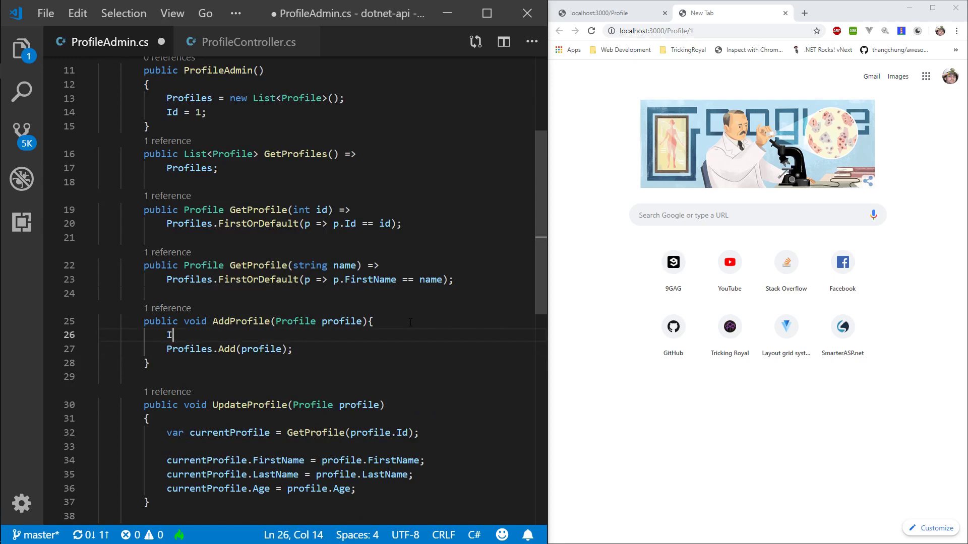
{"action": "type", "text": "rofile.Id = Id"}
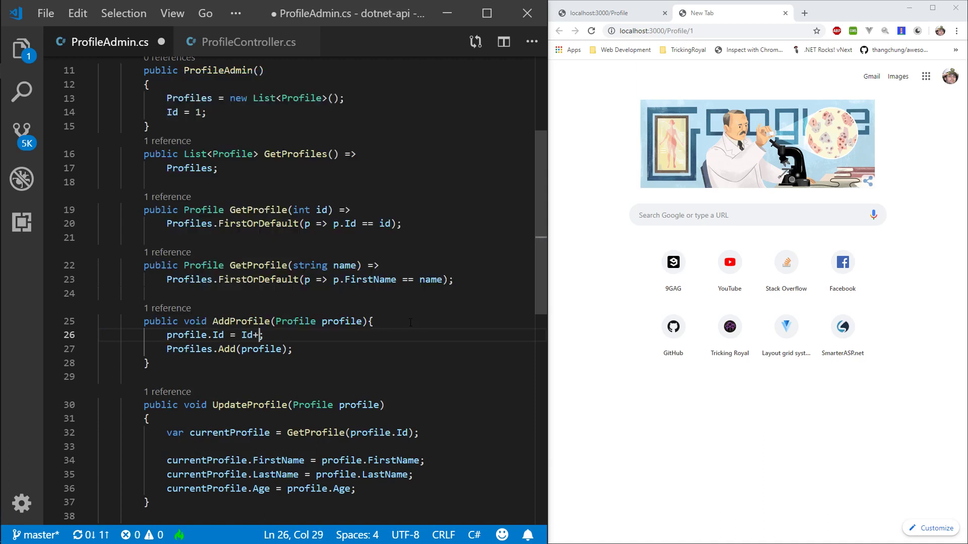
{"action": "type", "text": "+;"}
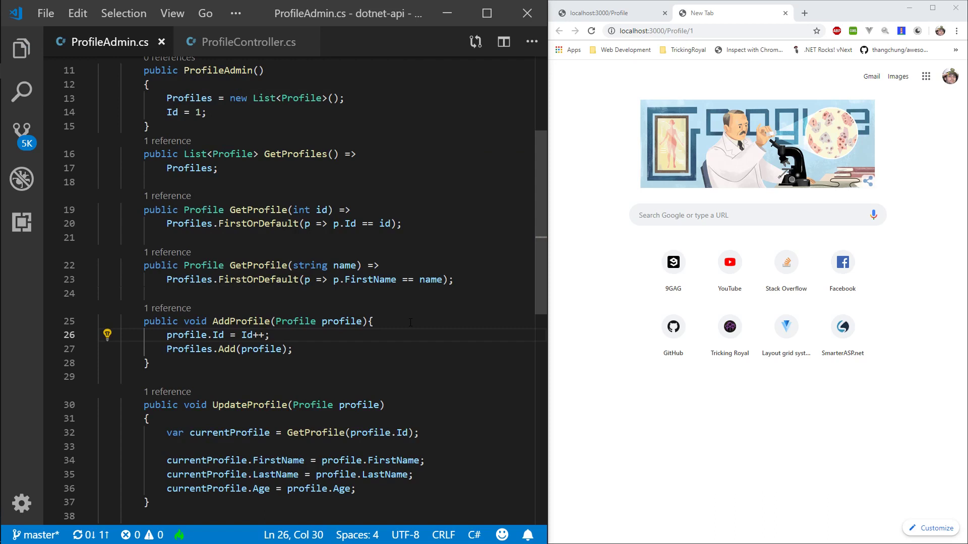
{"action": "double_click", "coordinate": [247, 335]}
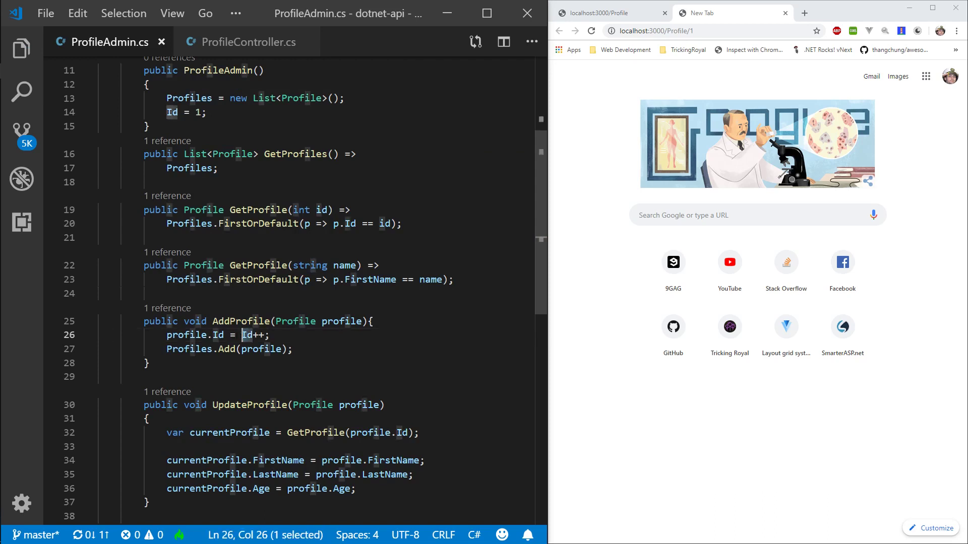
{"action": "left_click", "coordinate": [265, 335]}
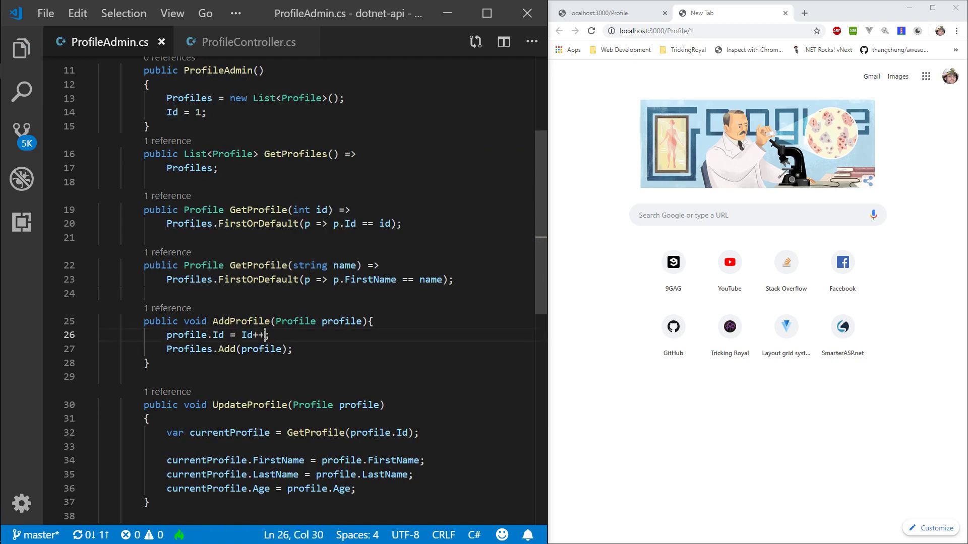
{"action": "type", "text": "++Id"}
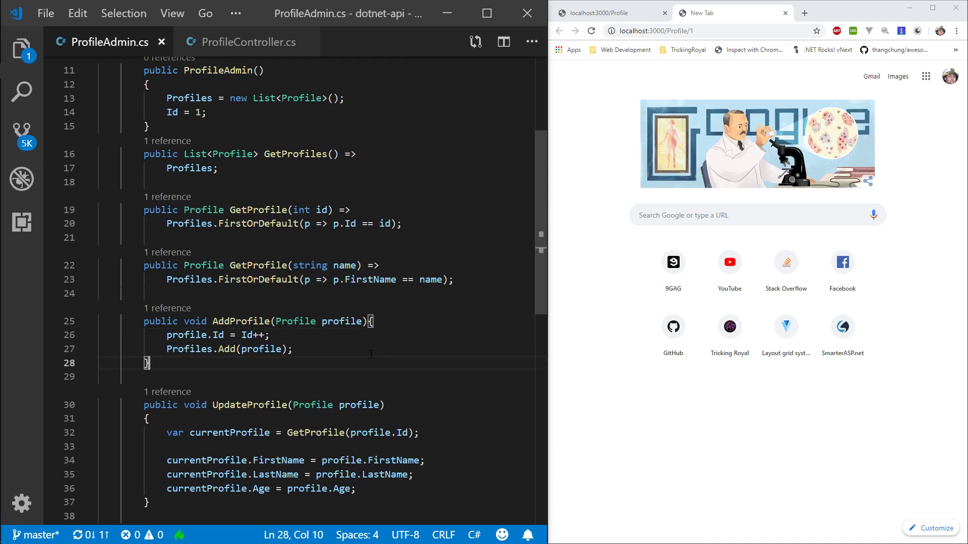
{"action": "scroll", "scroll_direction": "up", "scroll_amount": 3}
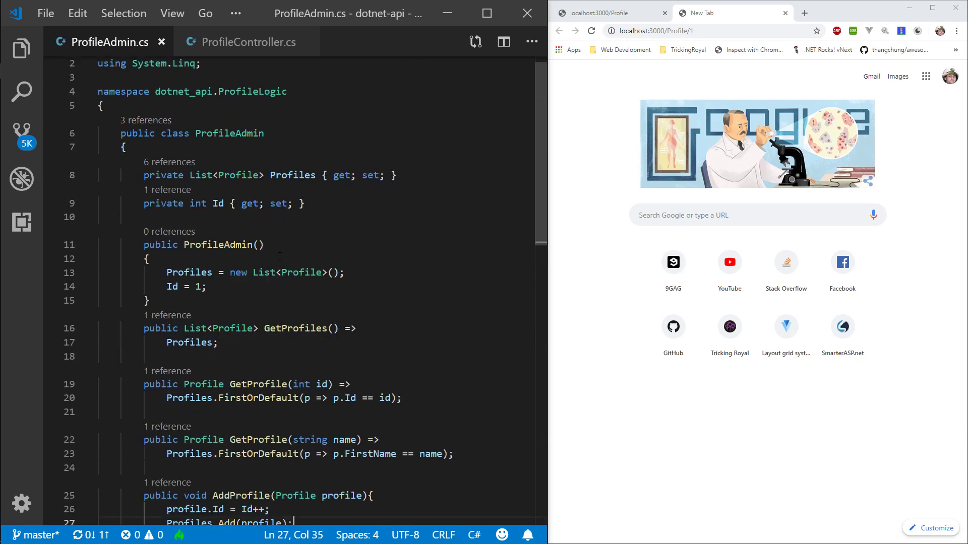
Return to ProfileController.cs and review the GetProfile(string name) action.
{"action": "scroll", "scroll_direction": "down", "scroll_amount": 3}
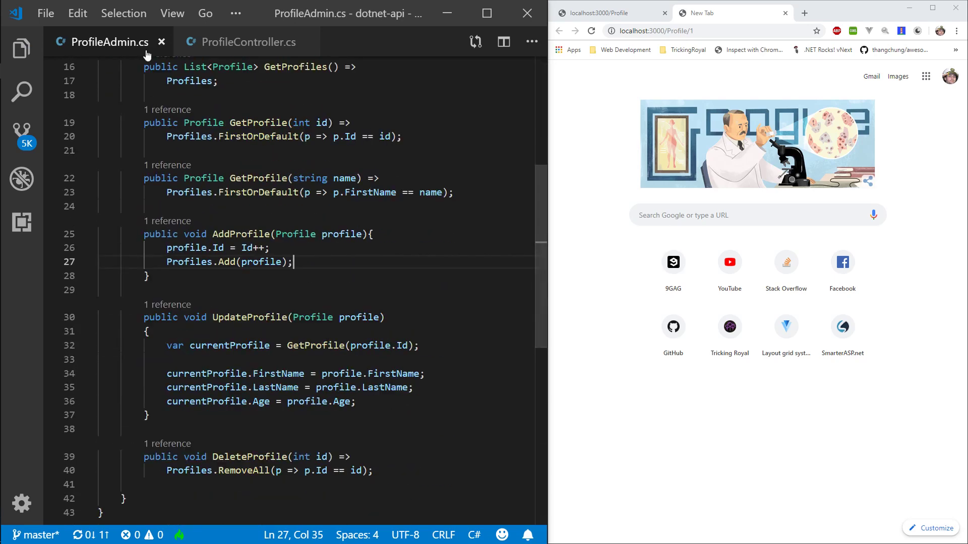
{"action": "left_click", "coordinate": [249, 41]}
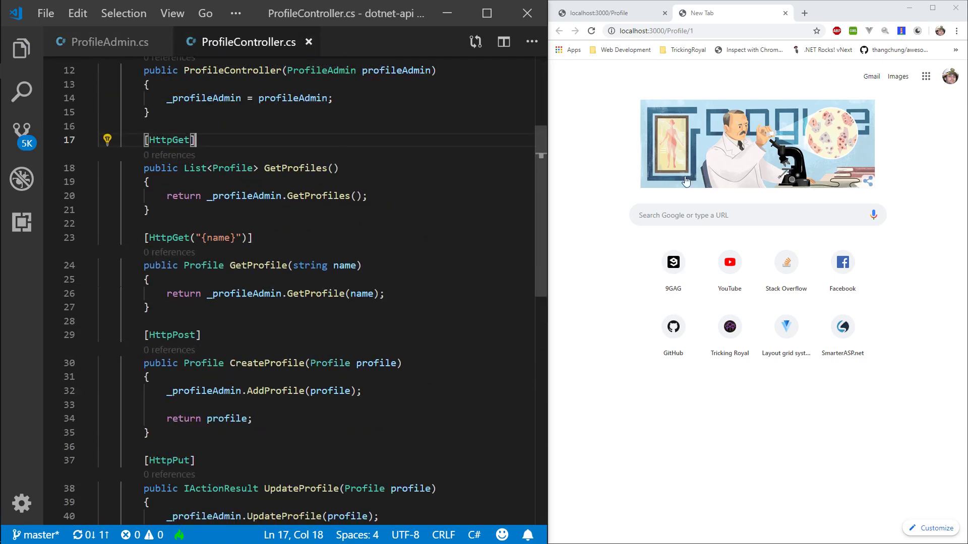
{"action": "left_click", "coordinate": [658, 31]}
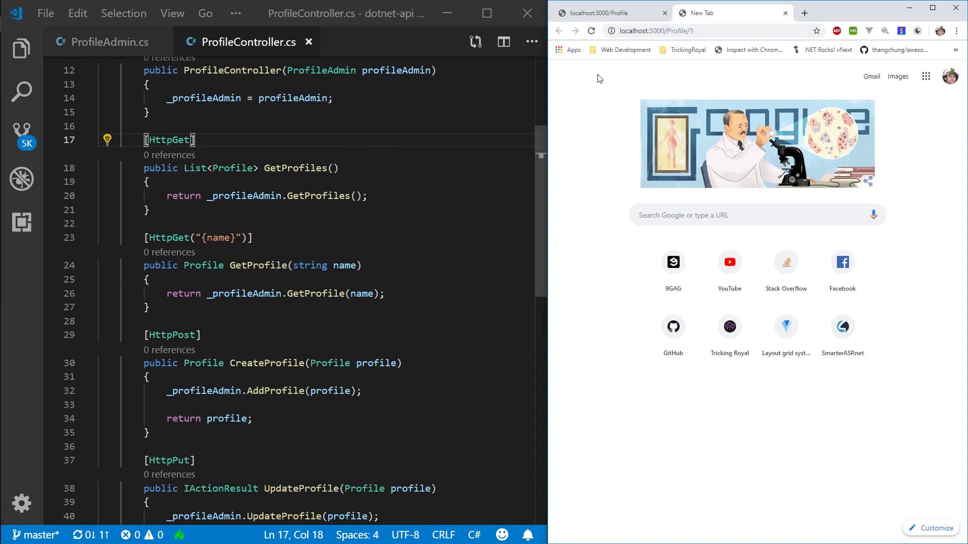
{"action": "mouse_move", "coordinate": [563, 105]}
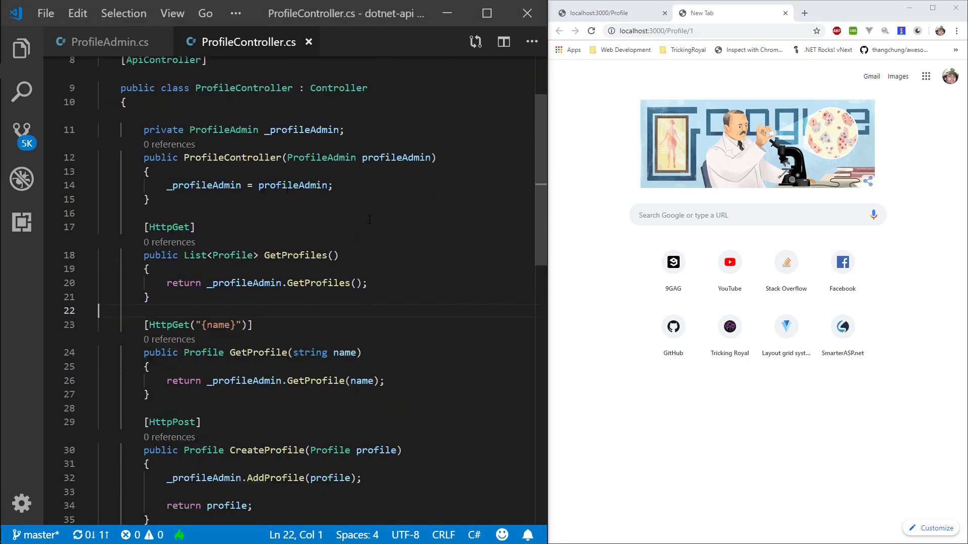
{"action": "scroll", "scroll_direction": "down", "scroll_amount": 3}
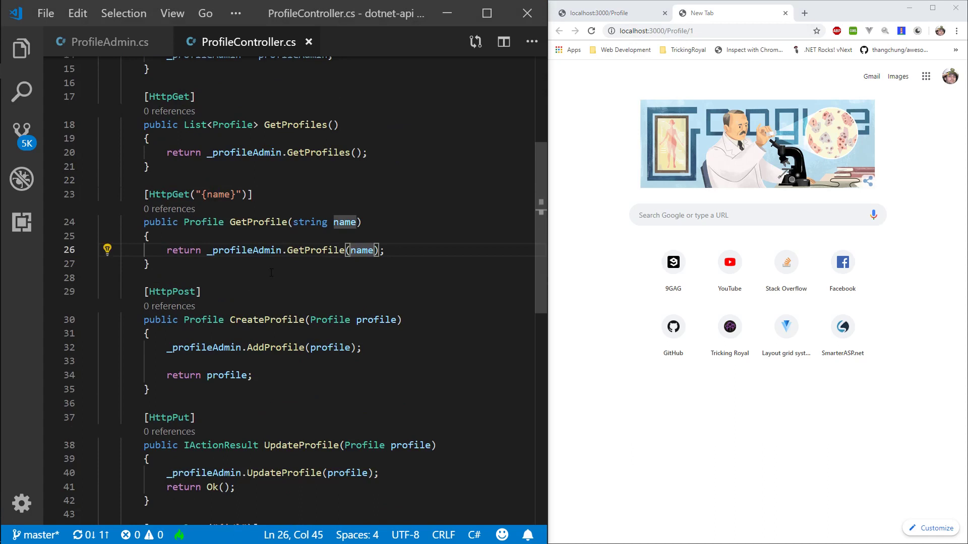
{"action": "left_click", "coordinate": [386, 250]}
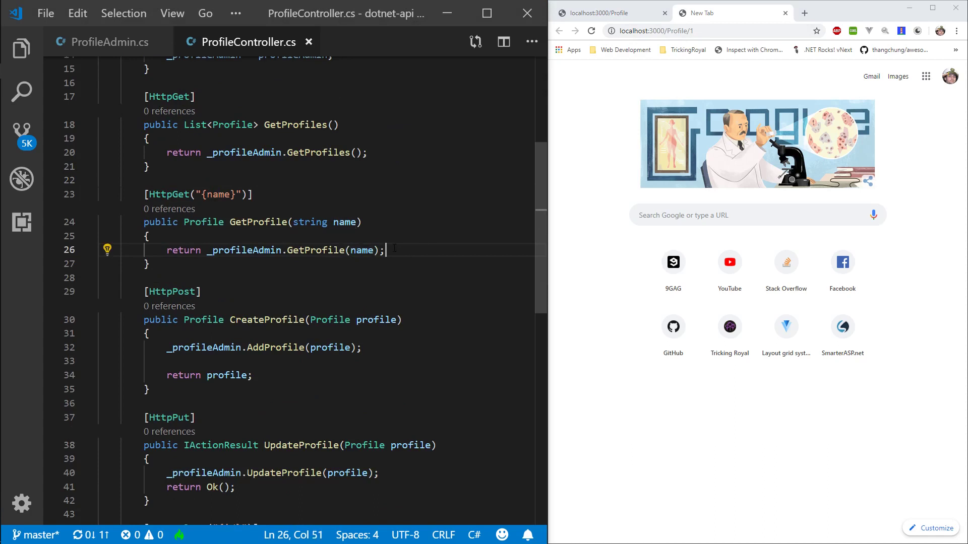
{"action": "left_click", "coordinate": [148, 236]}
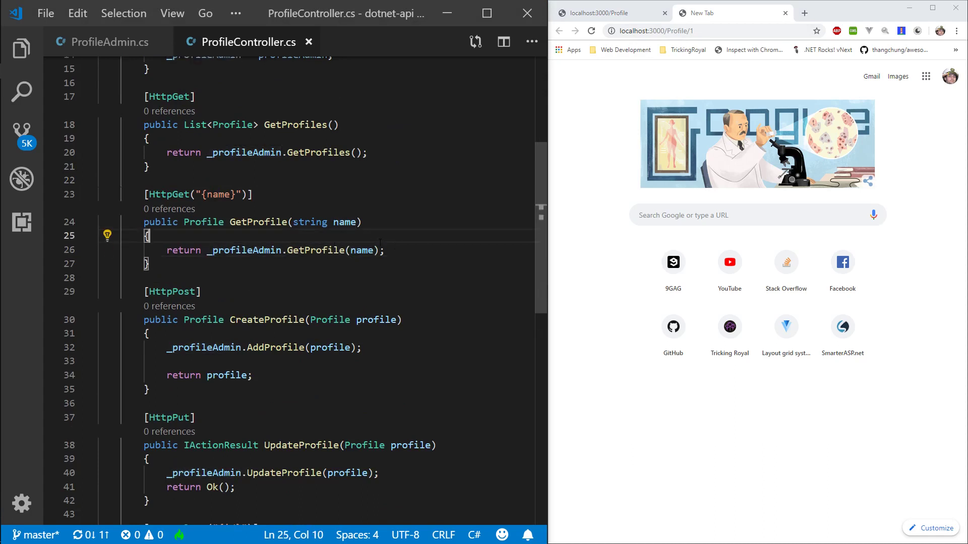
Enter the localhost:3000/Profile/Anton address in Chrome's address bar.
{"action": "left_click", "coordinate": [713, 31]}
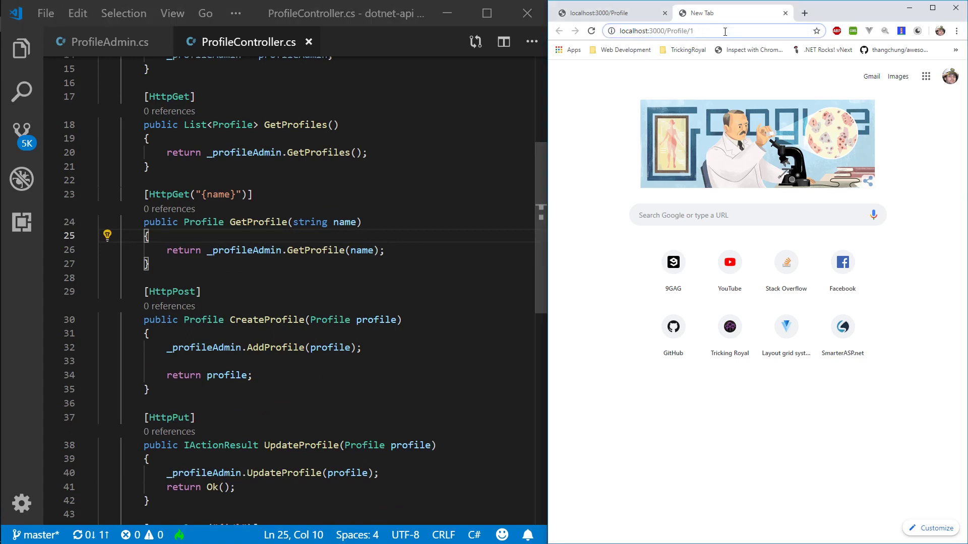
{"action": "type", "text": "Anton"}
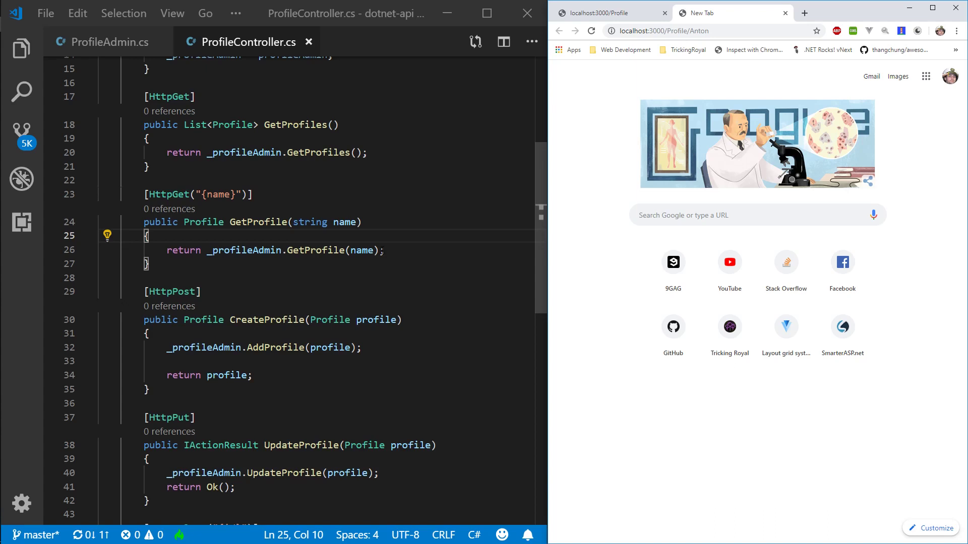
Change GetProfile to return IActionResult and store the lookup in var profile.
{"action": "left_click", "coordinate": [347, 250]}
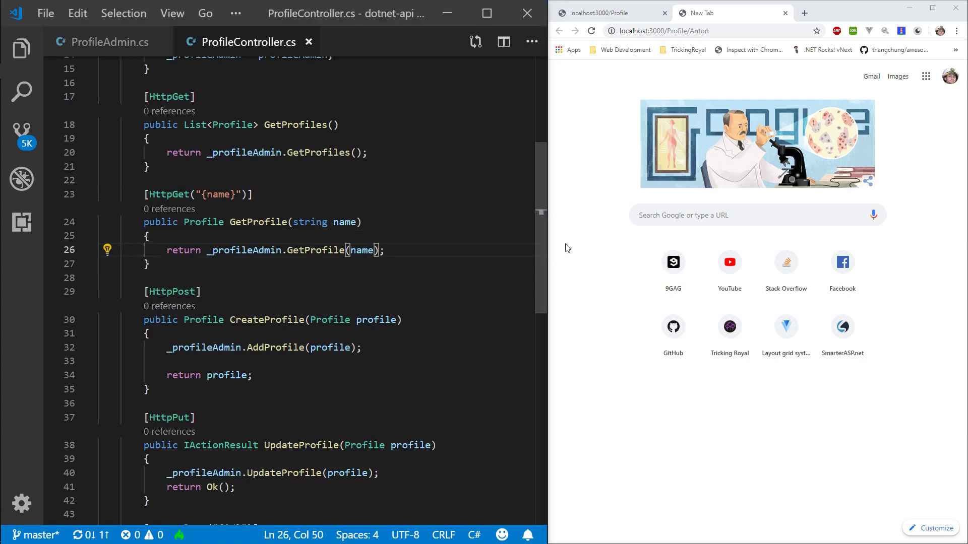
{"action": "type", "text": "?? NB"}
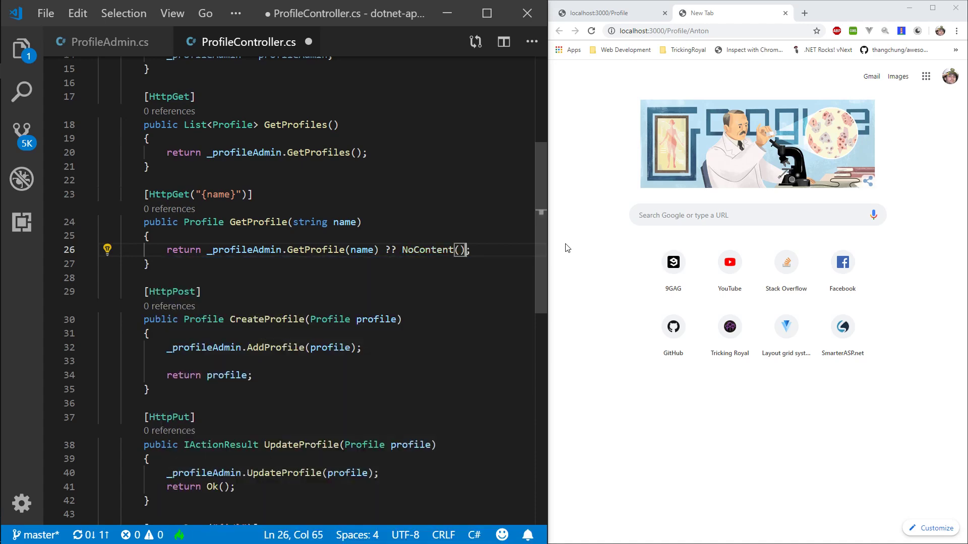
{"action": "left_click", "coordinate": [224, 222]}
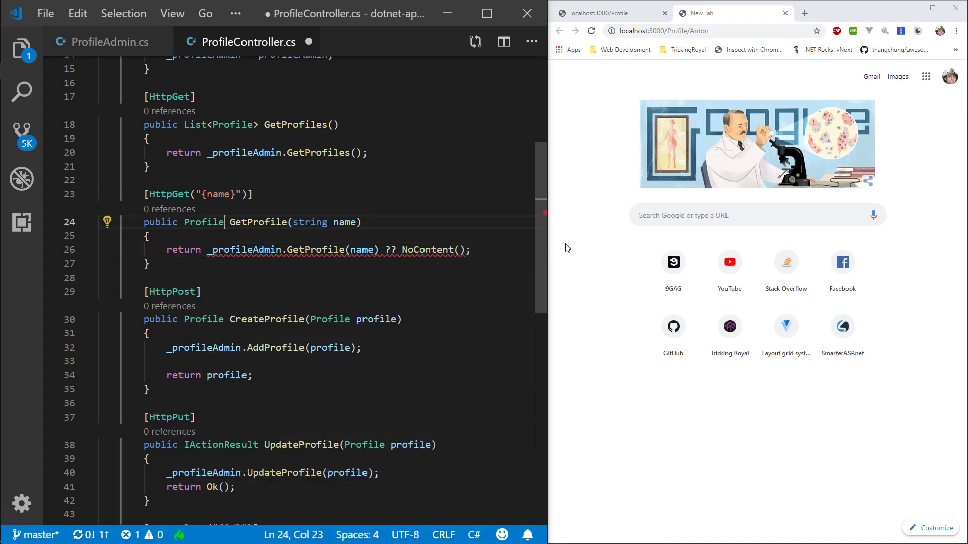
{"action": "type", "text": "IActionResult"}
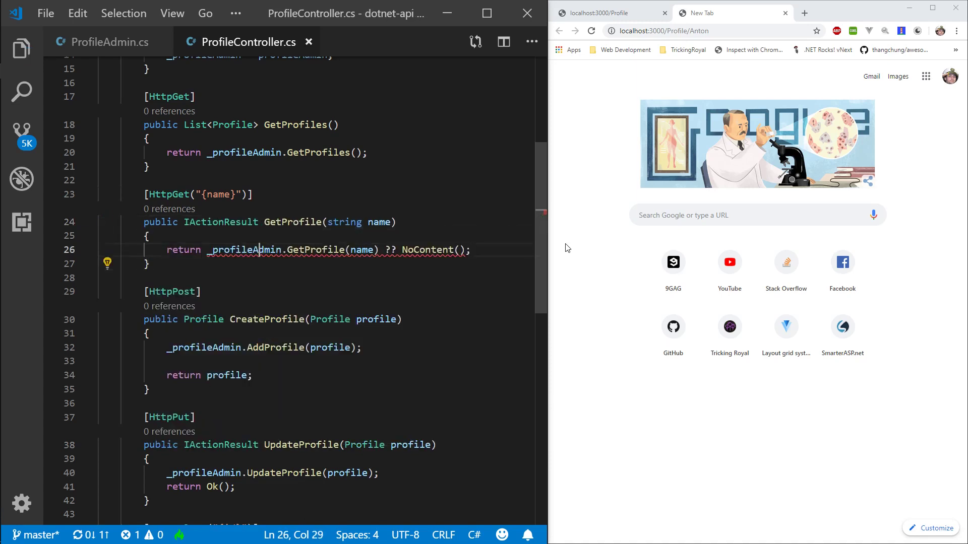
{"action": "left_click", "coordinate": [204, 249]}
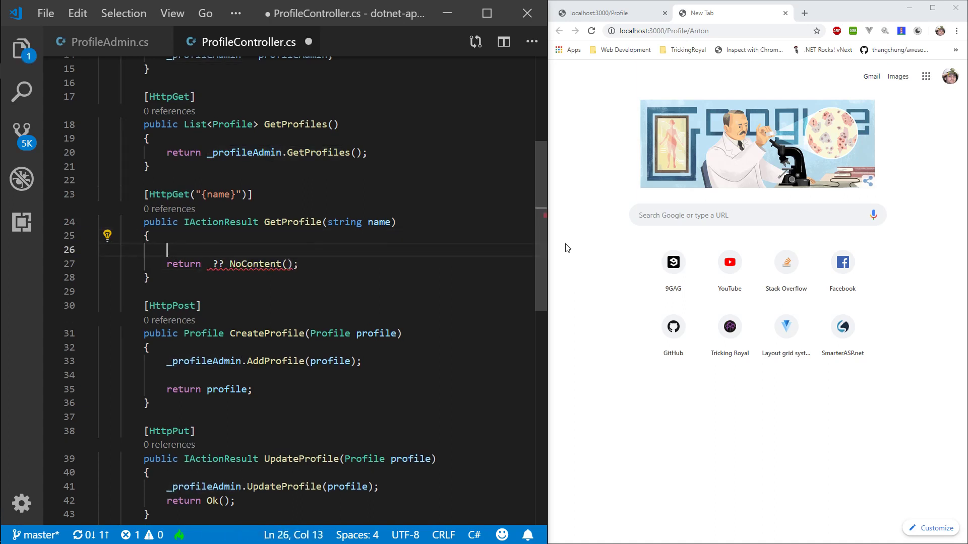
{"action": "type", "text": "var prfi"}
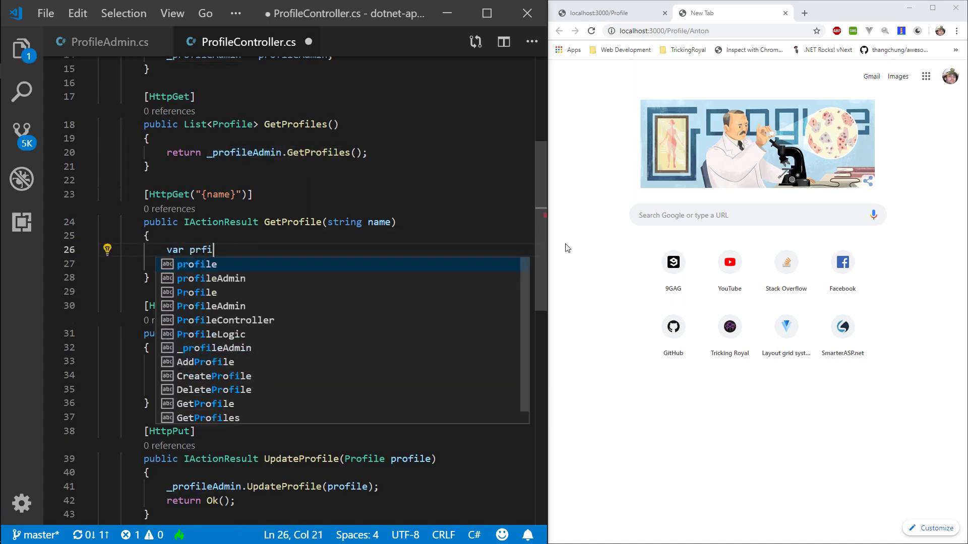
{"action": "type", "text": "profile = _profileAdmin.GetProfile(name);"}
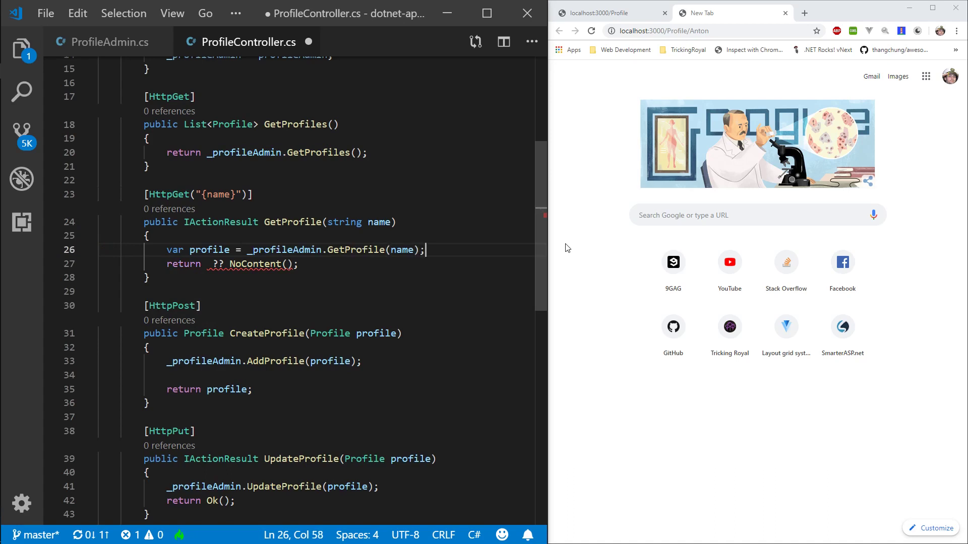
Return NoContent() when profile is null, otherwise Ok(profile), and save.
{"action": "type", "text": "if("}
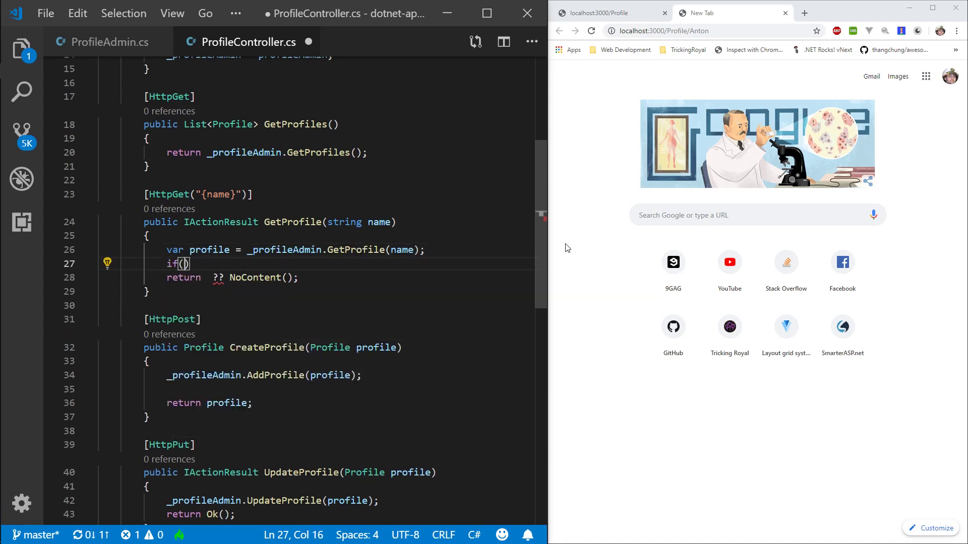
{"action": "type", "text": "profile == null"}
{"action": "type", "text": "return NoContent();"}
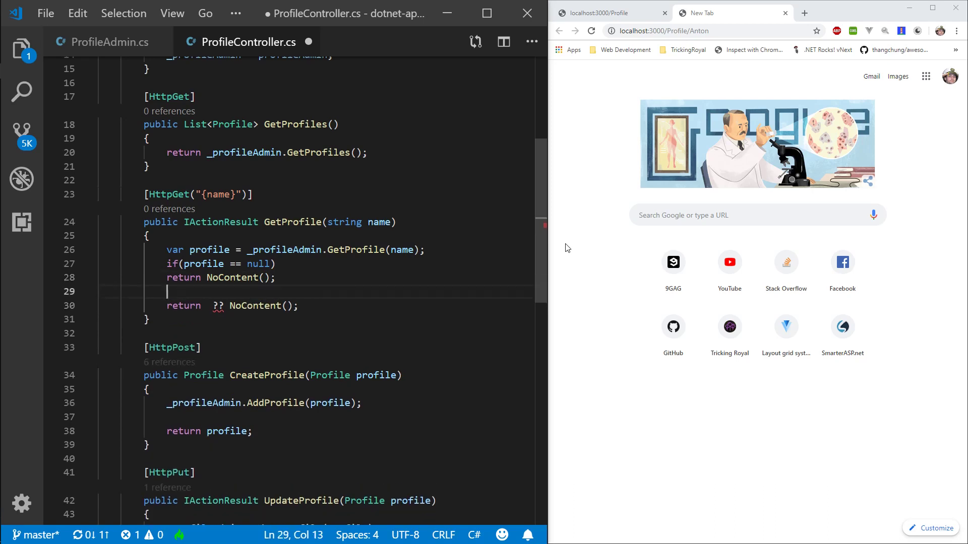
{"action": "type", "text": "else"}
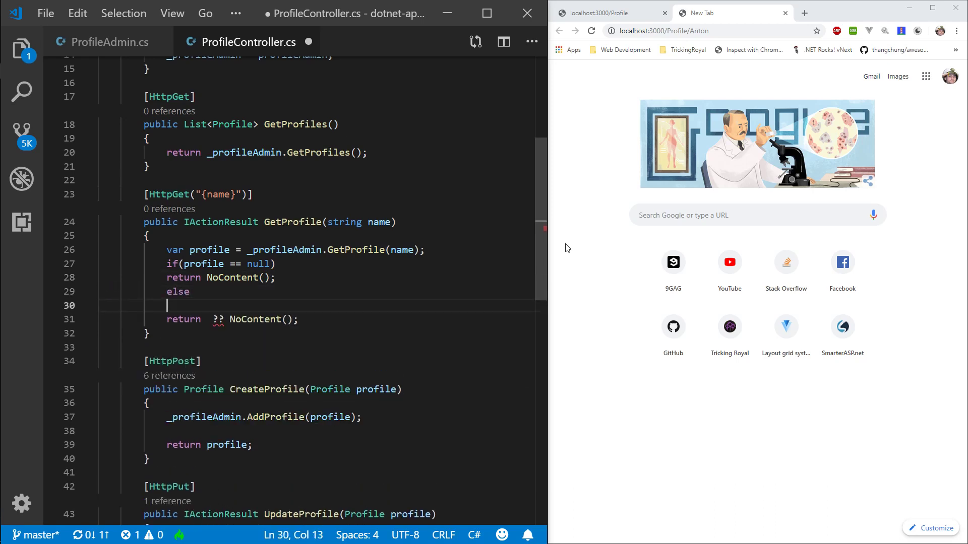
{"action": "type", "text": "Ok(prop"}
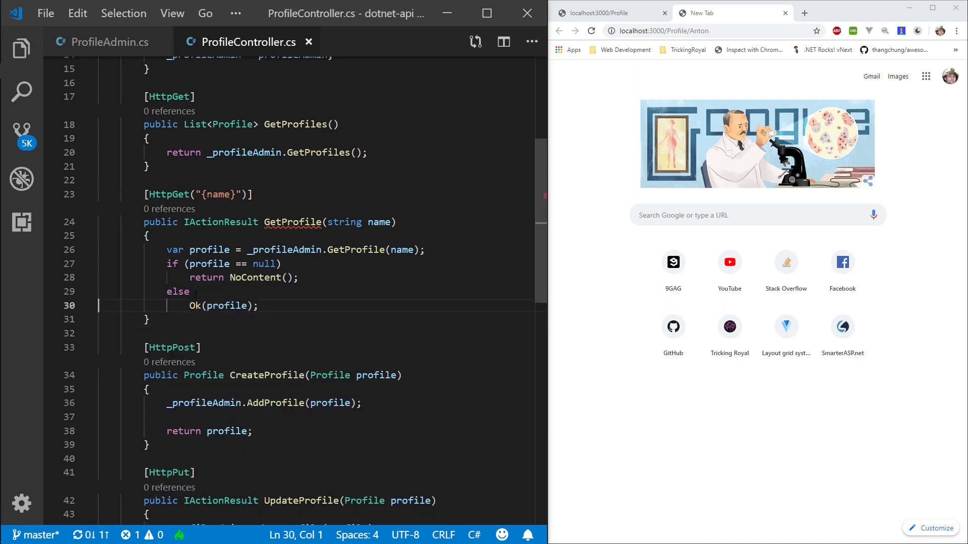
{"action": "type", "text": "return"}
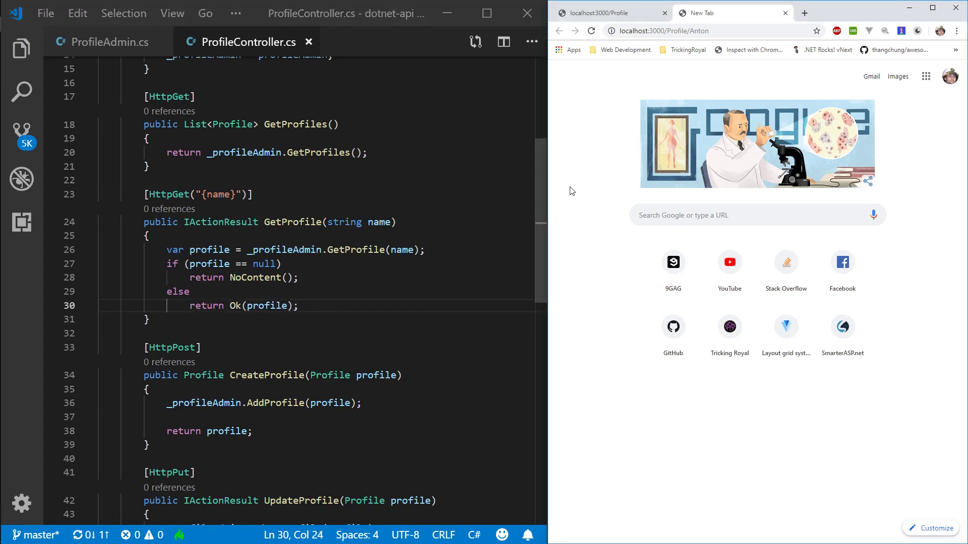
Show the integrated terminal with the running dotnet API server log.
{"action": "left_click", "coordinate": [710, 12]}
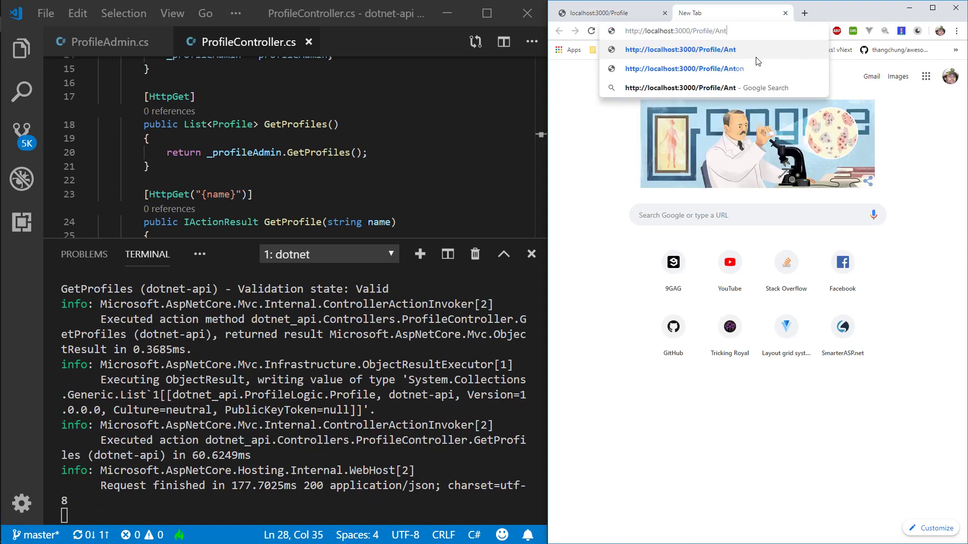
Make GetProfile return Ok("No Profile Found") for a missing name and check it on the Anton page.
{"action": "left_click", "coordinate": [684, 68]}
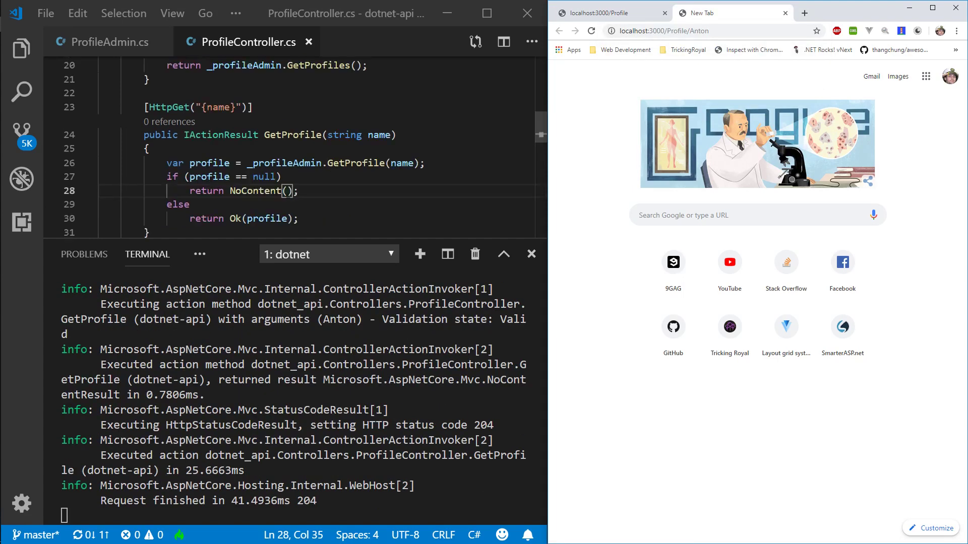
{"action": "type", "text": "\""}
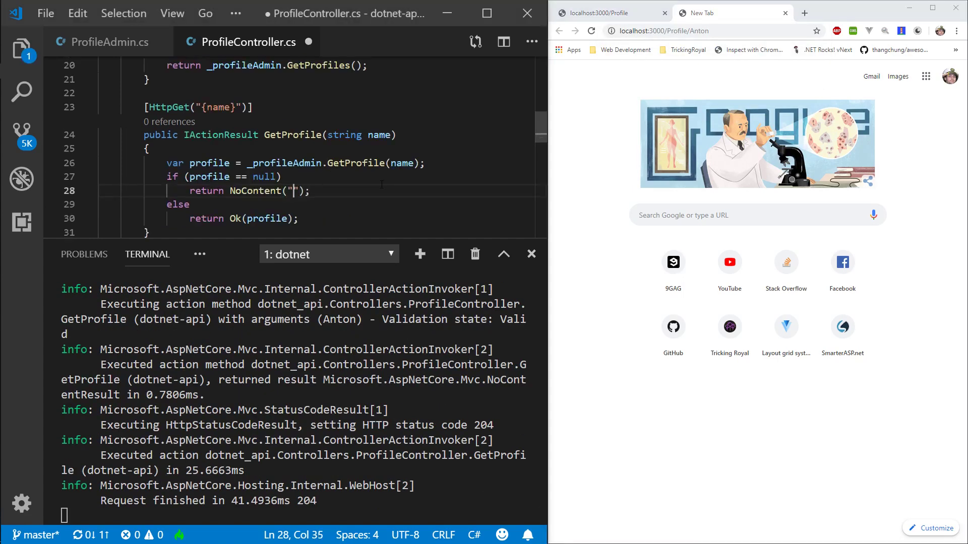
{"action": "type", "text": "No"}
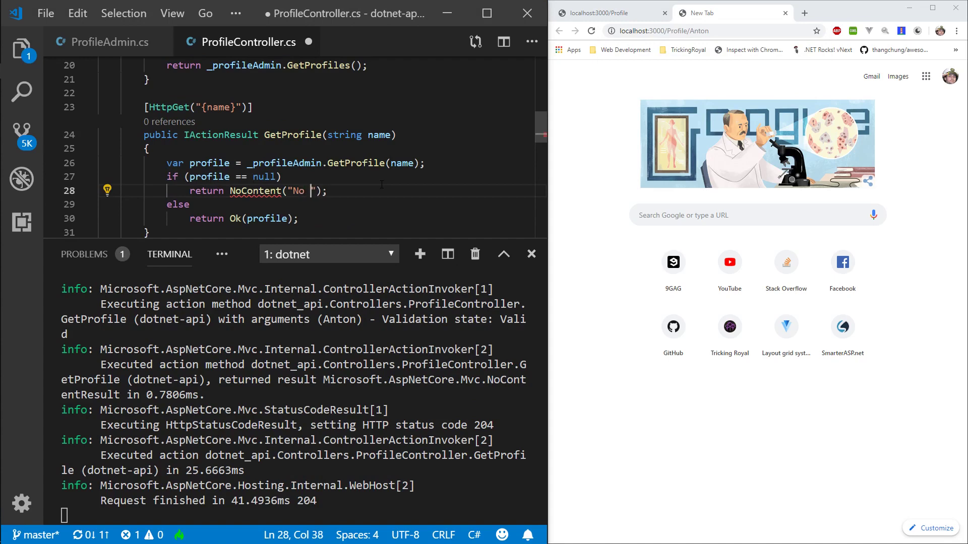
{"action": "key", "text": "BackSpace"}
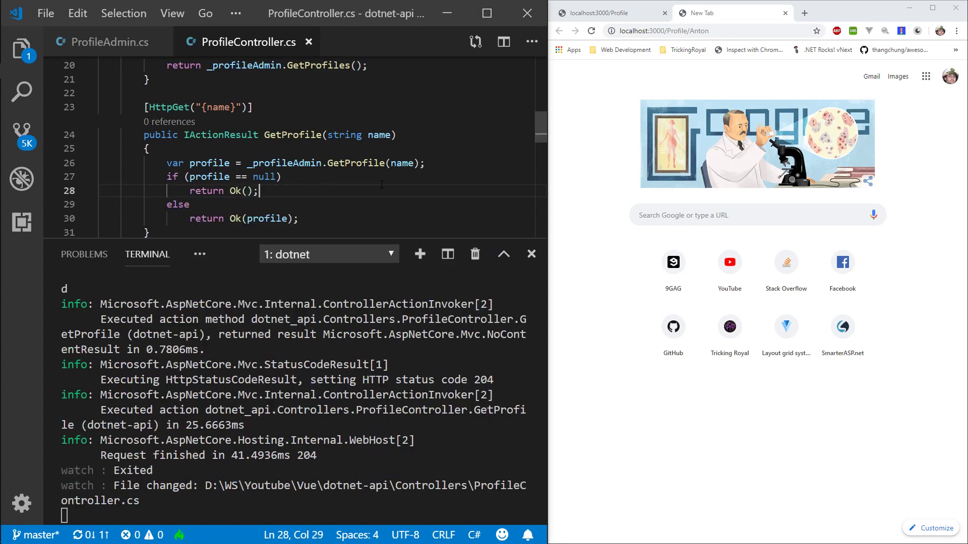
{"action": "type", "text": "\"\""}
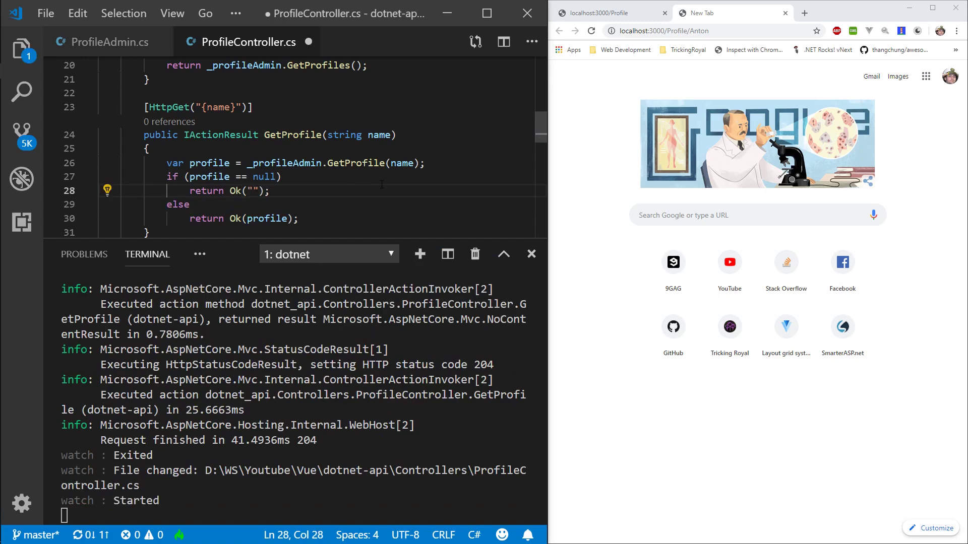
{"action": "type", "text": "No Profile Found"}
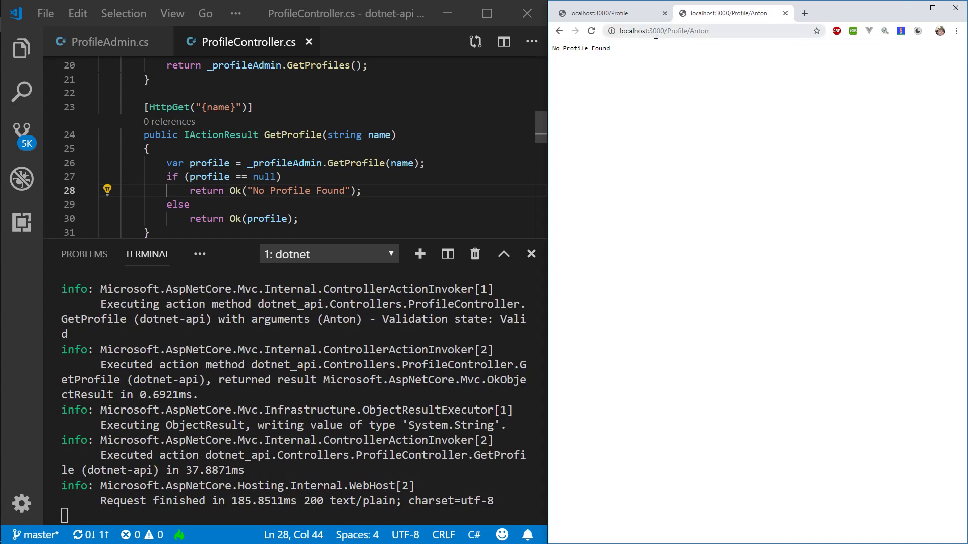
{"action": "mouse_move", "coordinate": [653, 84]}
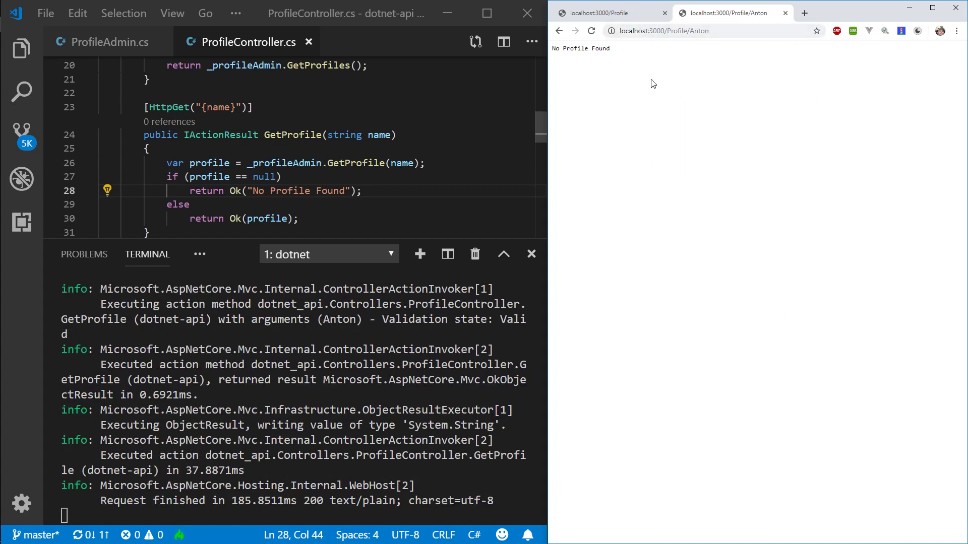
{"action": "mouse_move", "coordinate": [586, 119]}
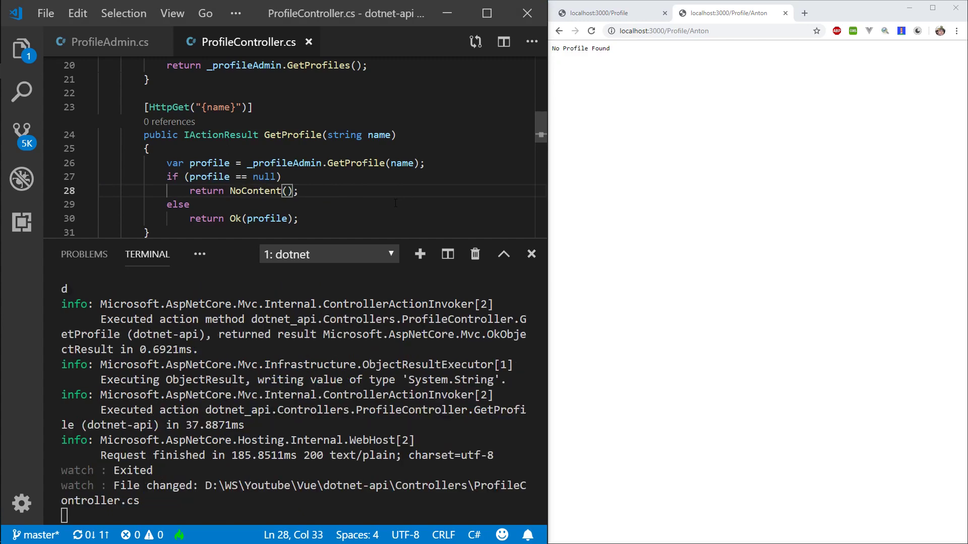
In Postman, strip ?name=Bobber from the POST URL to localhost:3000/Profile and show its Body settings.
{"action": "left_click", "coordinate": [590, 32]}
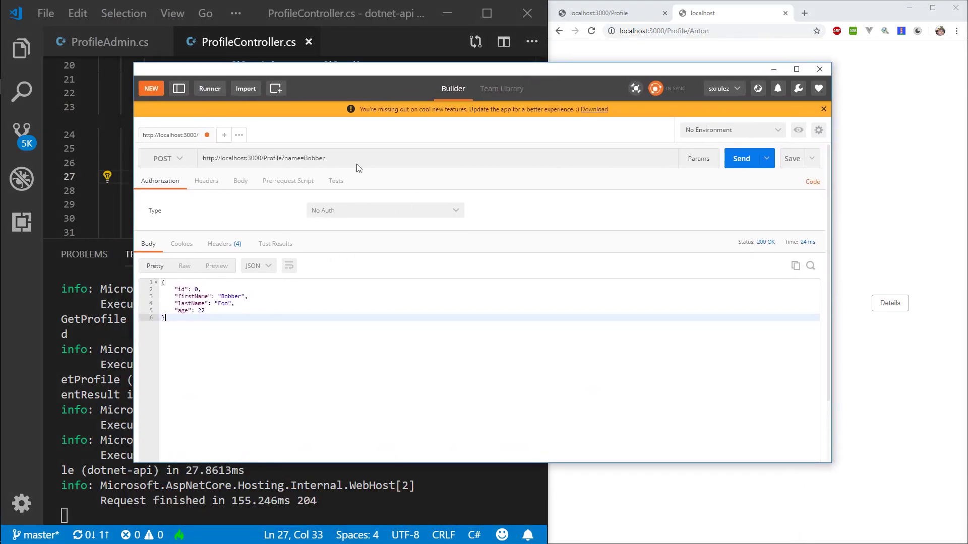
{"action": "double_click", "coordinate": [302, 158]}
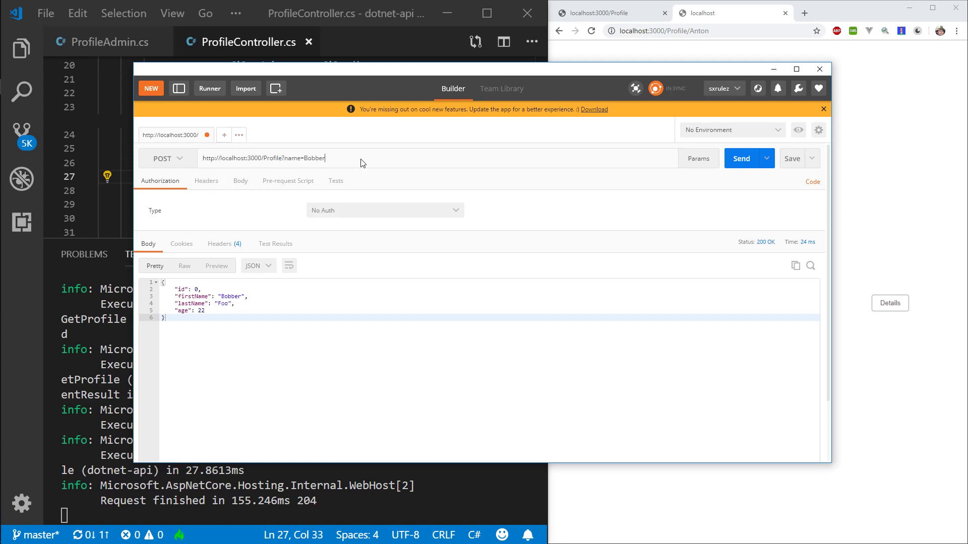
{"action": "key", "text": "BackSpace"}
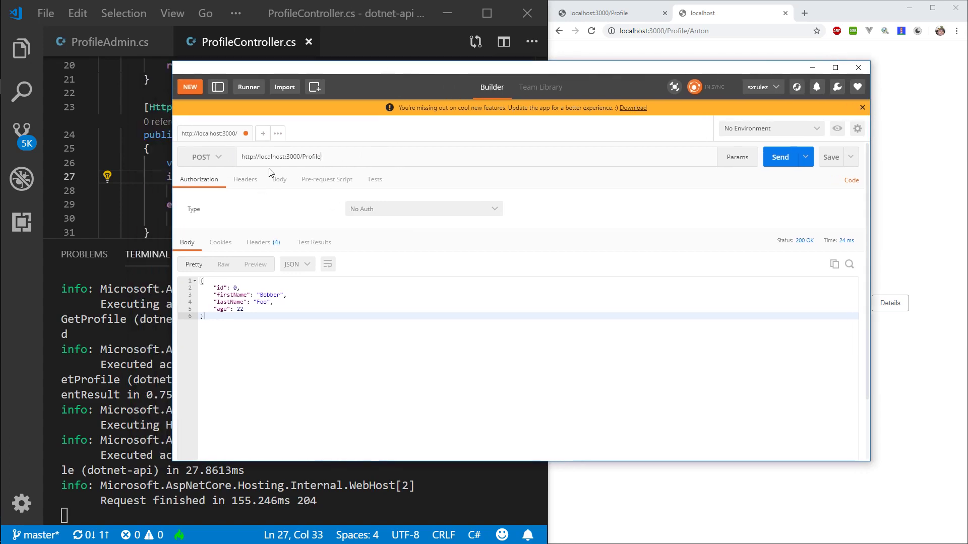
{"action": "left_click", "coordinate": [278, 180]}
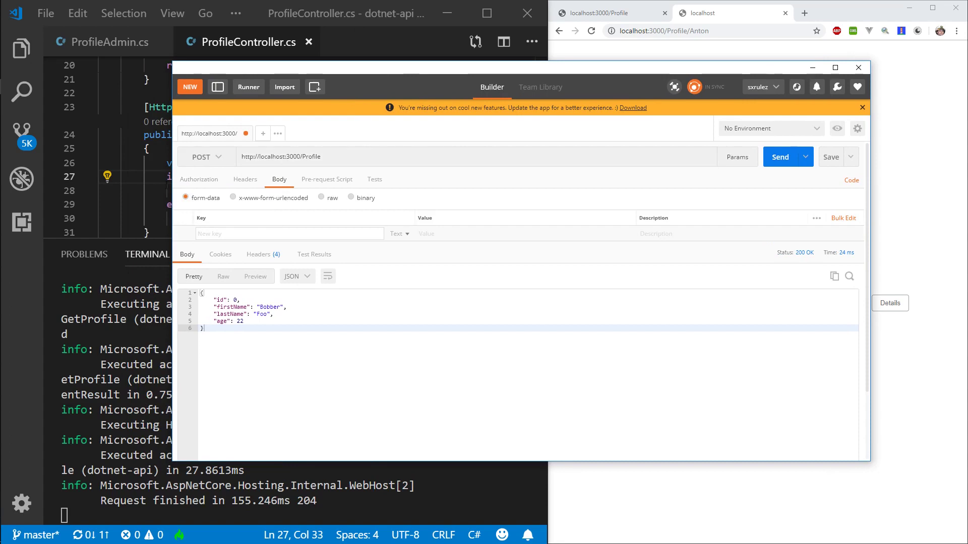
{"action": "mouse_move", "coordinate": [230, 250]}
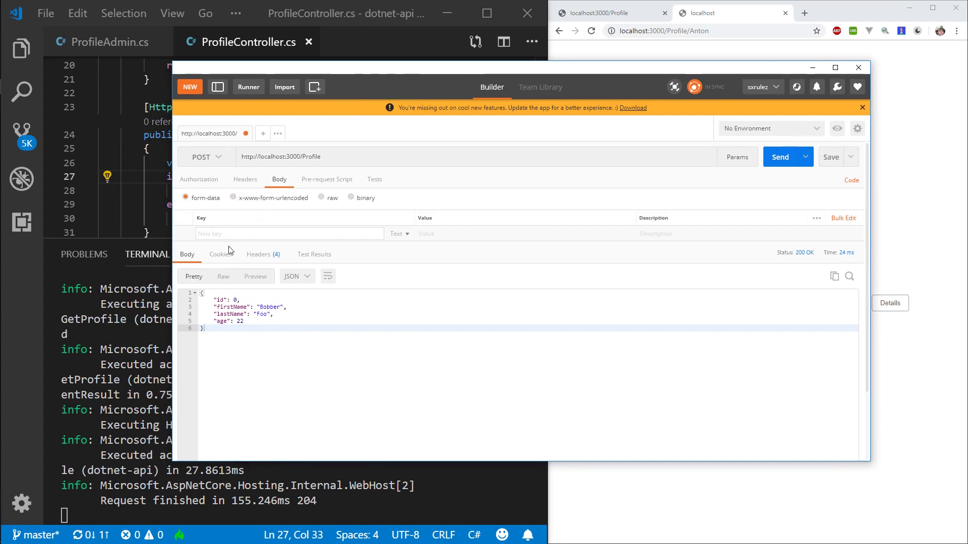
{"action": "mouse_move", "coordinate": [190, 207]}
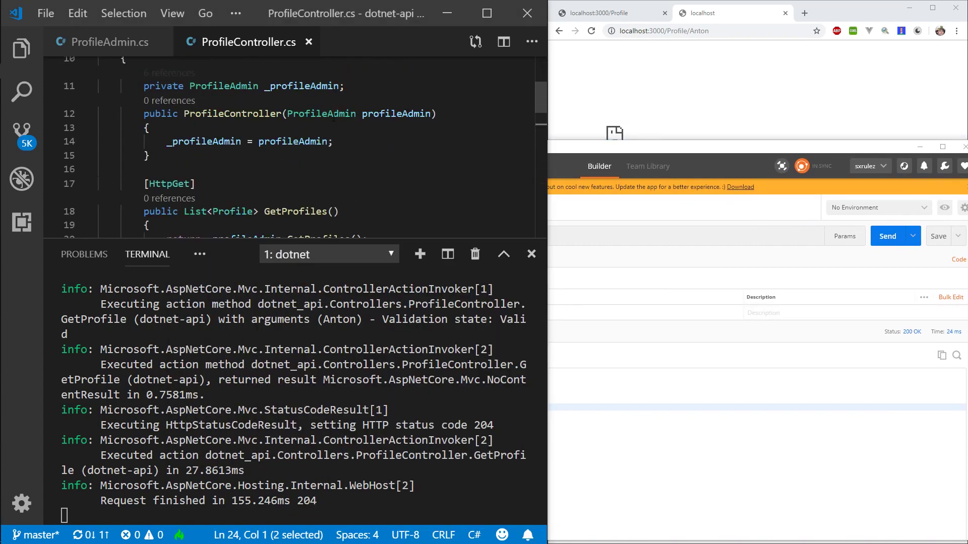
Close the terminal and review the Profile class's Id, FirstName, LastName and Age properties.
{"action": "scroll", "scroll_direction": "down", "scroll_amount": 3}
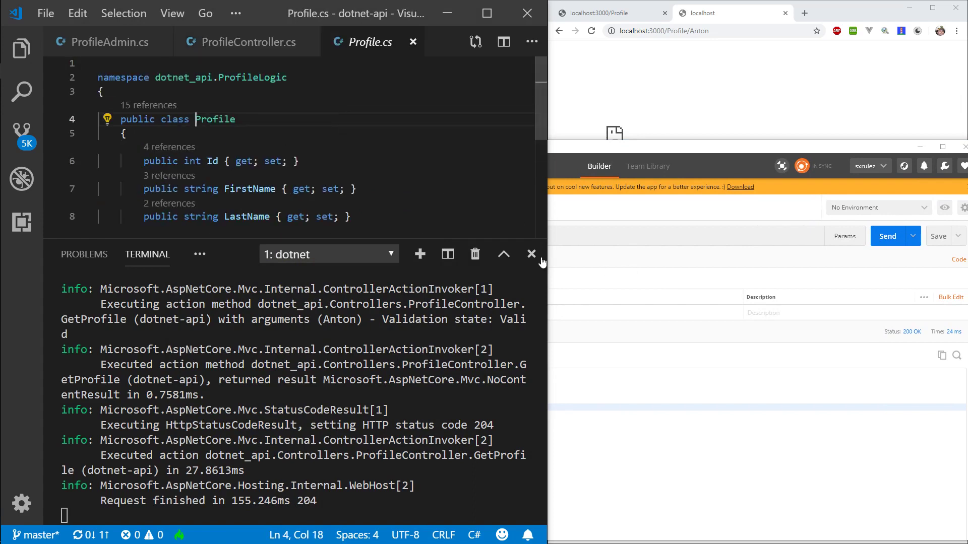
{"action": "left_click", "coordinate": [530, 254]}
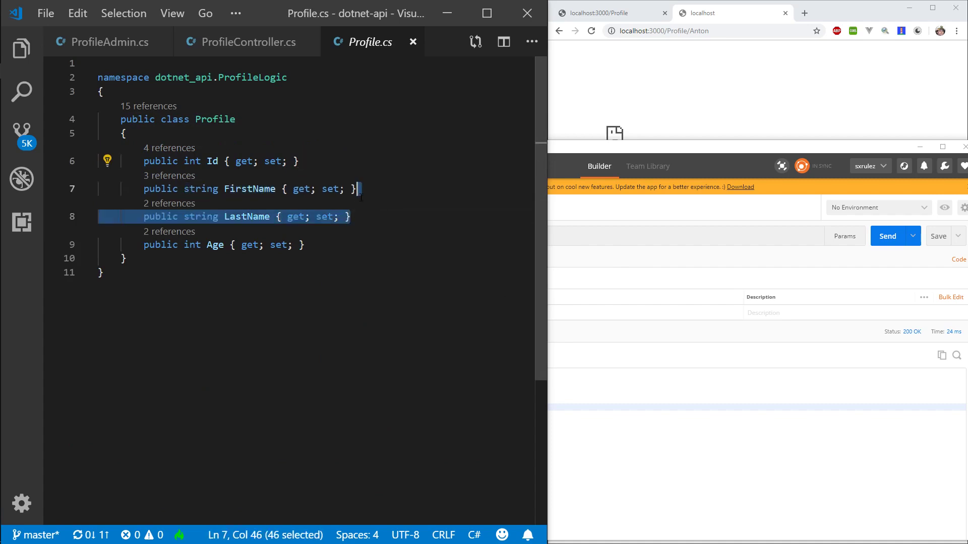
{"action": "left_click", "coordinate": [123, 258]}
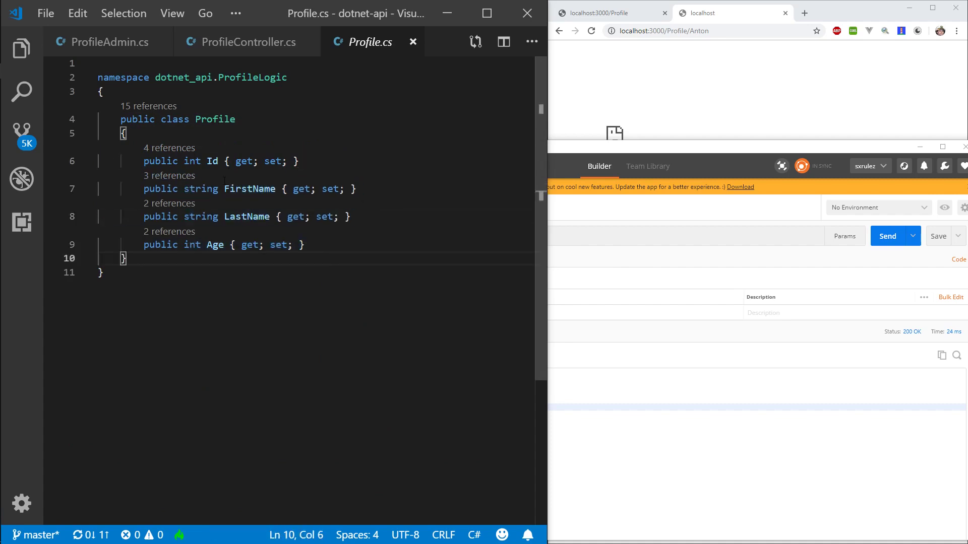
{"action": "triple_click", "coordinate": [221, 161]}
{"action": "type", "text": "FirstN"}
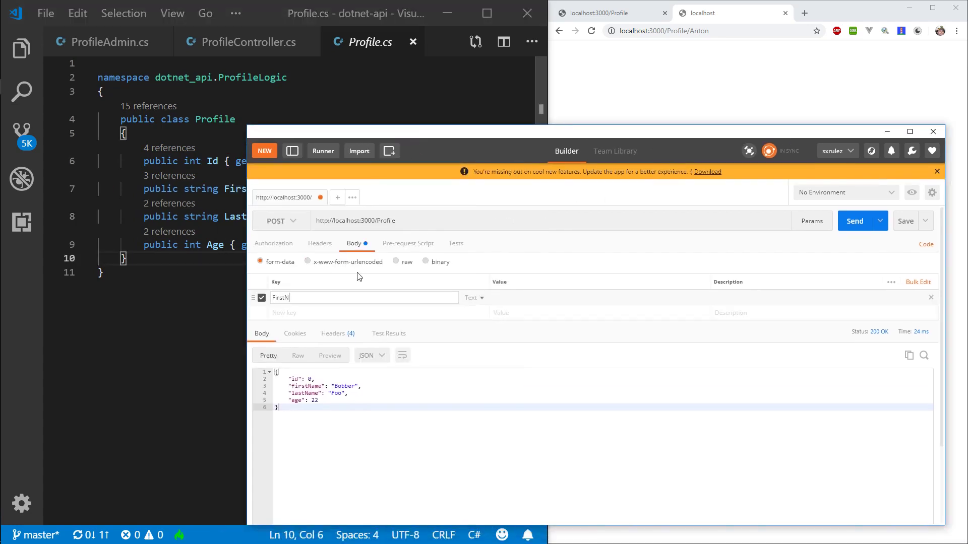
Fill the form-data with FirstName Anton, LastName Bobbersons, Age 20 and send, getting 415 Unsupported Media Type.
{"action": "type", "text": "Anton"}
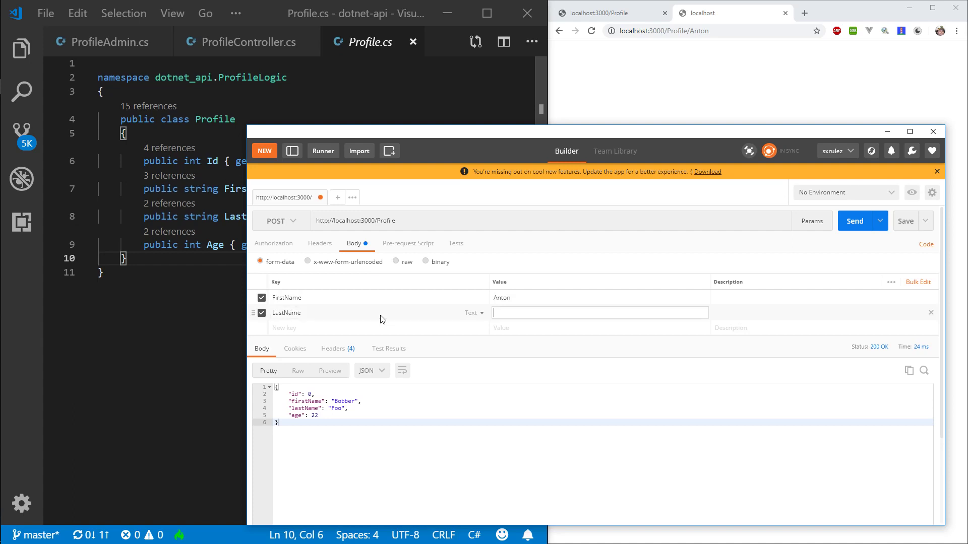
{"action": "type", "text": "Bobbersons"}
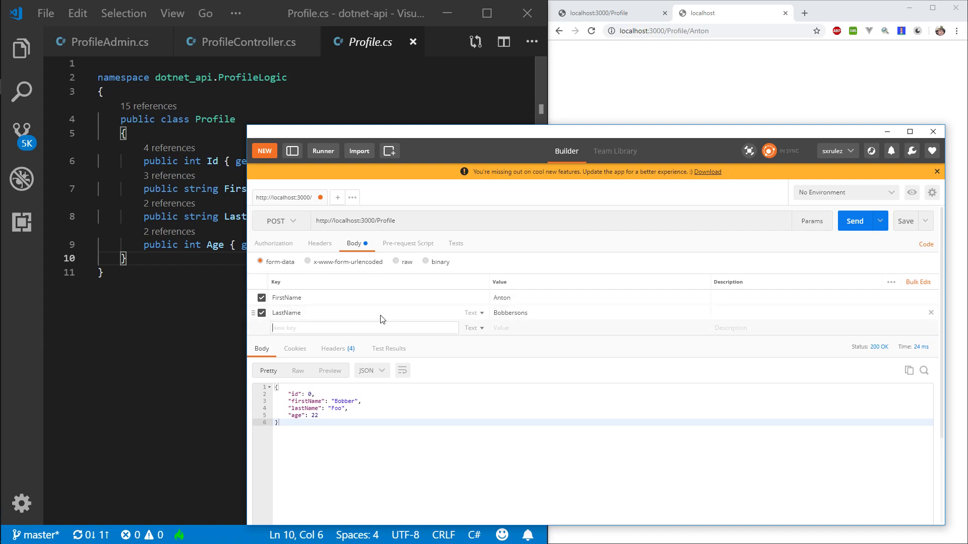
{"action": "type", "text": "Age"}
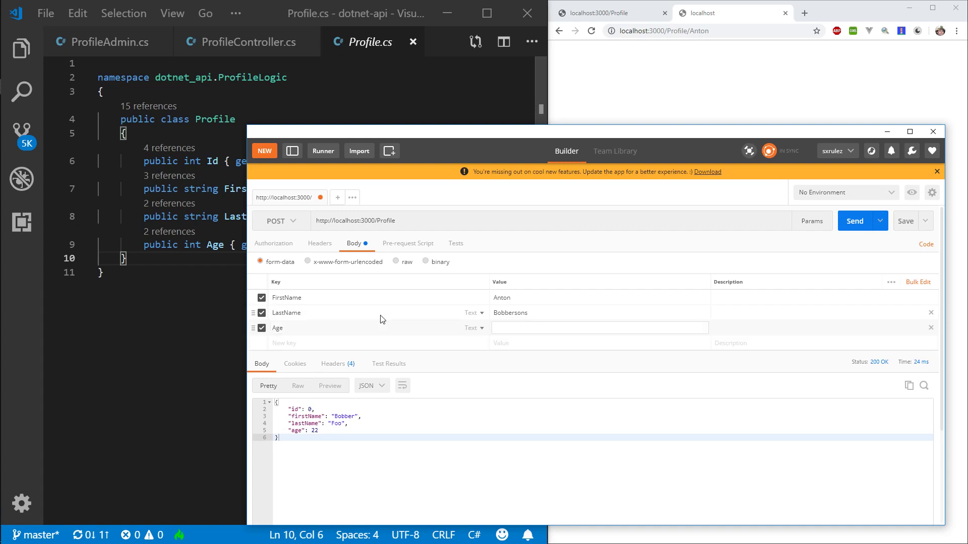
{"action": "left_click", "coordinate": [474, 328]}
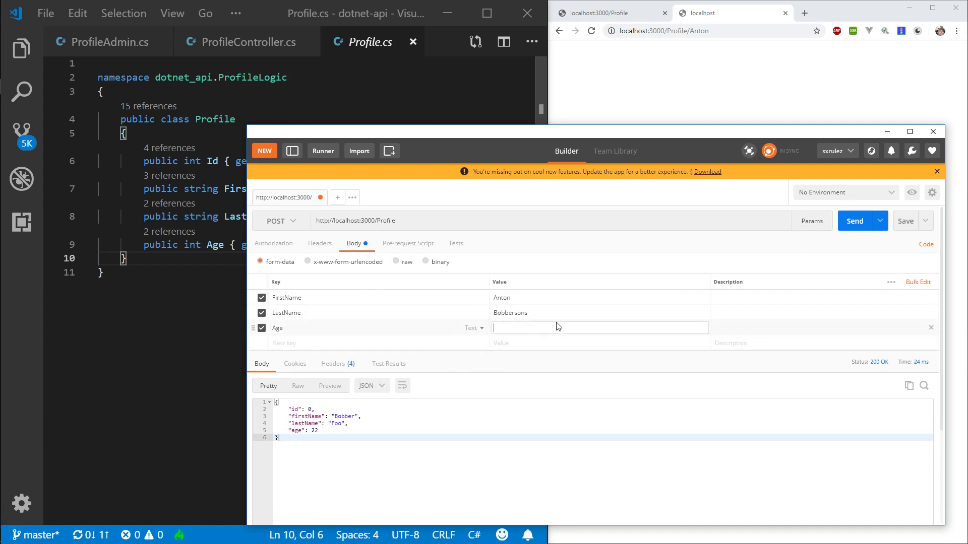
{"action": "type", "text": "20"}
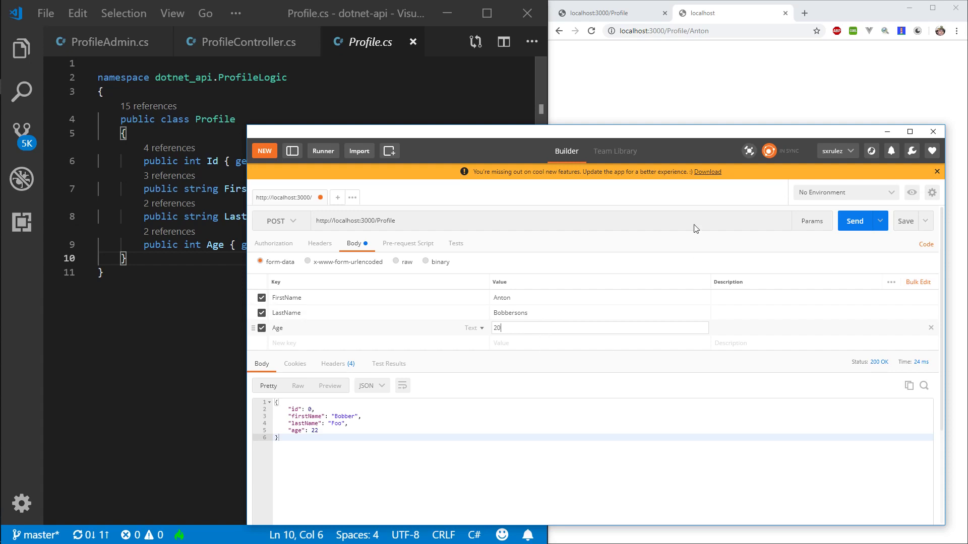
{"action": "left_click", "coordinate": [854, 221]}
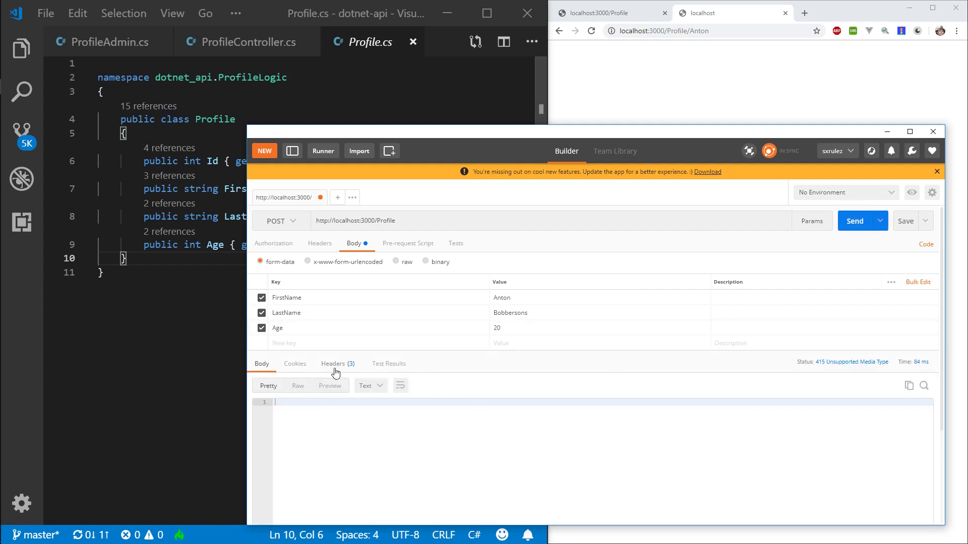
{"action": "mouse_move", "coordinate": [773, 355]}
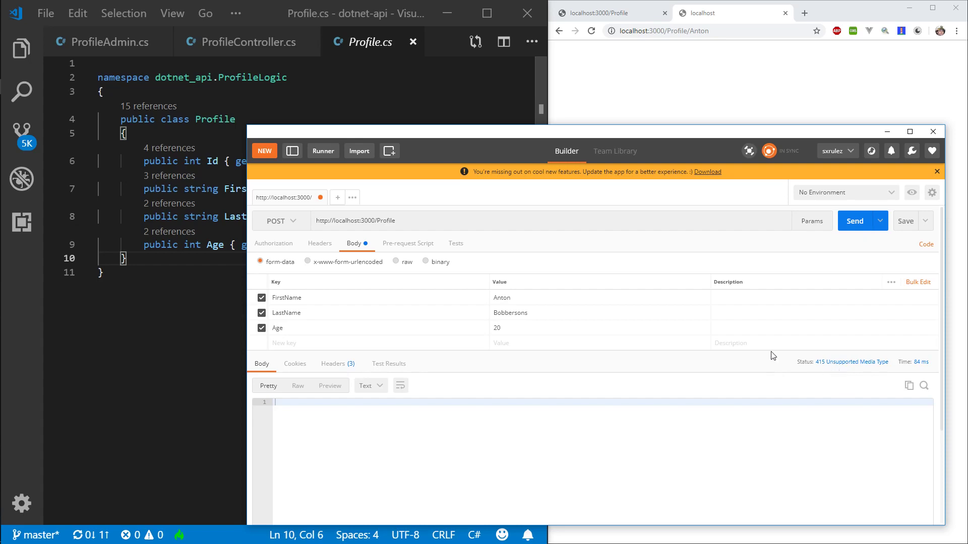
{"action": "mouse_move", "coordinate": [248, 41]}
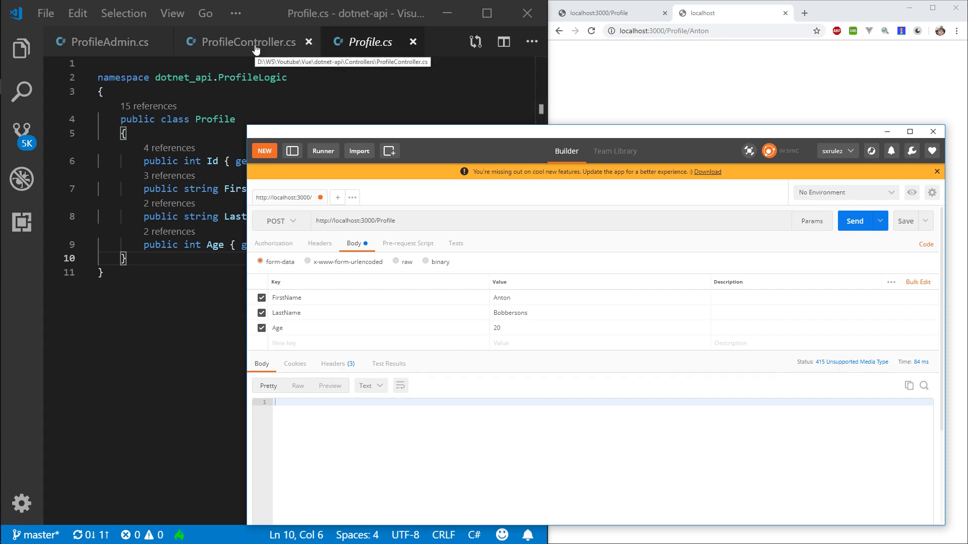
Review the CreateProfile(Profile profile) action in ProfileController.cs, then return to Postman.
{"action": "left_click", "coordinate": [248, 42]}
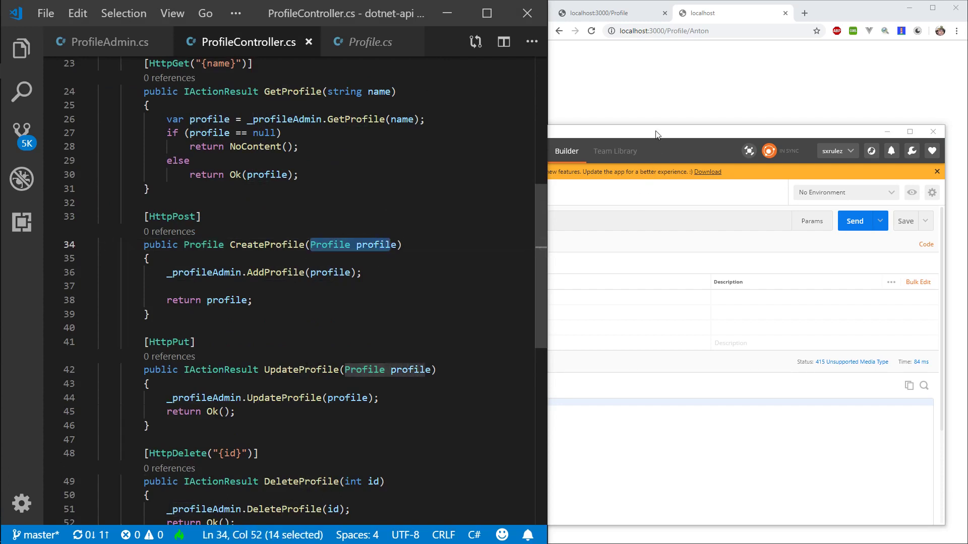
{"action": "left_click", "coordinate": [393, 244]}
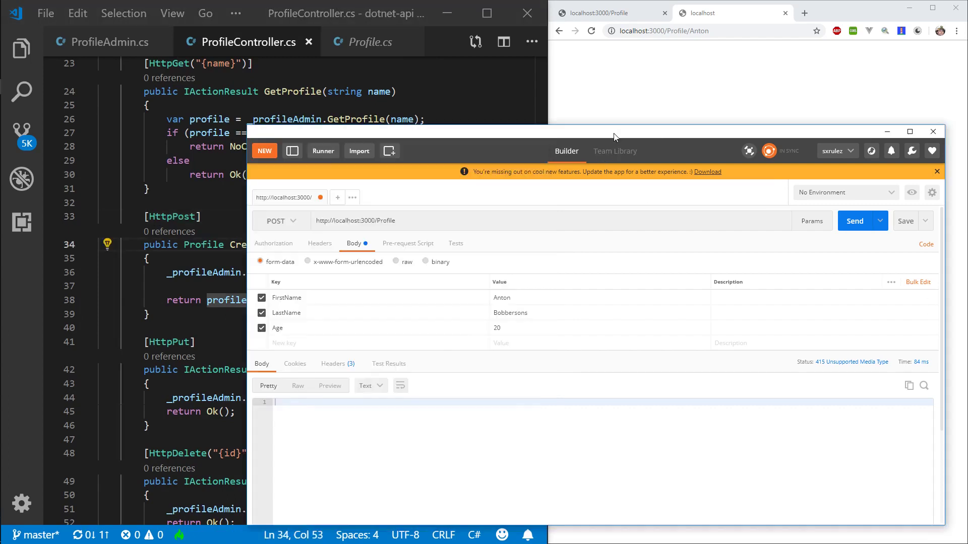
{"action": "mouse_move", "coordinate": [466, 287]}
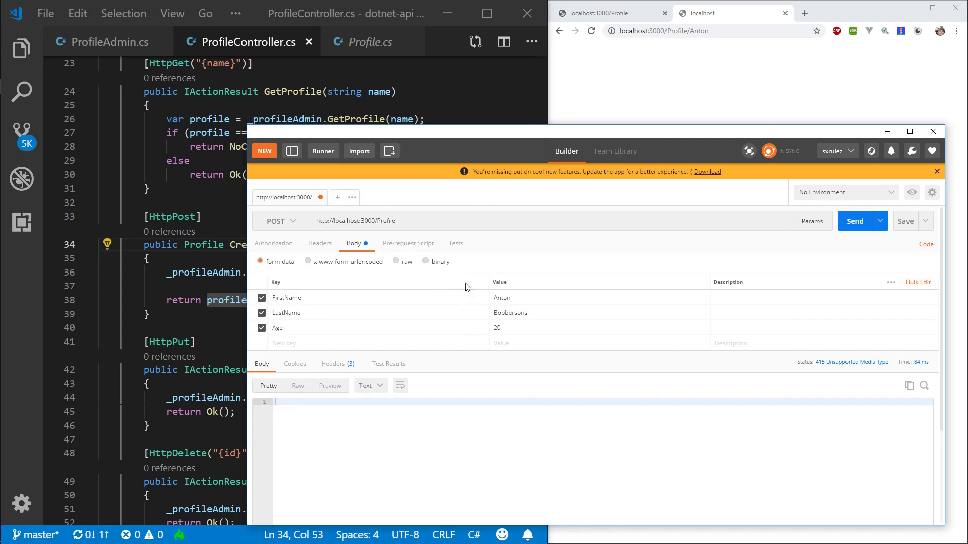
{"action": "mouse_move", "coordinate": [399, 278]}
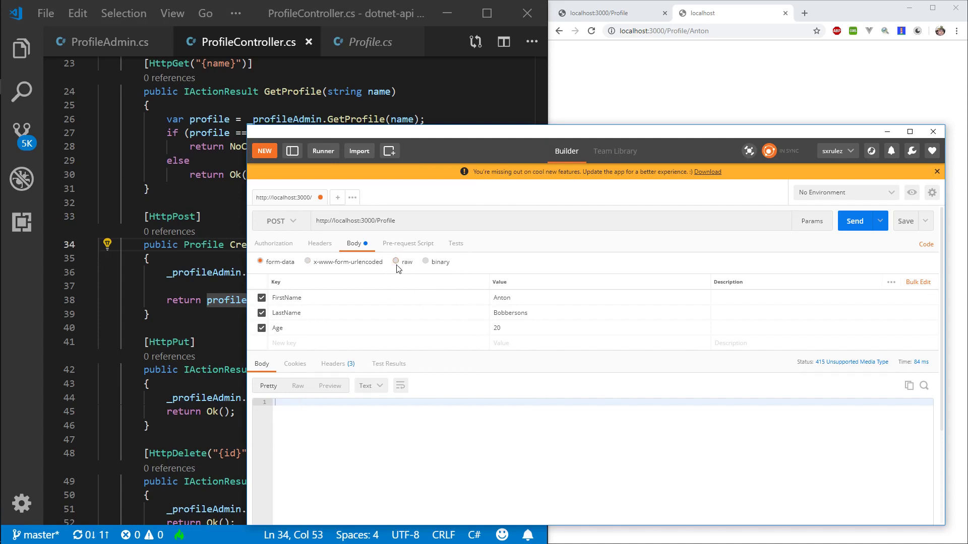
Send a raw JSON body with firstName Anton, lastName Bobberson, age 20, getting 200 OK.
{"action": "left_click", "coordinate": [403, 262]}
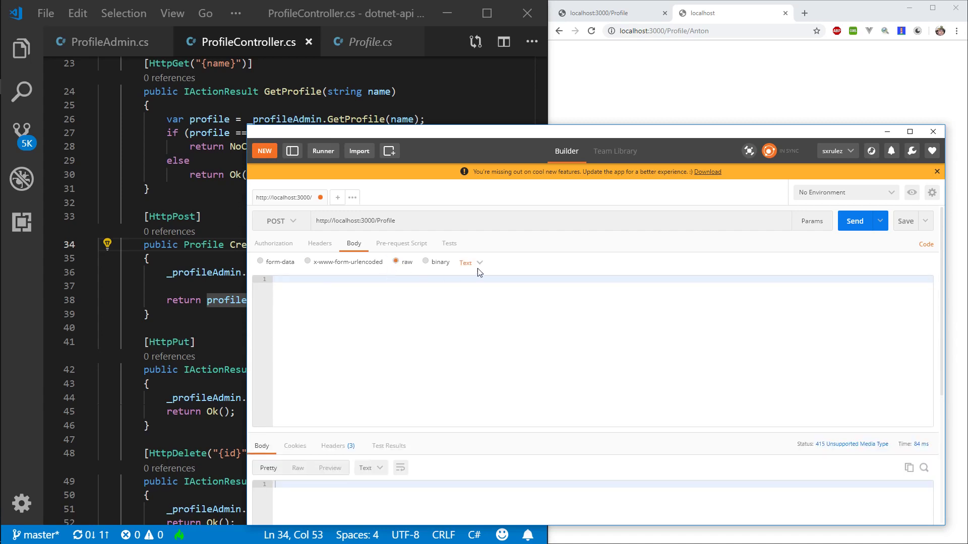
{"action": "left_click", "coordinate": [470, 262]}
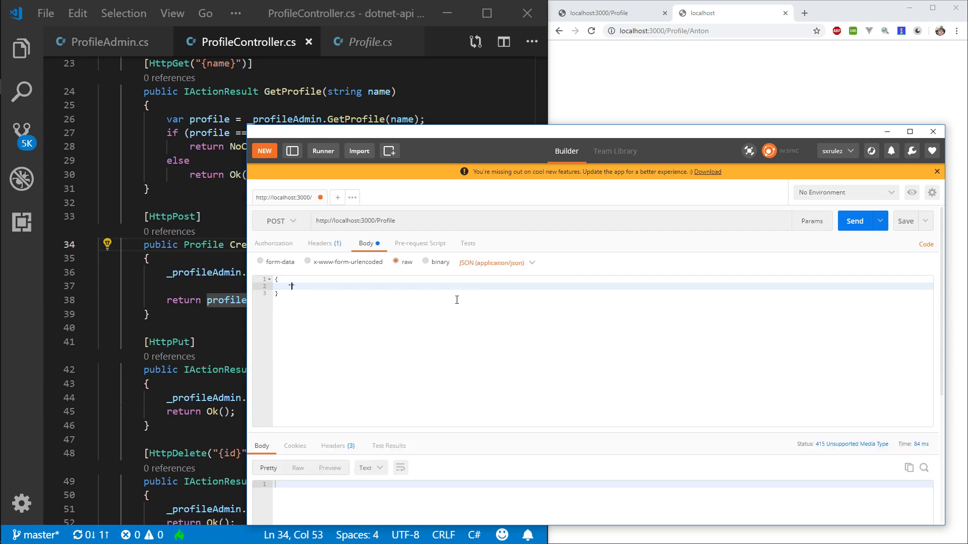
{"action": "type", "text": "\"firstName\""}
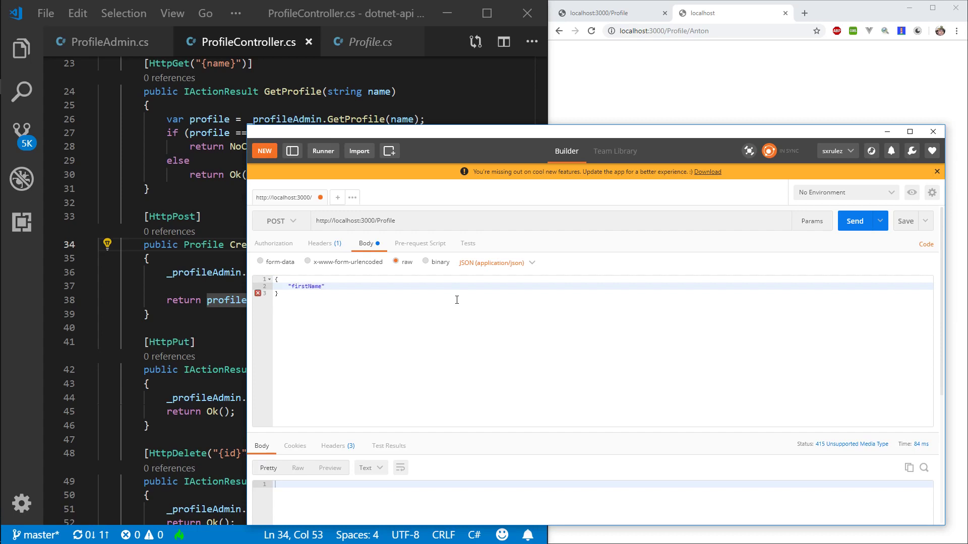
{"action": "type", "text": ": \"\""}
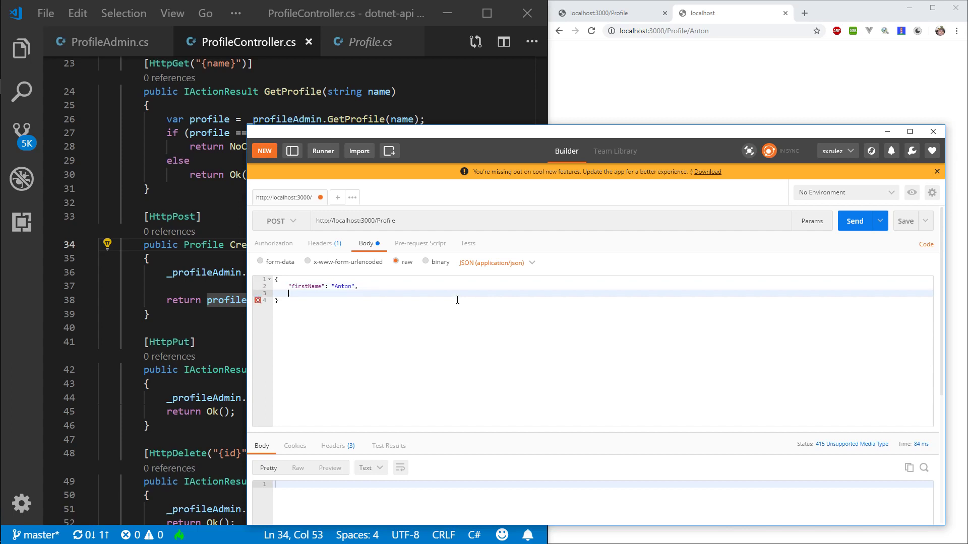
{"action": "type", "text": "\"lastName\": \""}
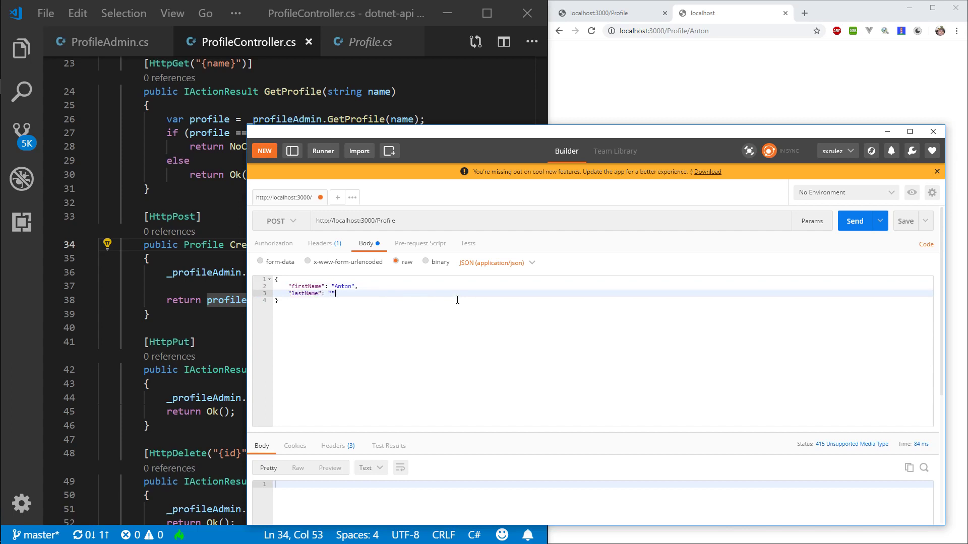
{"action": "type", "text": "Bobberson"}
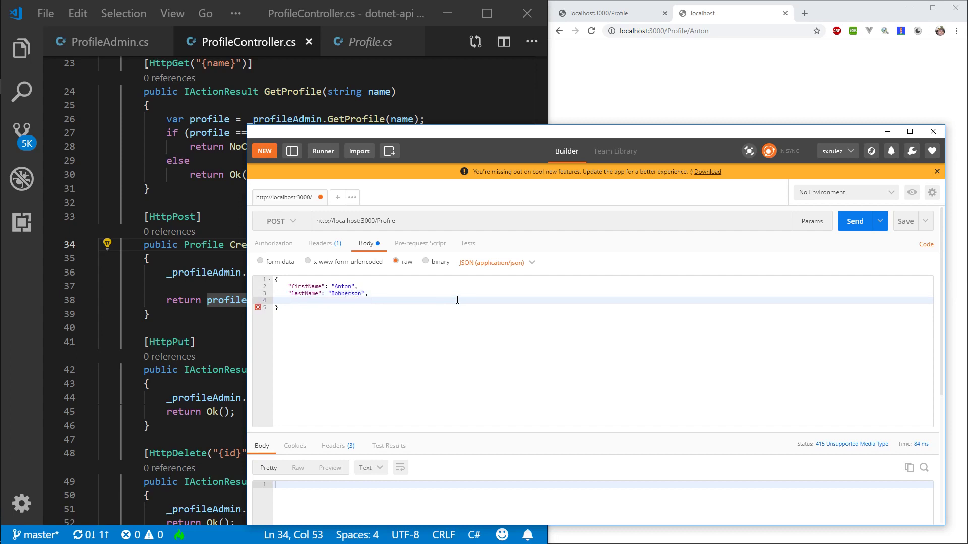
{"action": "type", "text": "\"A"}
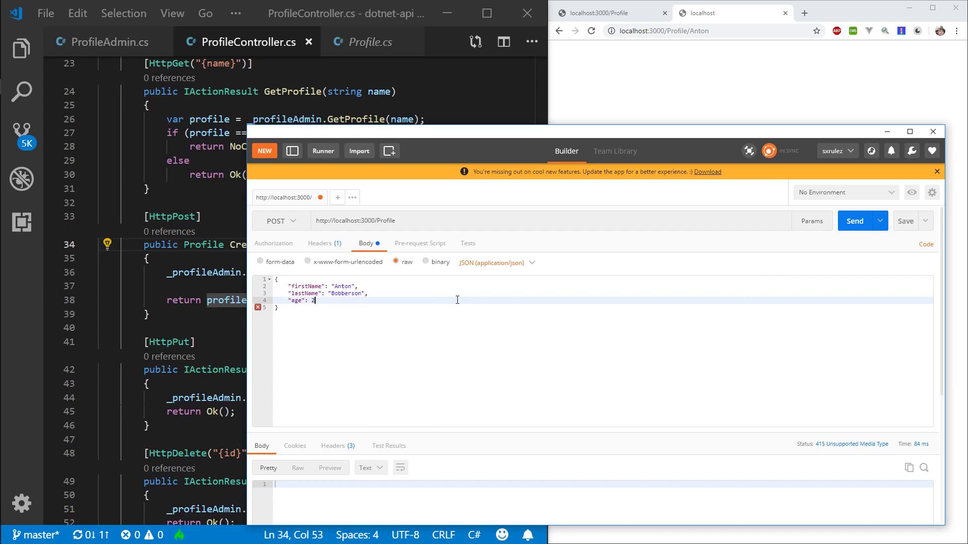
{"action": "type", "text": "0"}
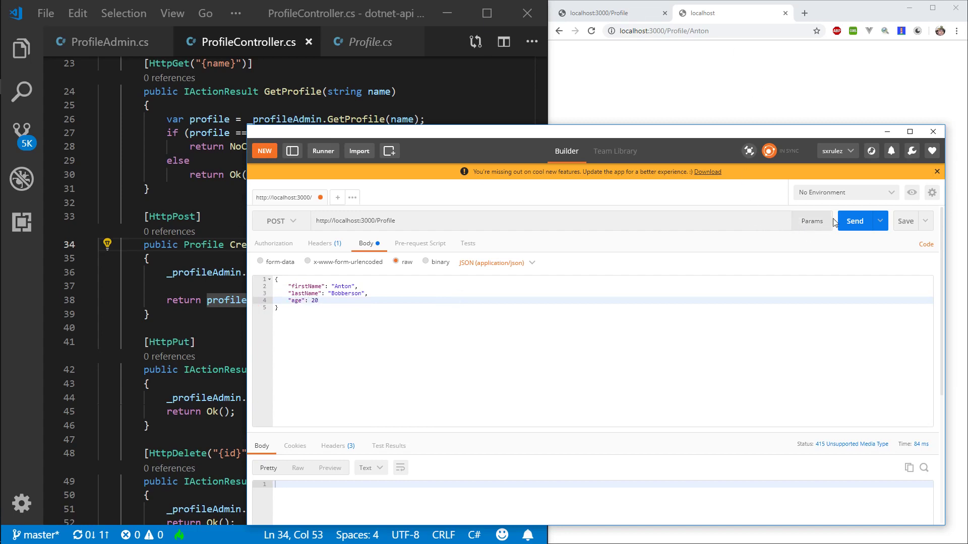
{"action": "left_click", "coordinate": [854, 221]}
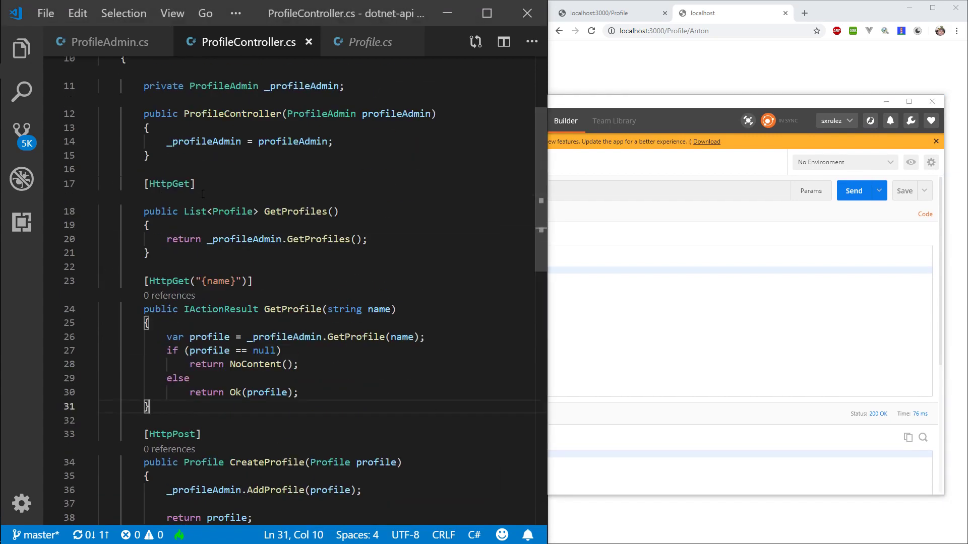
{"action": "scroll", "scroll_direction": "up", "scroll_amount": 3}
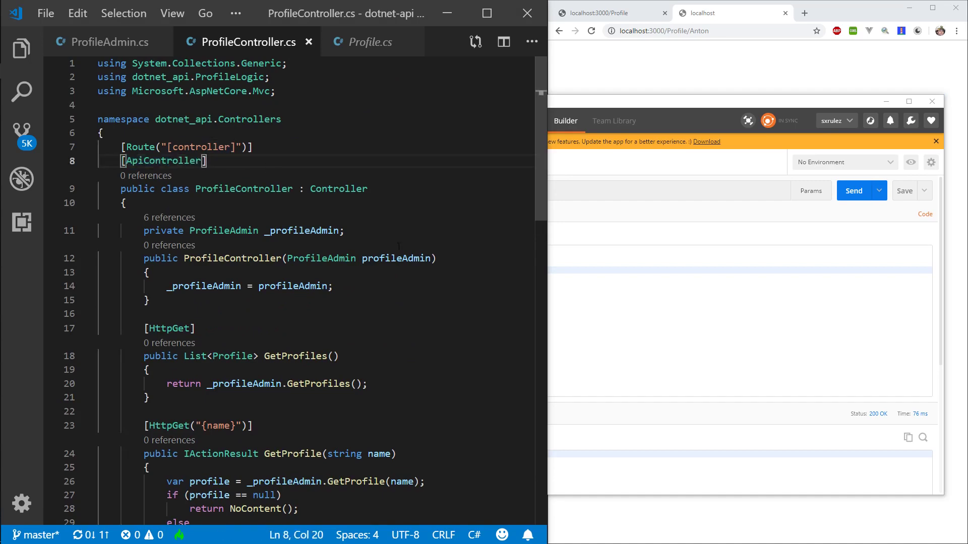
{"action": "scroll", "scroll_direction": "down", "scroll_amount": 3}
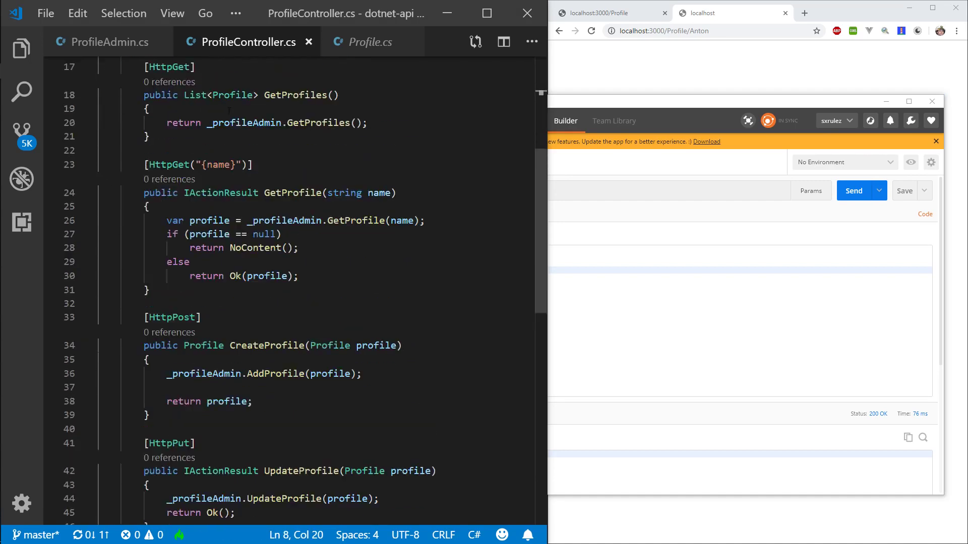
{"action": "scroll", "scroll_direction": "up", "scroll_amount": 3}
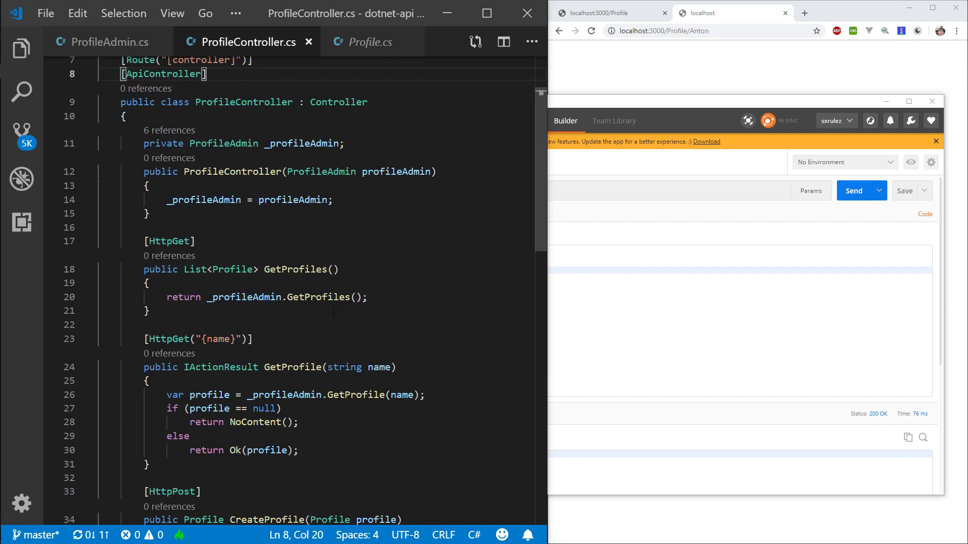
{"action": "scroll", "scroll_direction": "up", "scroll_amount": 3}
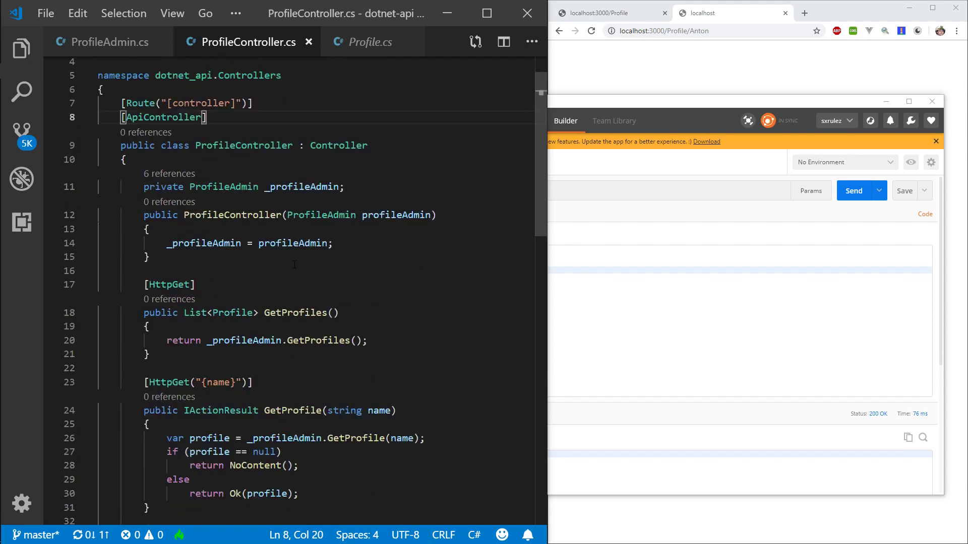
{"action": "scroll", "scroll_direction": "up", "scroll_amount": 3}
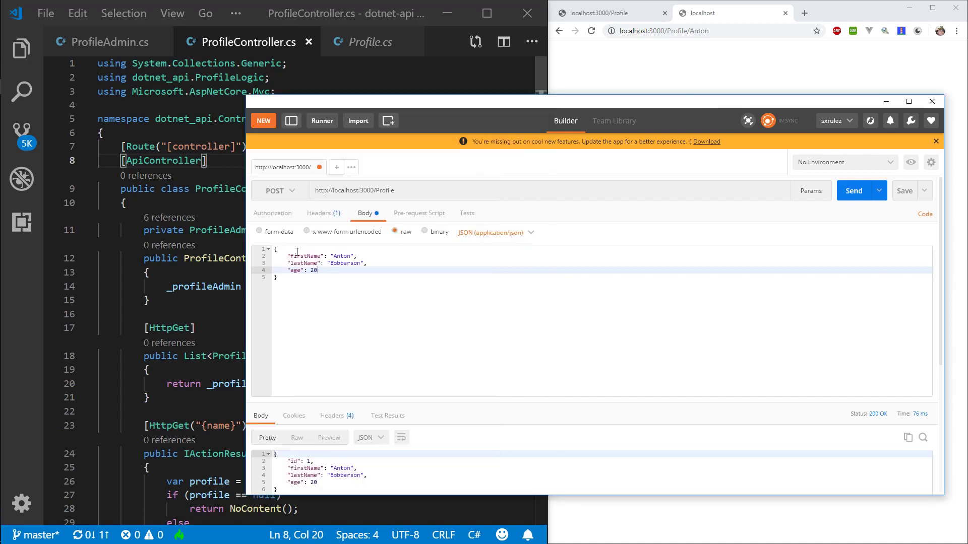
{"action": "mouse_move", "coordinate": [349, 322]}
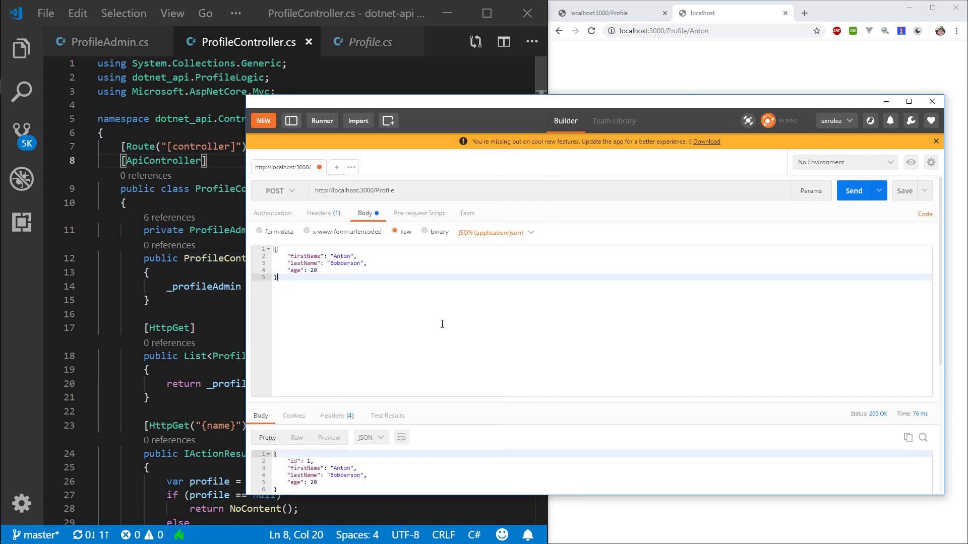
{"action": "mouse_move", "coordinate": [370, 311]}
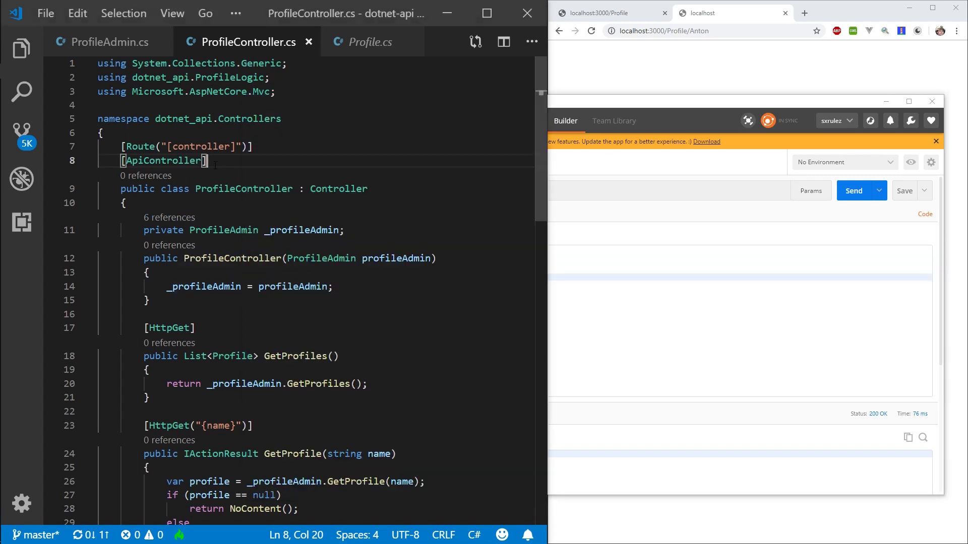
Add a [FromBody] attribute to CreateProfile's profile parameter via IntelliSense.
{"action": "scroll", "scroll_direction": "down", "scroll_amount": 3}
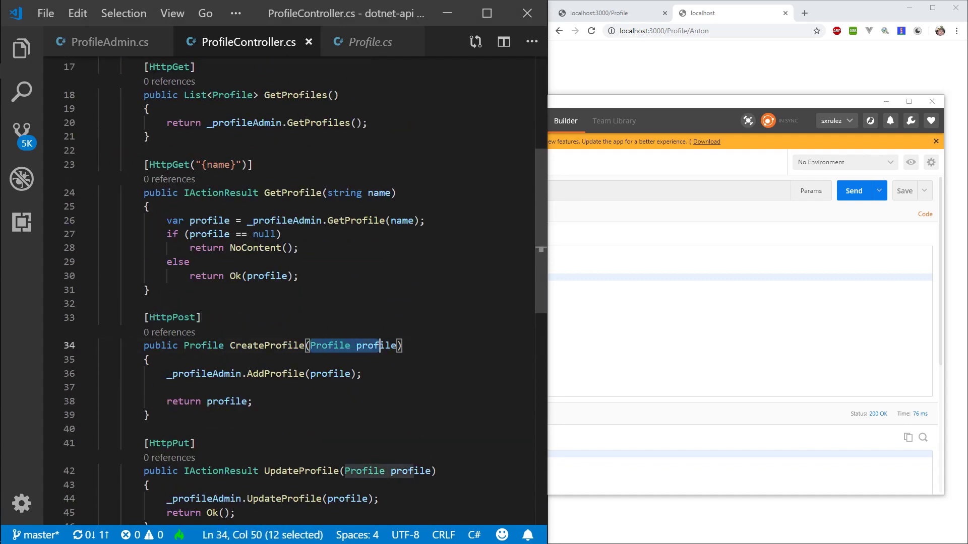
{"action": "left_click", "coordinate": [401, 345]}
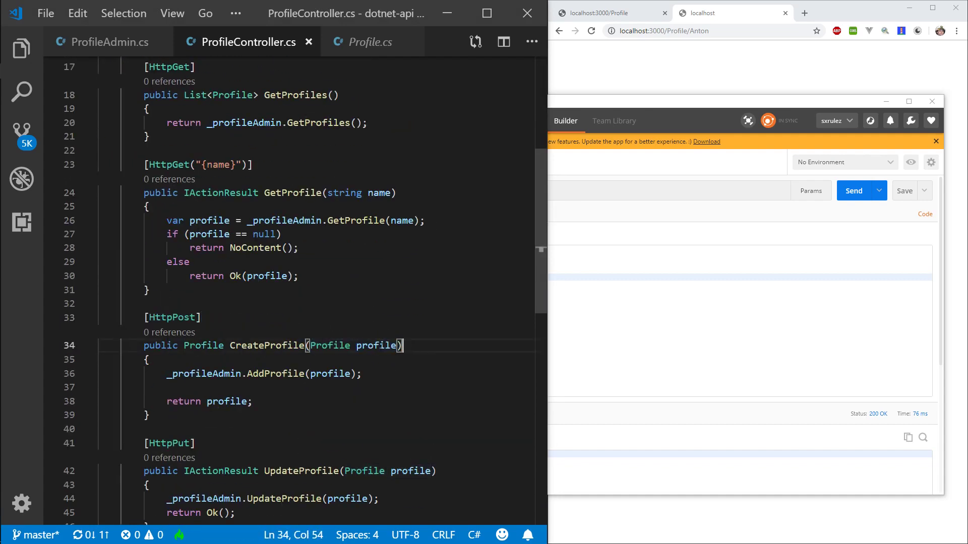
{"action": "scroll", "scroll_direction": "down", "scroll_amount": 3}
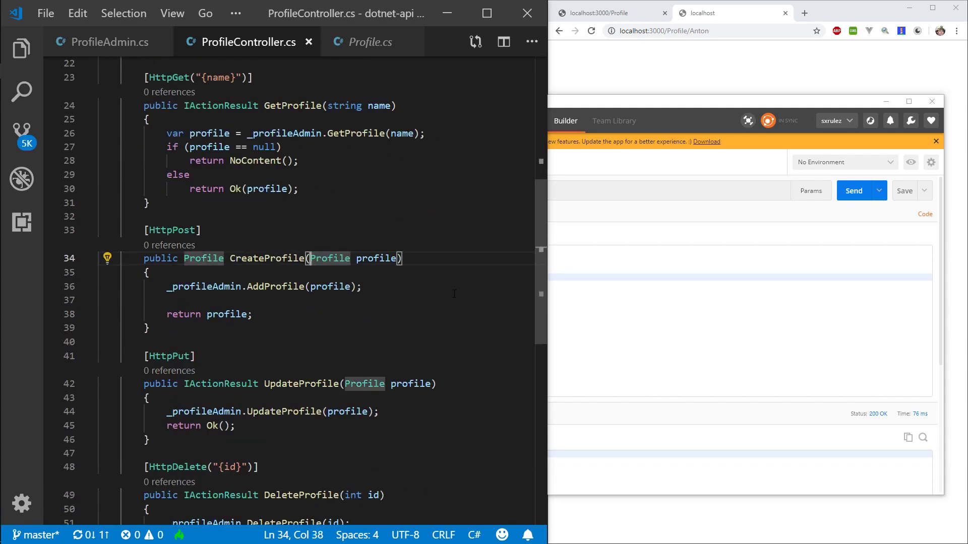
{"action": "type", "text": "[FromBod"}
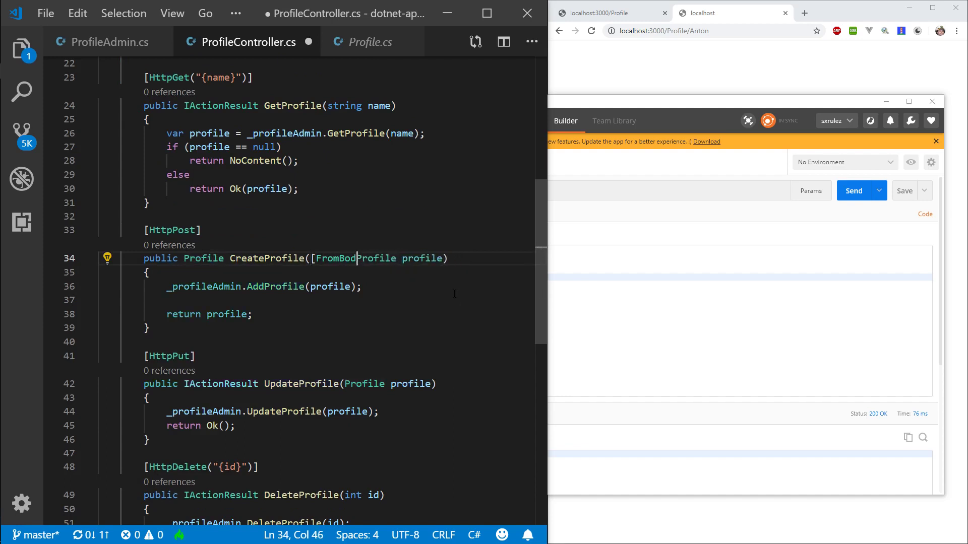
{"action": "key", "text": "BackSpace"}
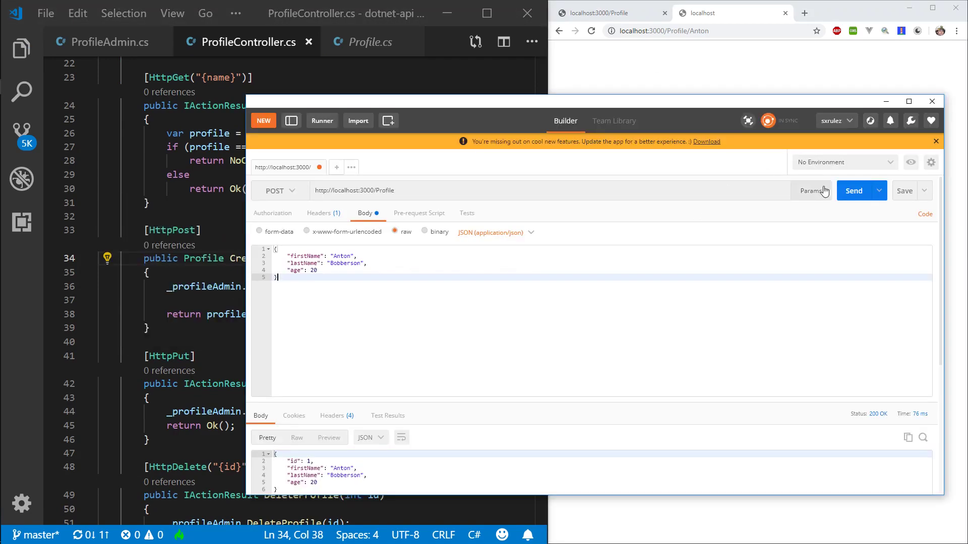
Resend the POST and refresh Chrome's /Profile list to see Anton Bobberson with id 1.
{"action": "left_click", "coordinate": [853, 190]}
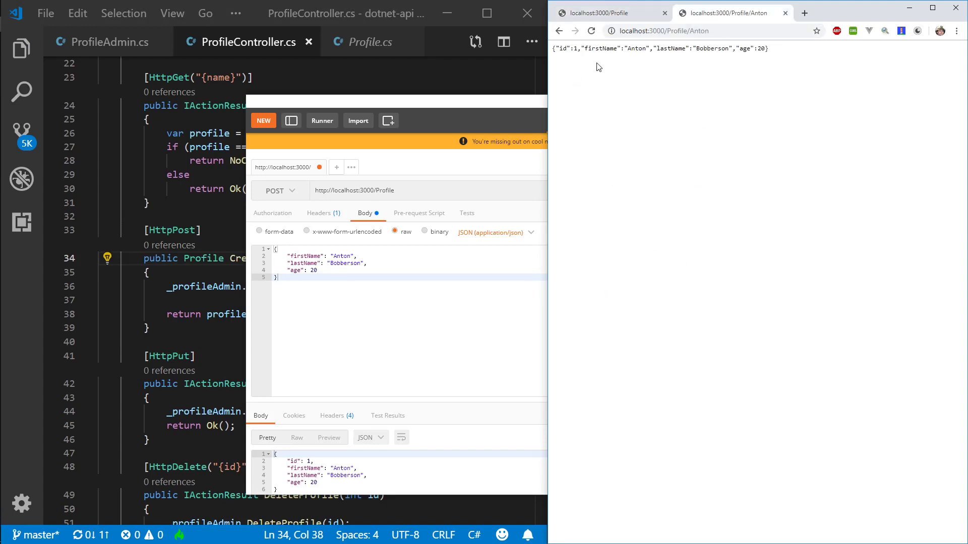
{"action": "triple_click", "coordinate": [660, 48]}
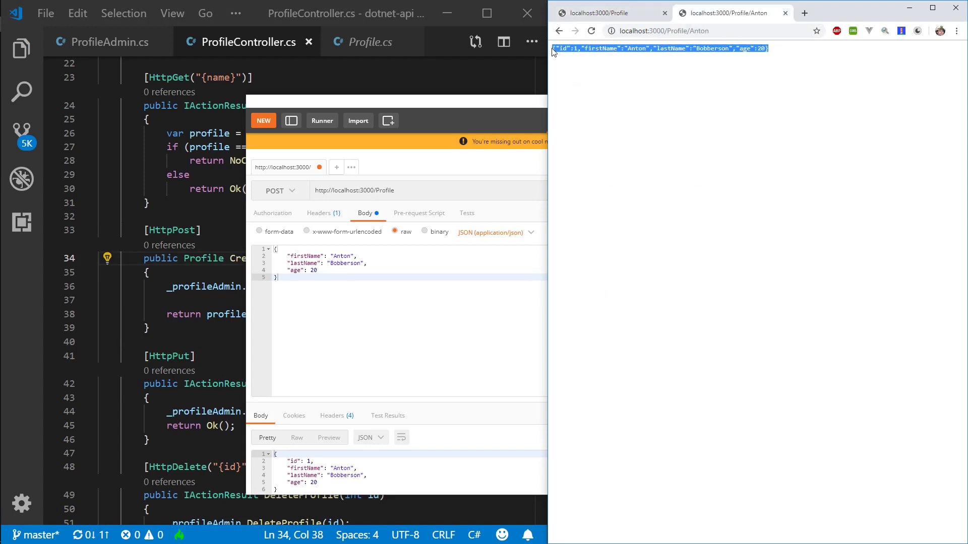
{"action": "left_click", "coordinate": [608, 12]}
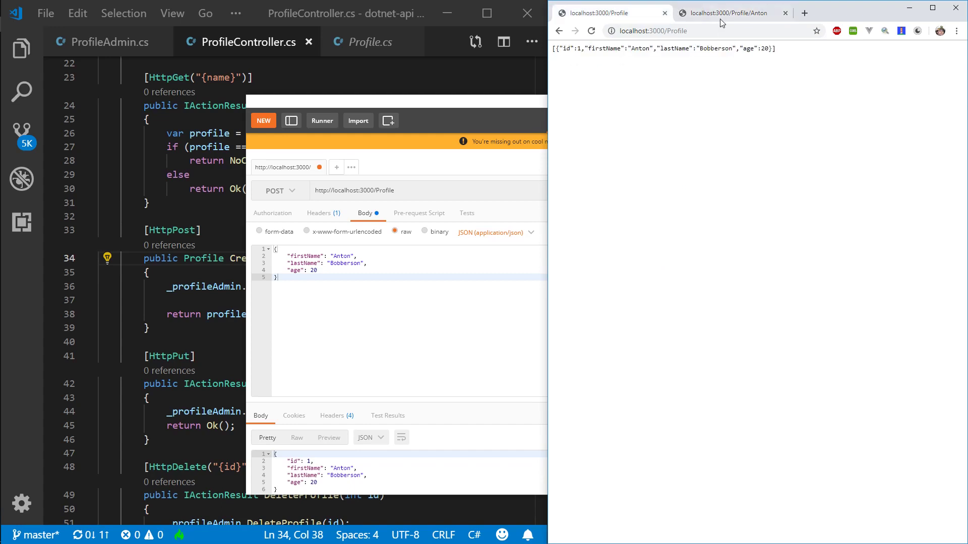
{"action": "left_click", "coordinate": [679, 31]}
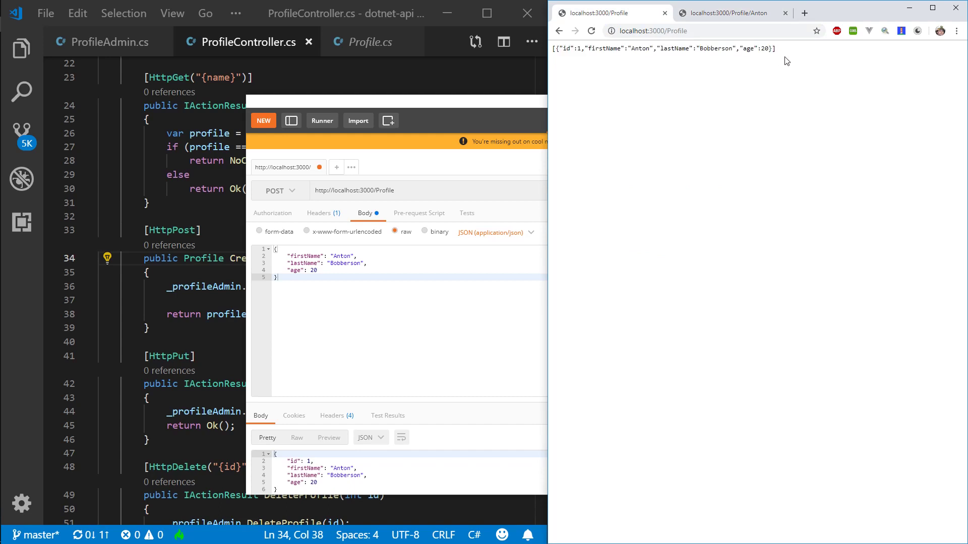
{"action": "double_click", "coordinate": [640, 48]}
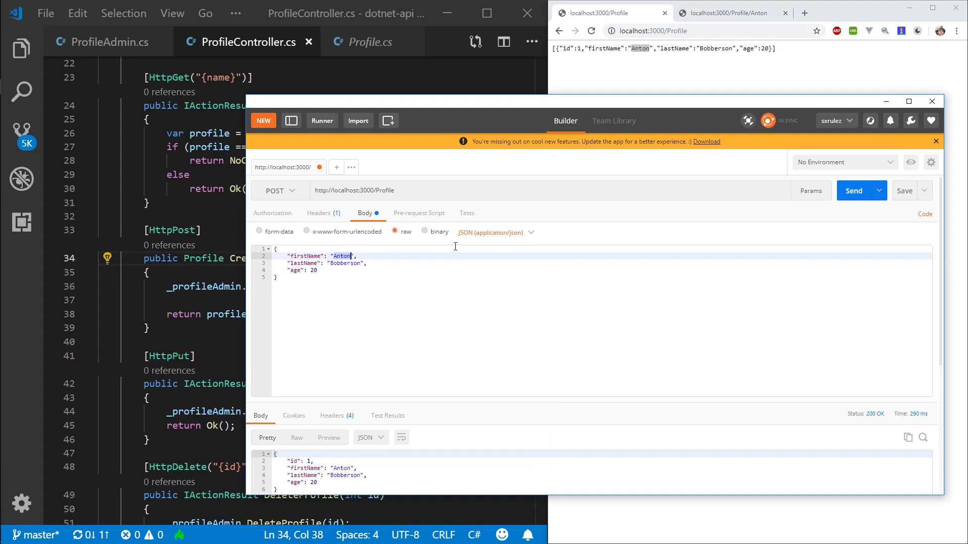
Post a second profile Bob Barryson, age 35, and look it up at localhost:3000/Profile/Bob in Chrome.
{"action": "type", "text": "Bob"}
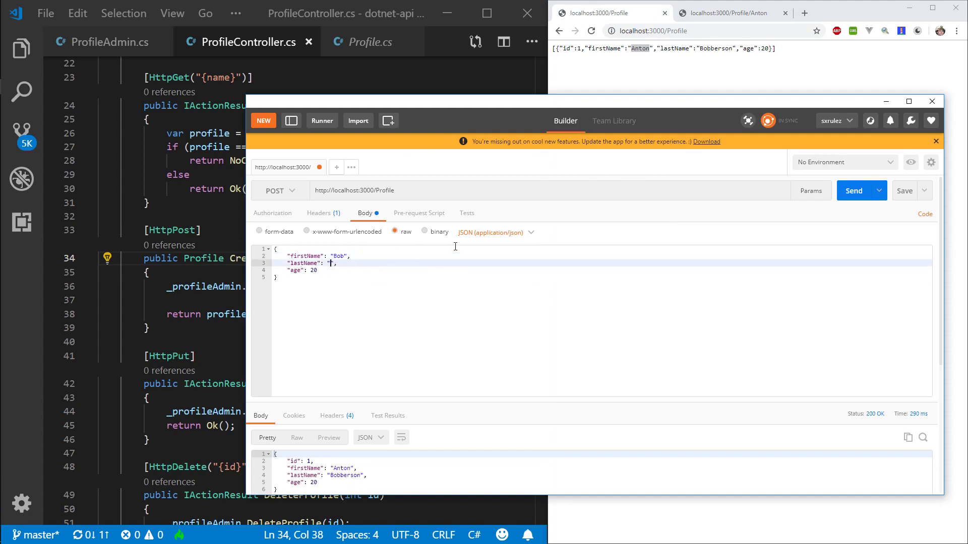
{"action": "type", "text": "Barryo"}
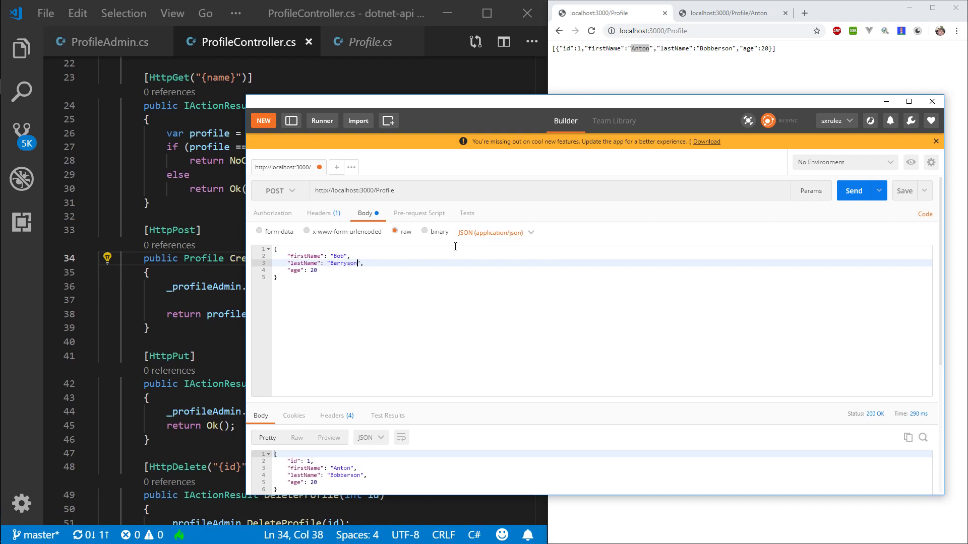
{"action": "type", "text": "35"}
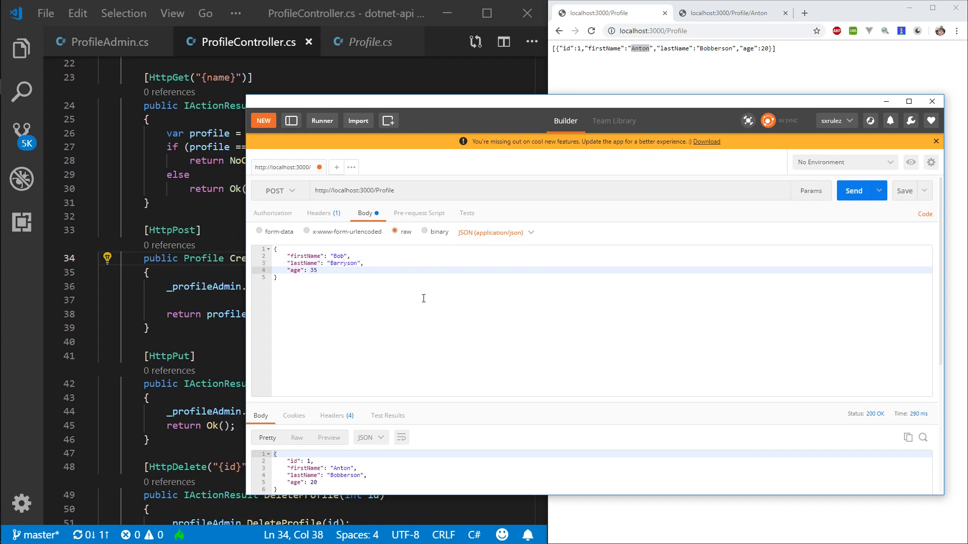
{"action": "left_click", "coordinate": [854, 191]}
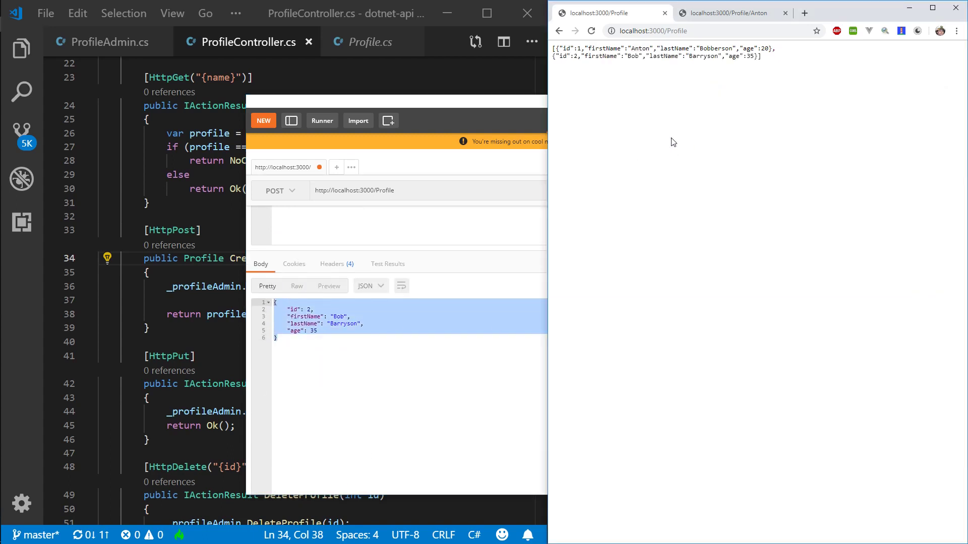
{"action": "left_click", "coordinate": [728, 12]}
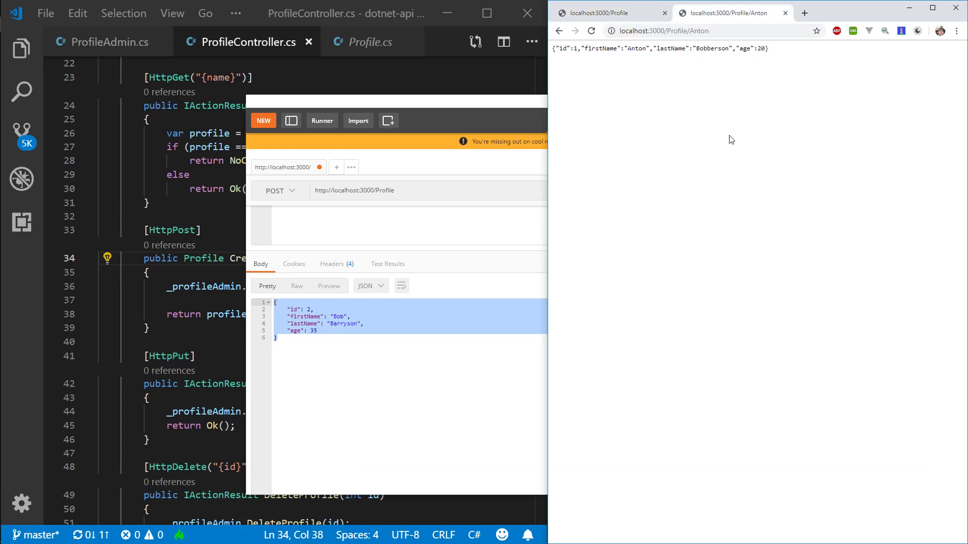
{"action": "left_click", "coordinate": [664, 32]}
{"action": "type", "text": "Bob"}
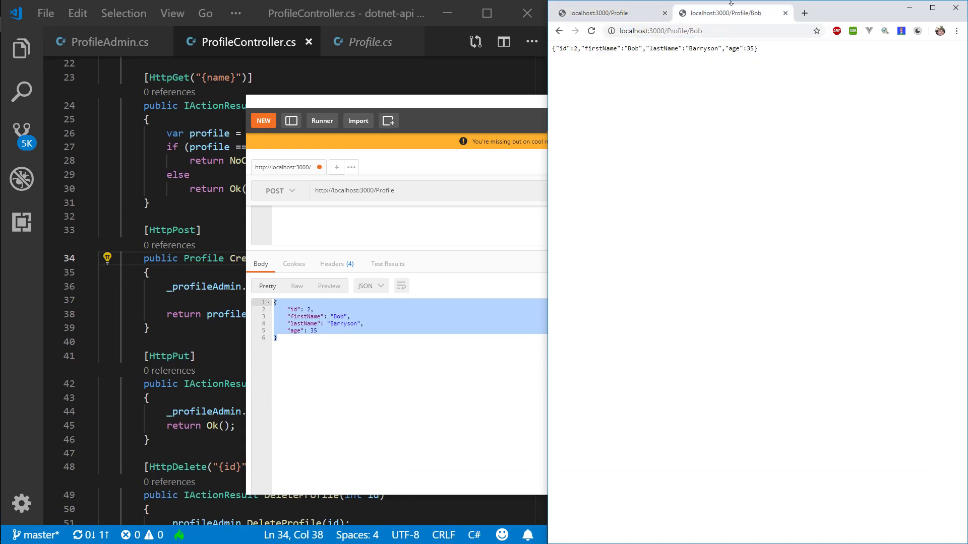
{"action": "mouse_move", "coordinate": [702, 88]}
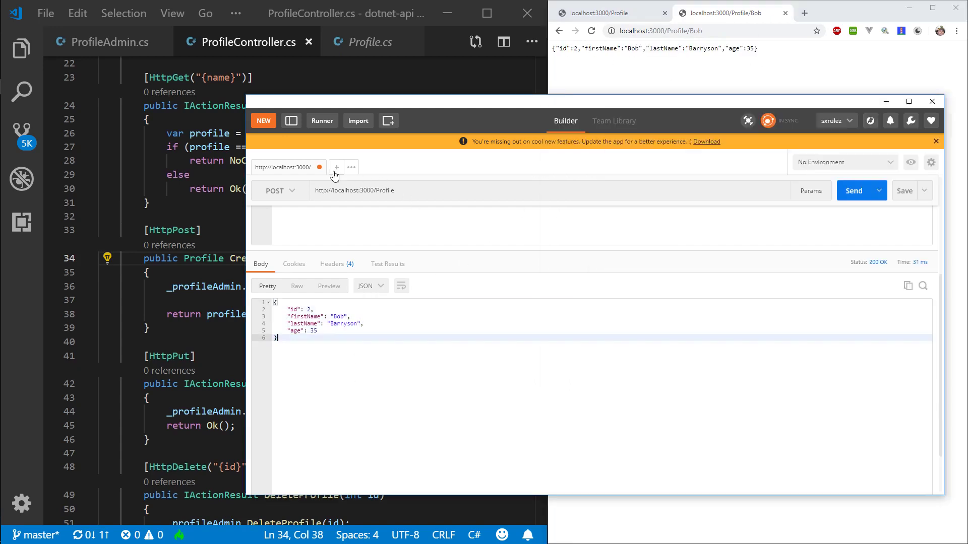
Create a new PUT request to localhost:3000/Profile with a raw JSON body.
{"action": "left_click", "coordinate": [335, 167]}
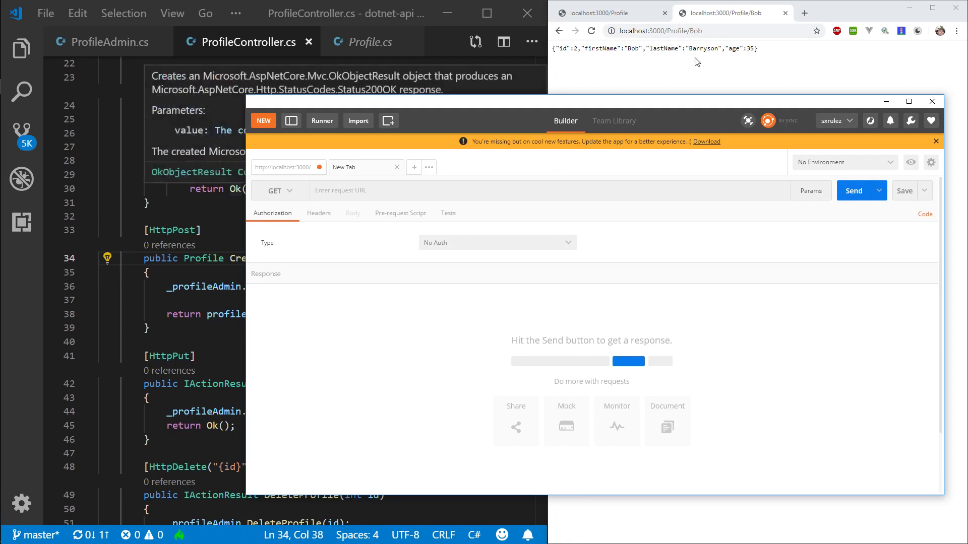
{"action": "left_click", "coordinate": [275, 190]}
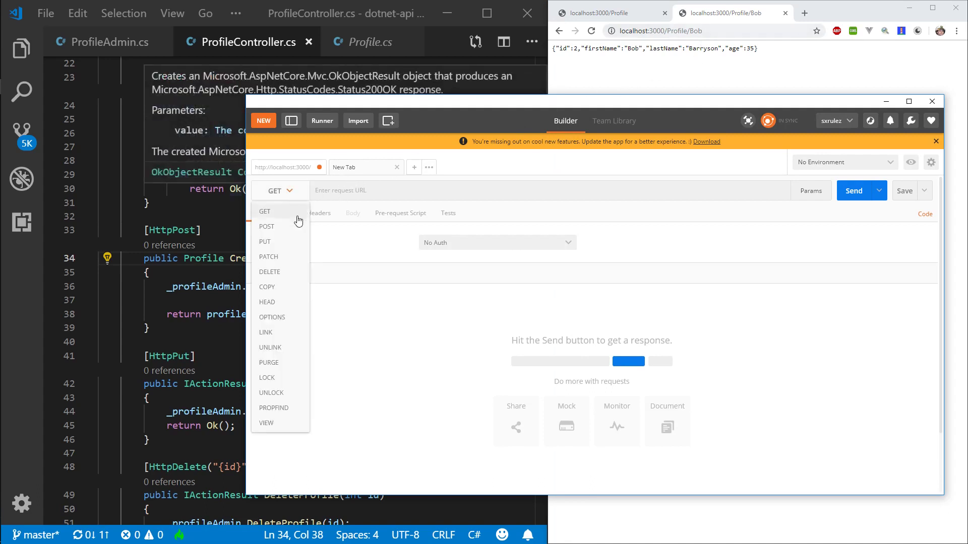
{"action": "mouse_move", "coordinate": [276, 316]}
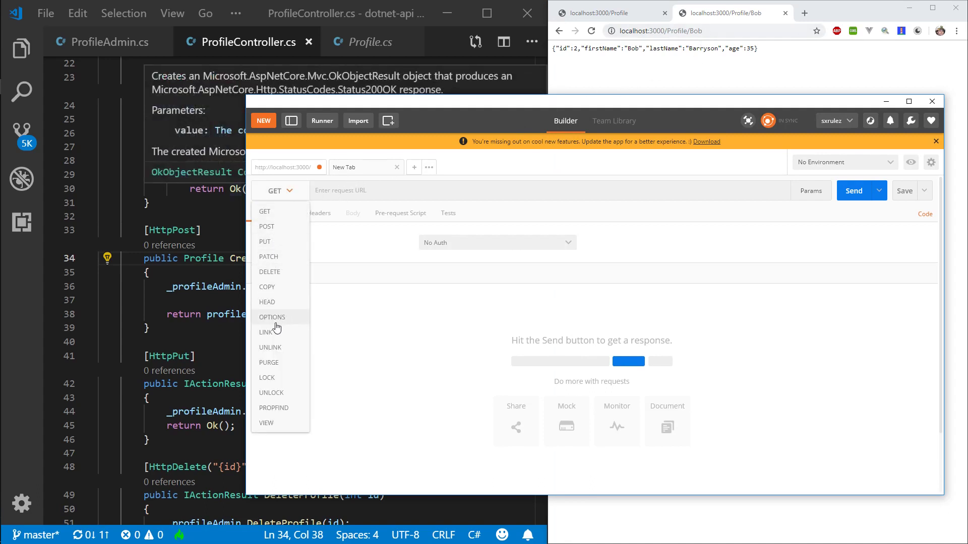
{"action": "mouse_move", "coordinate": [247, 344]}
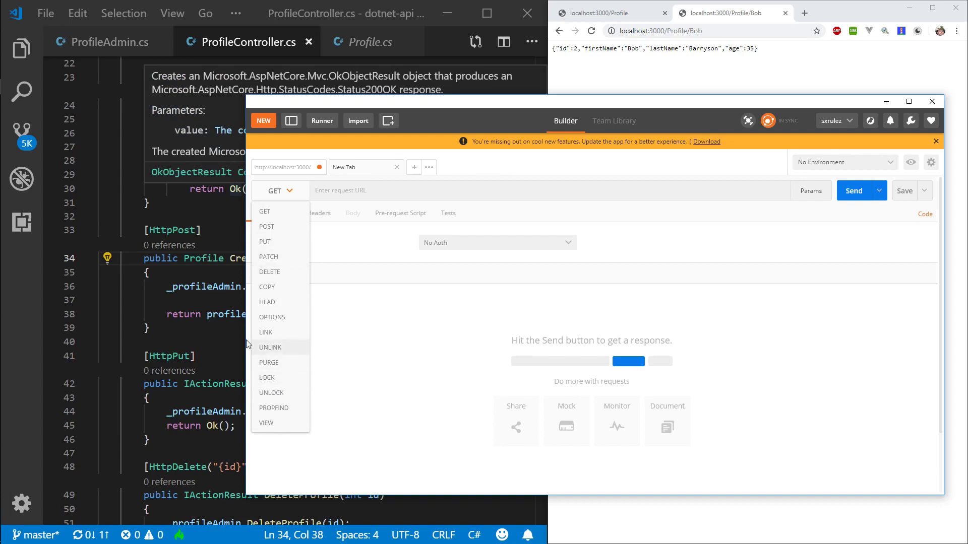
{"action": "left_click", "coordinate": [266, 226]}
{"action": "type", "text": "http://localhost:3000/Profile"}
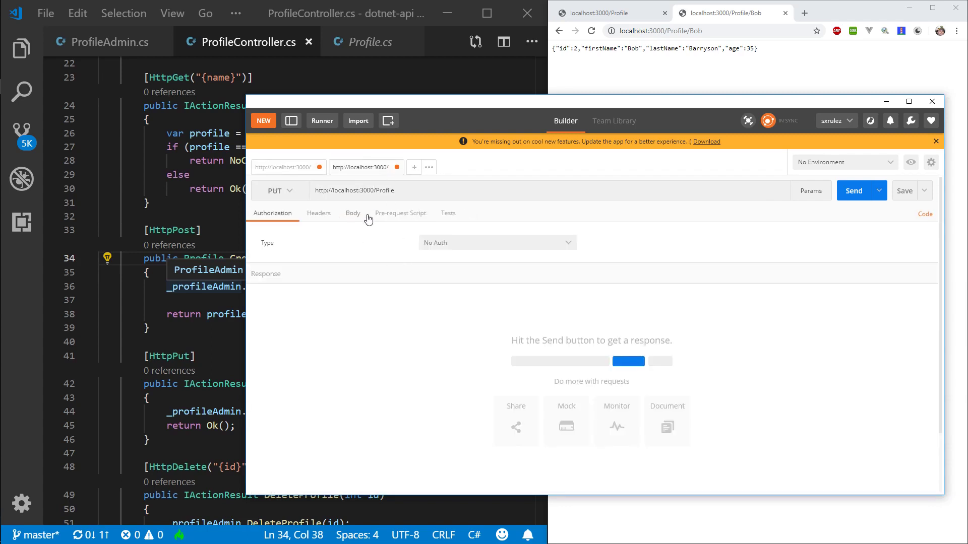
{"action": "left_click", "coordinate": [352, 213]}
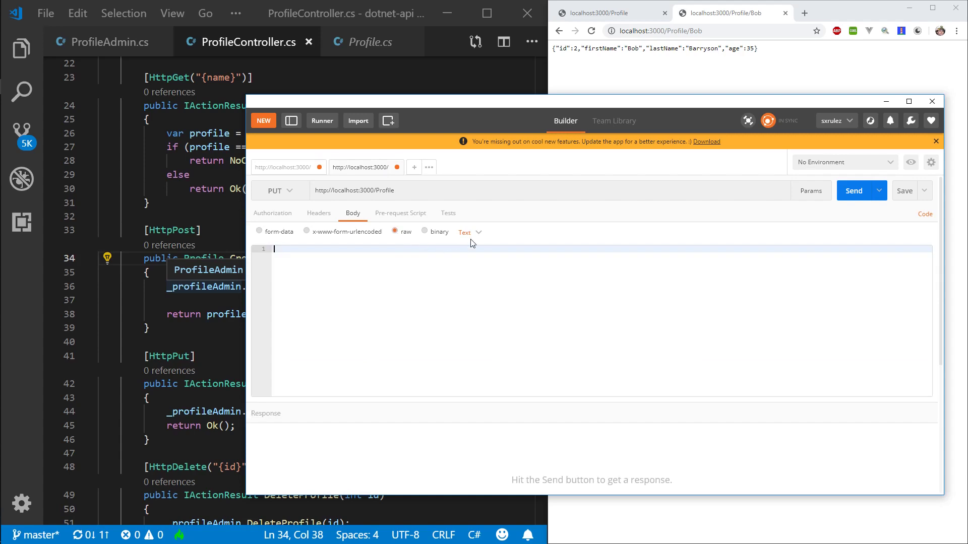
{"action": "left_click", "coordinate": [467, 233]}
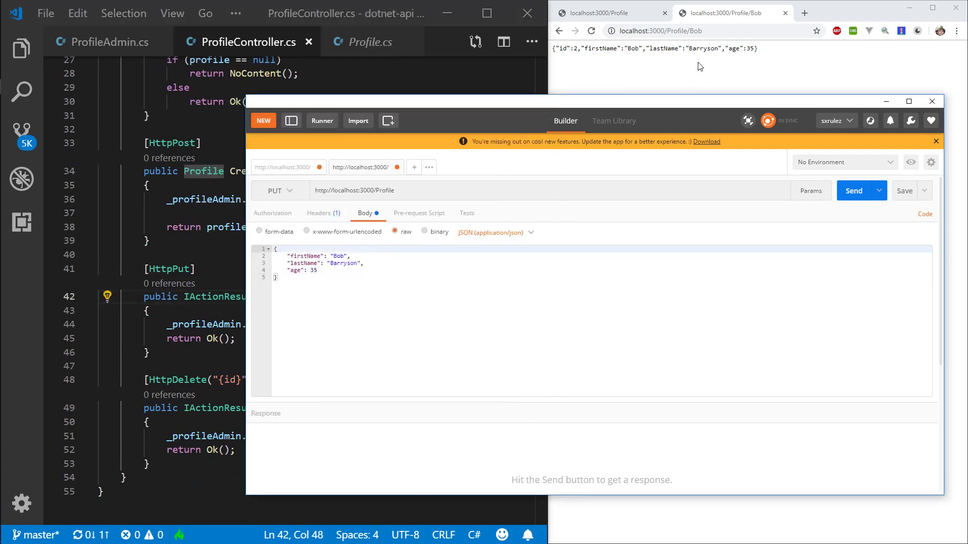
Copy Bob's JSON from Chrome, change it to Barrysons age 34, and send the PUT for id 2.
{"action": "triple_click", "coordinate": [654, 48]}
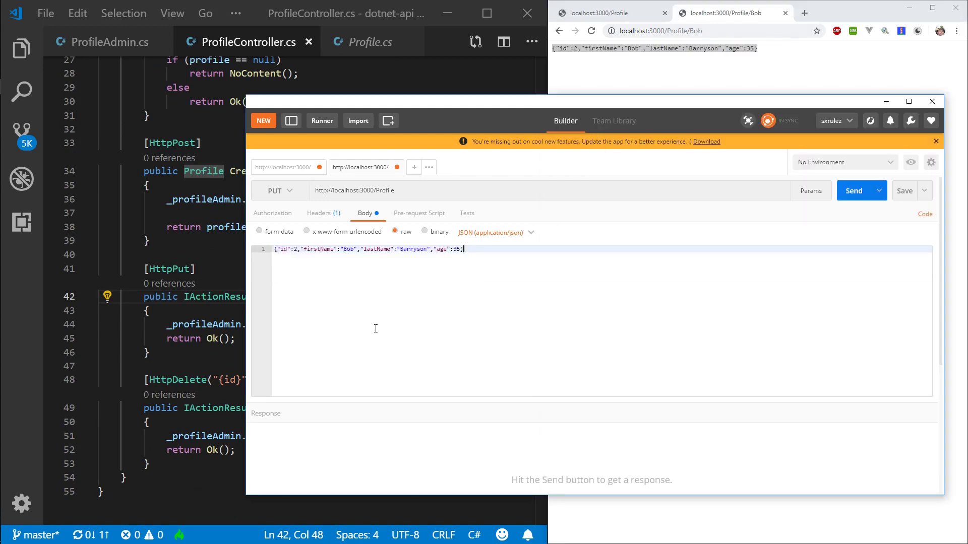
{"action": "mouse_move", "coordinate": [399, 303]}
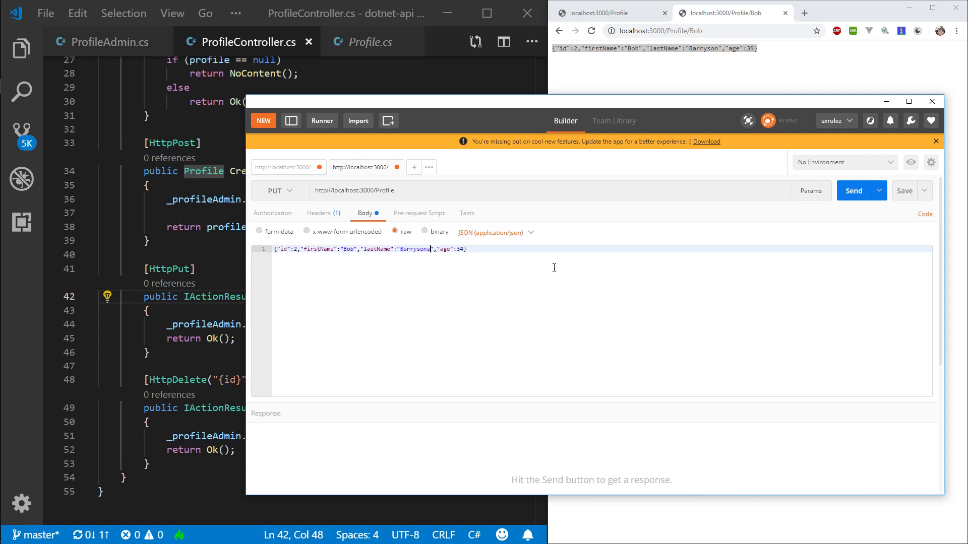
{"action": "mouse_move", "coordinate": [854, 191]}
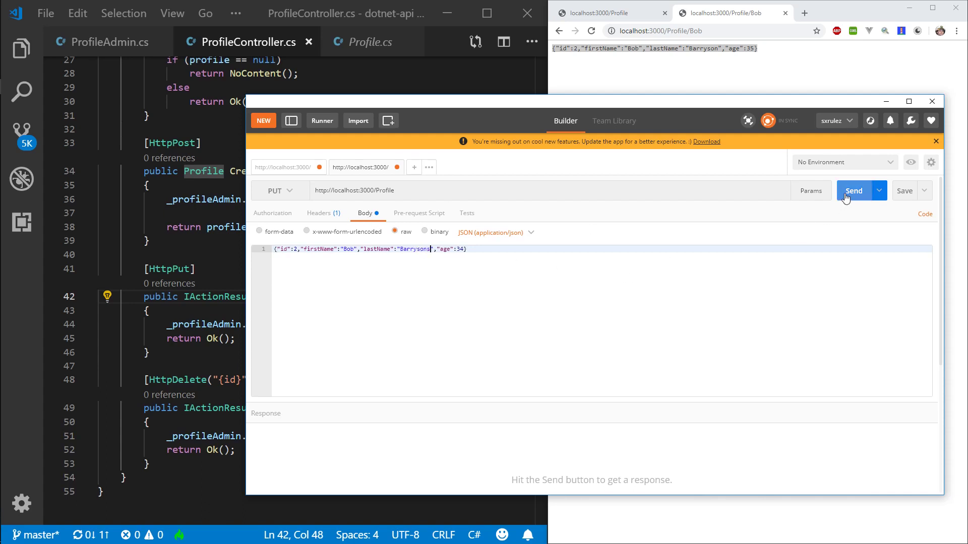
{"action": "left_click", "coordinate": [854, 190]}
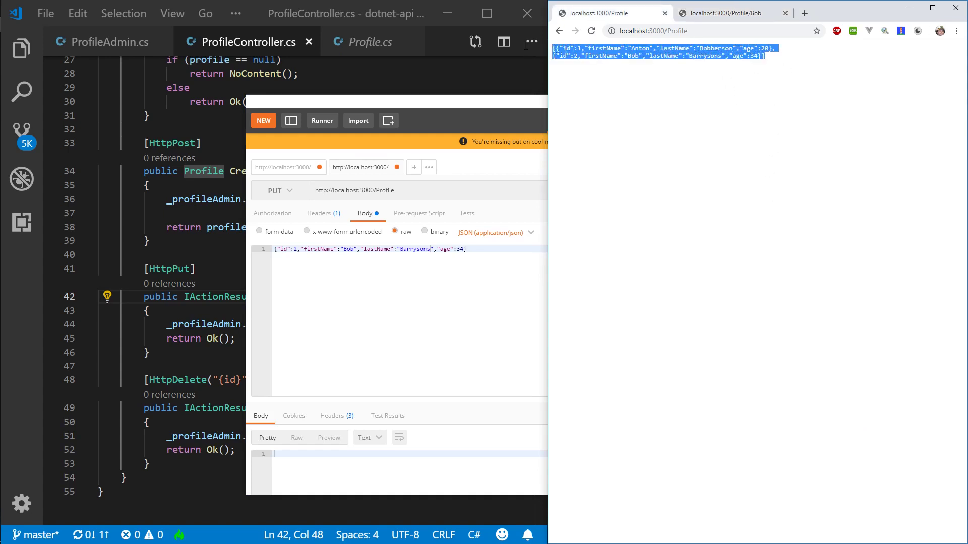
{"action": "mouse_move", "coordinate": [552, 49]}
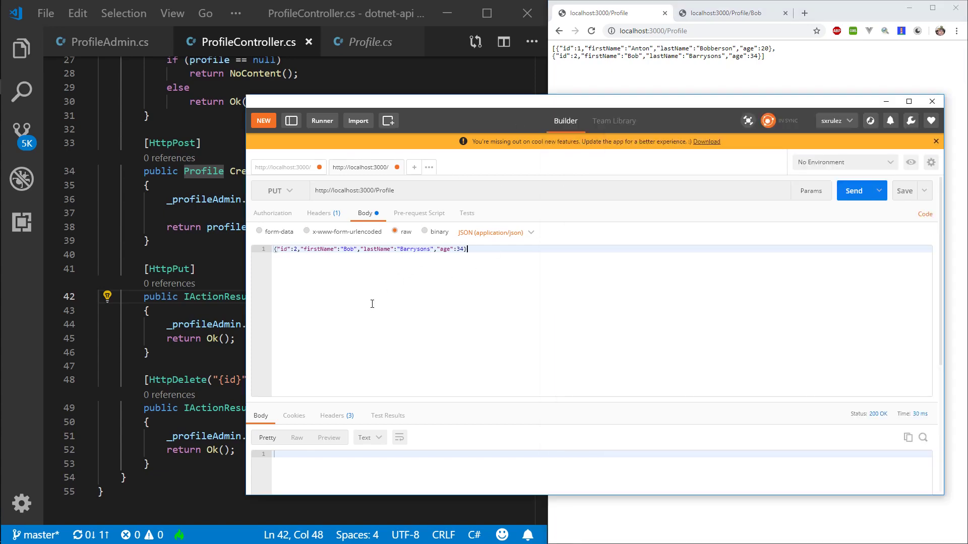
Post a third profile Bobe Barryson, age 35, then return to the PUT request.
{"action": "left_click", "coordinate": [418, 212]}
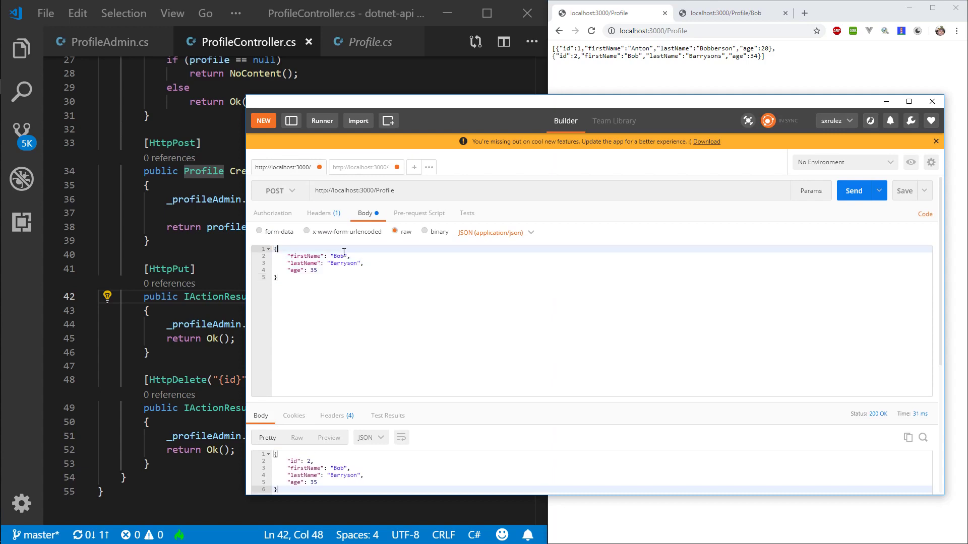
{"action": "mouse_move", "coordinate": [441, 246]}
{"action": "type", "text": "e"}
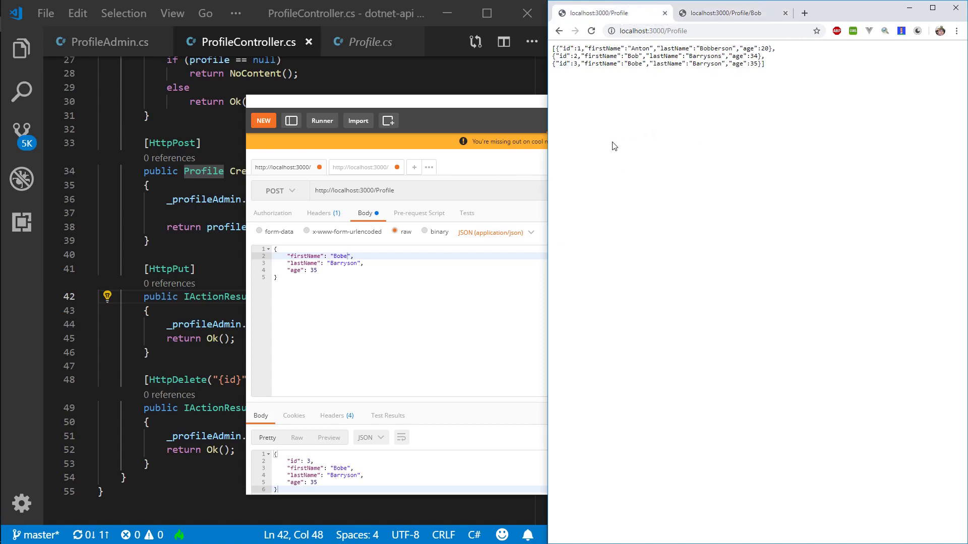
{"action": "left_click", "coordinate": [357, 168]}
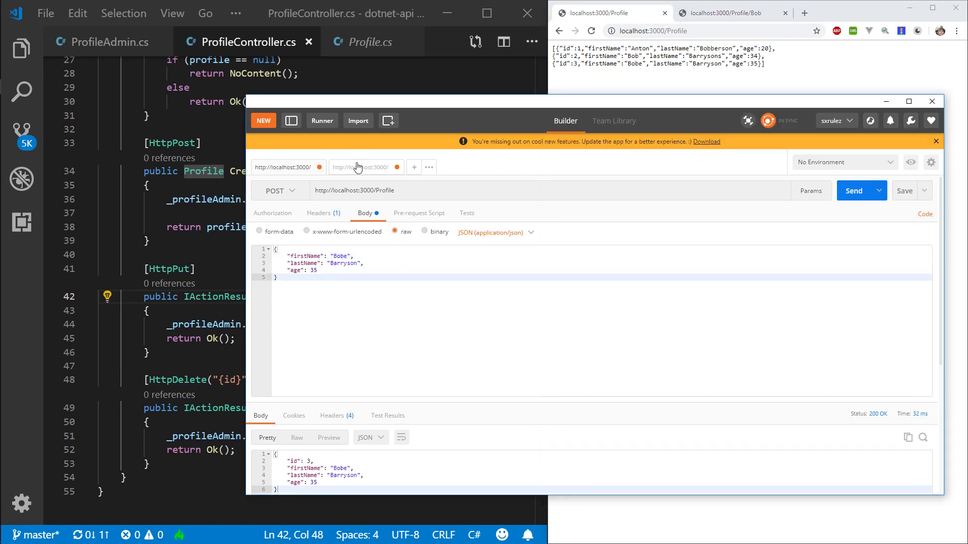
{"action": "left_click", "coordinate": [365, 167]}
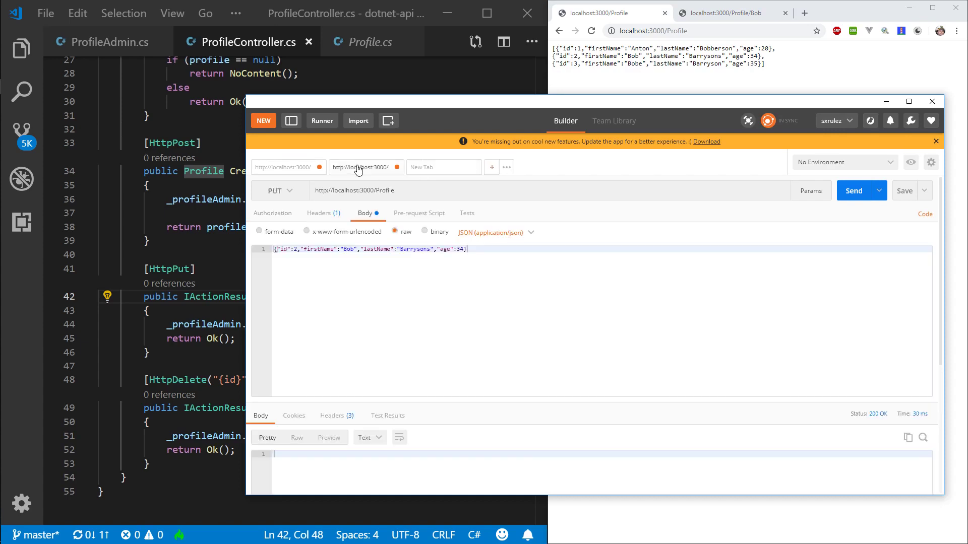
Send a new DELETE request to localhost:3000/Profile/3, leaving only Anton and Bob listed.
{"action": "left_click", "coordinate": [432, 168]}
{"action": "type", "text": "http://localhost:3000/Profile"}
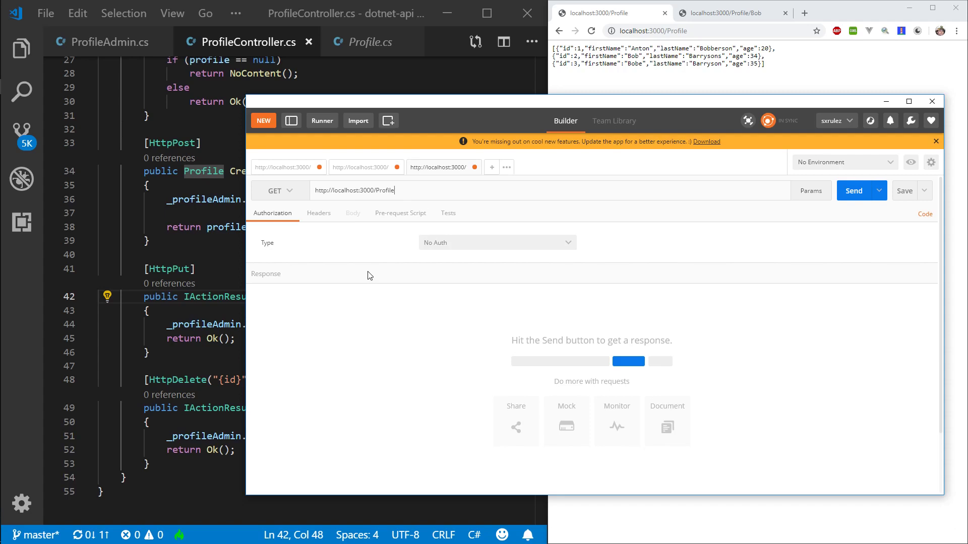
{"action": "mouse_move", "coordinate": [274, 191]}
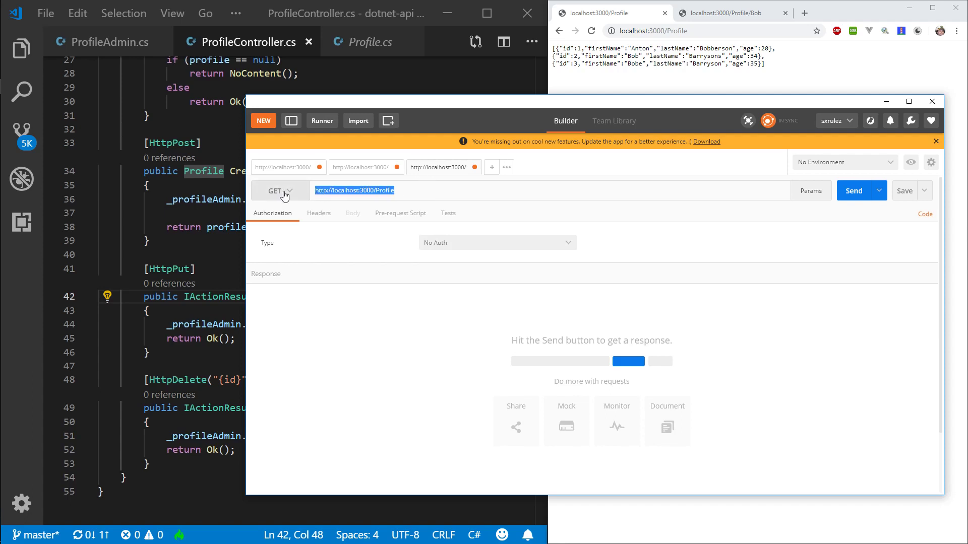
{"action": "left_click", "coordinate": [278, 191]}
{"action": "type", "text": "/"}
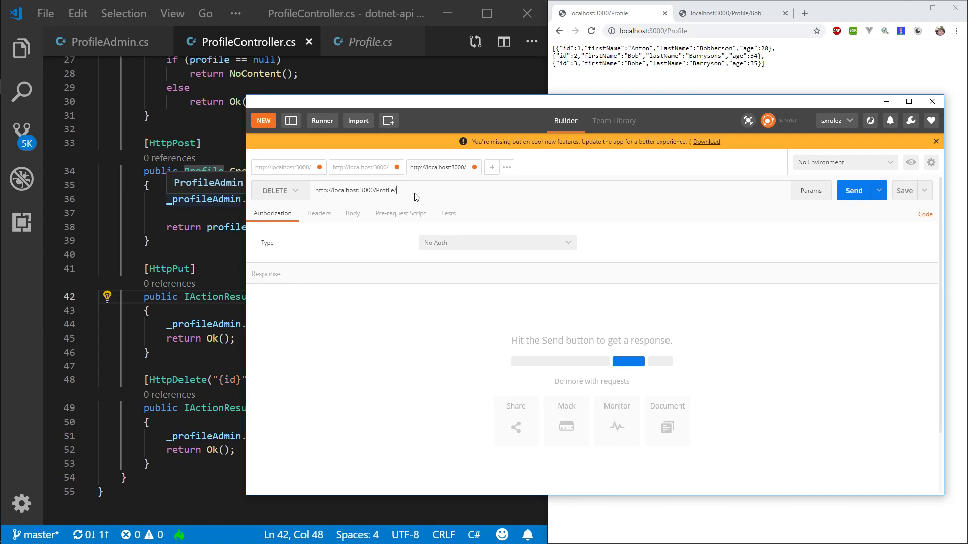
{"action": "mouse_move", "coordinate": [352, 212]}
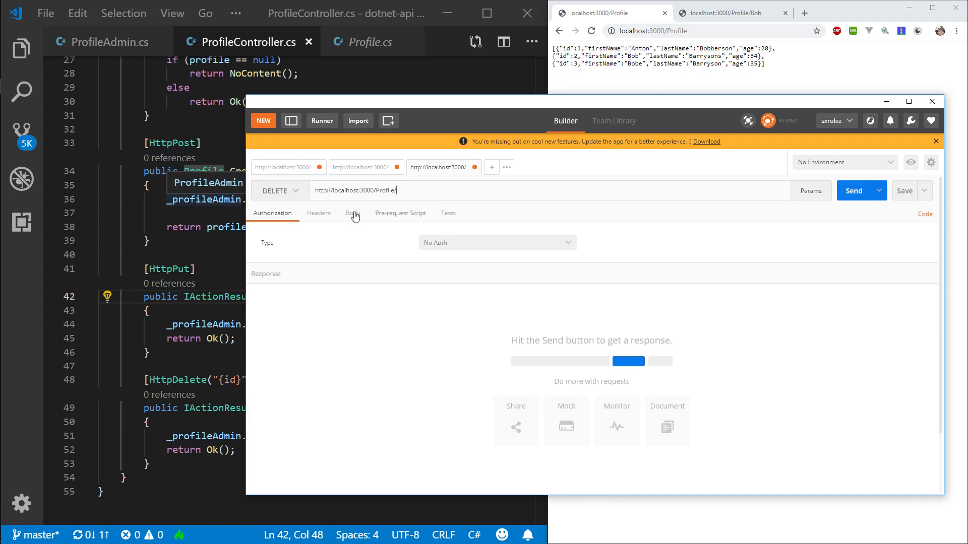
{"action": "type", "text": "3"}
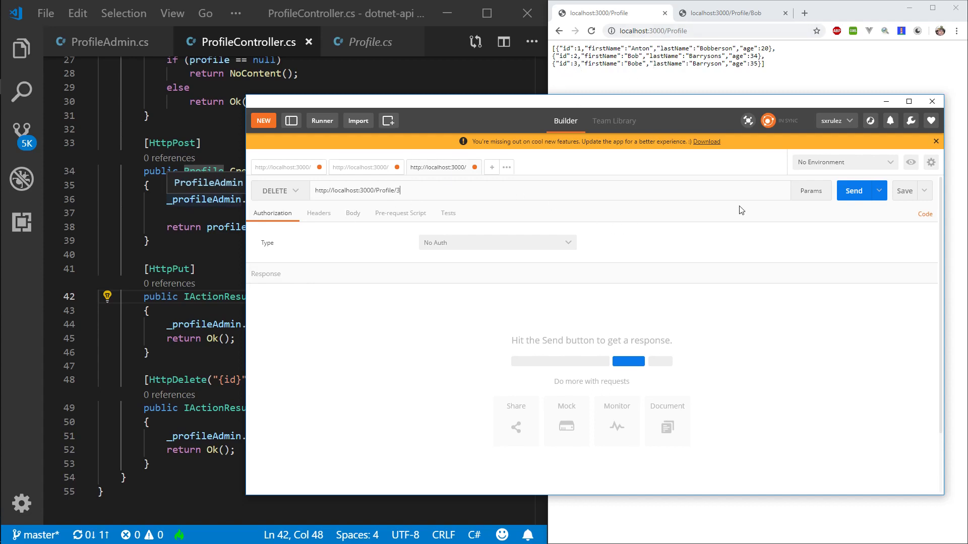
{"action": "left_click", "coordinate": [854, 190]}
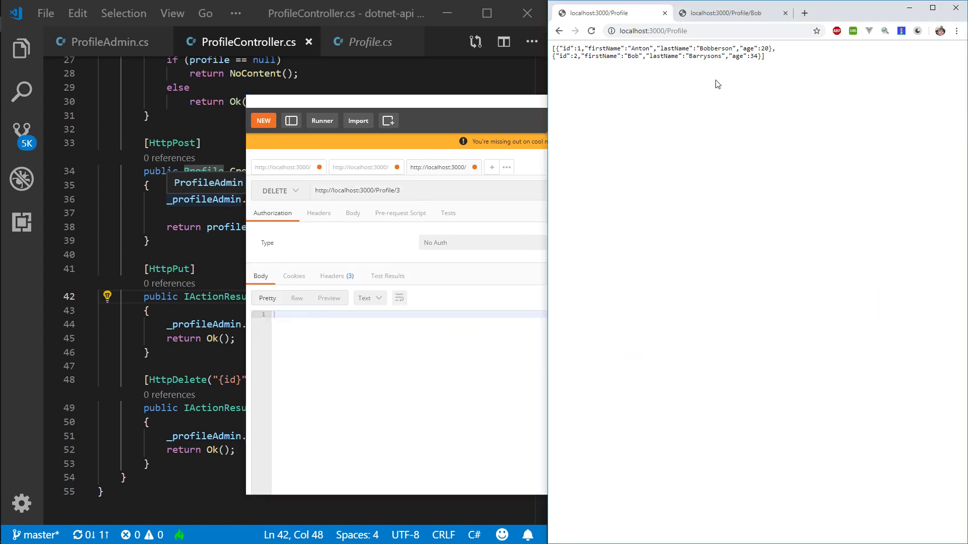
{"action": "mouse_move", "coordinate": [786, 109]}
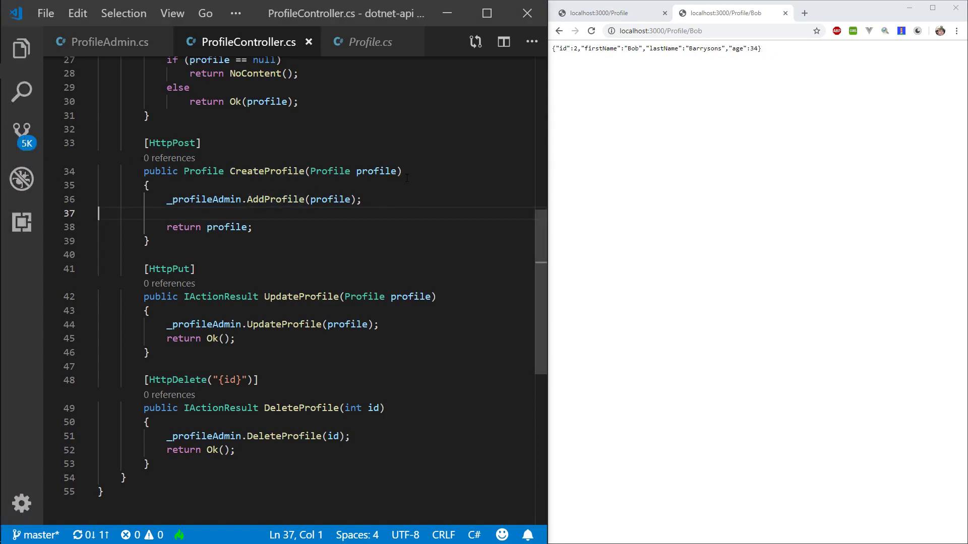
Scroll ProfileController.cs to review the controller code from the top.
{"action": "scroll", "scroll_direction": "up", "scroll_amount": 3}
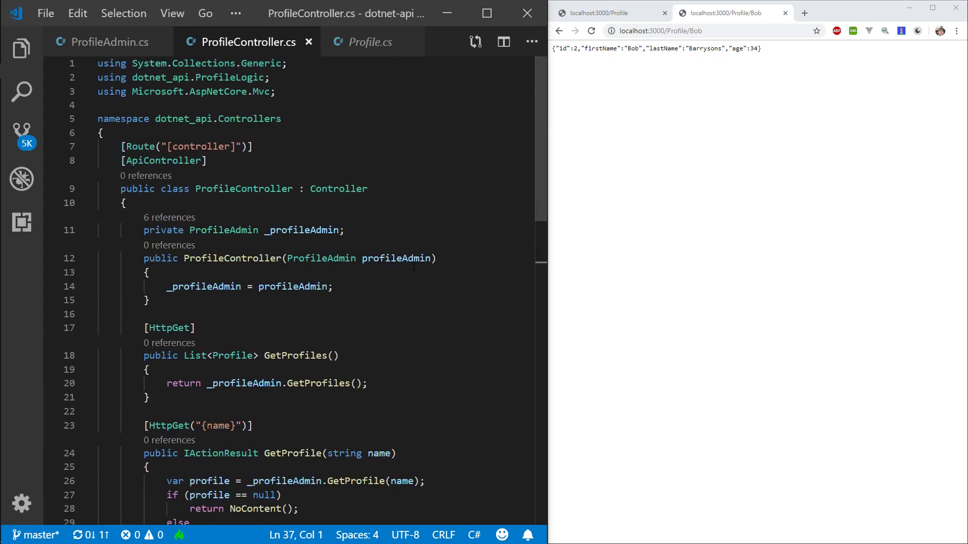
{"action": "scroll", "scroll_direction": "down", "scroll_amount": 3}
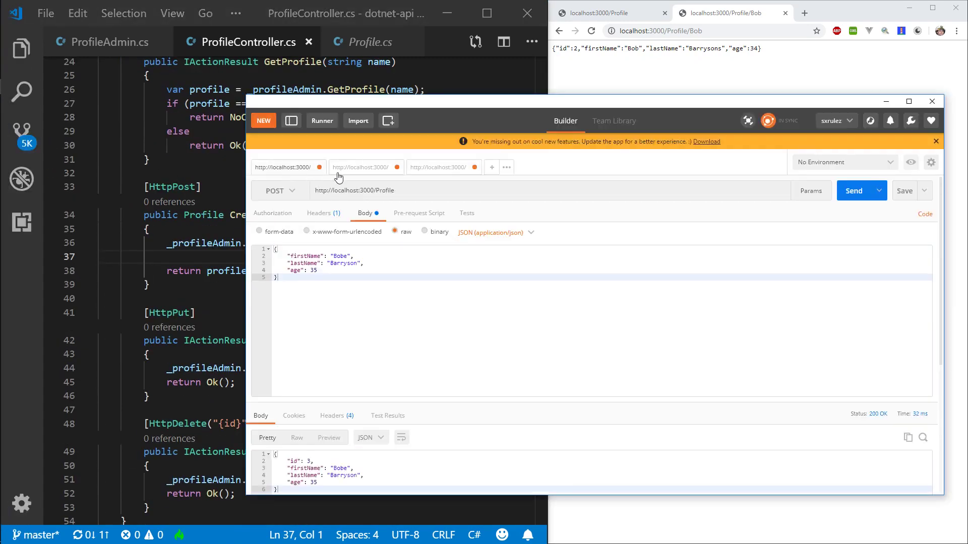
Switch Postman to the PUT request for id 2, Bob Barrysons, age 34.
{"action": "left_click", "coordinate": [361, 167]}
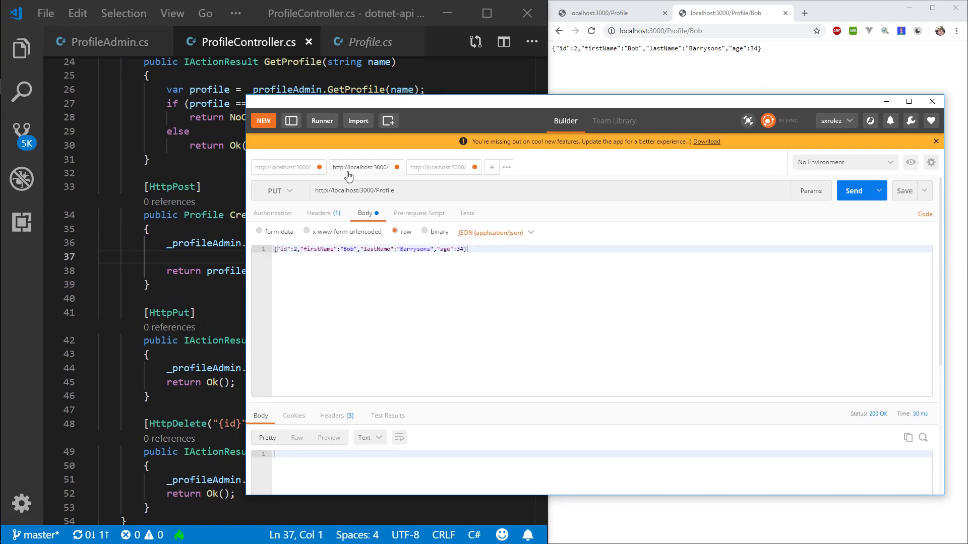
{"action": "mouse_move", "coordinate": [416, 249]}
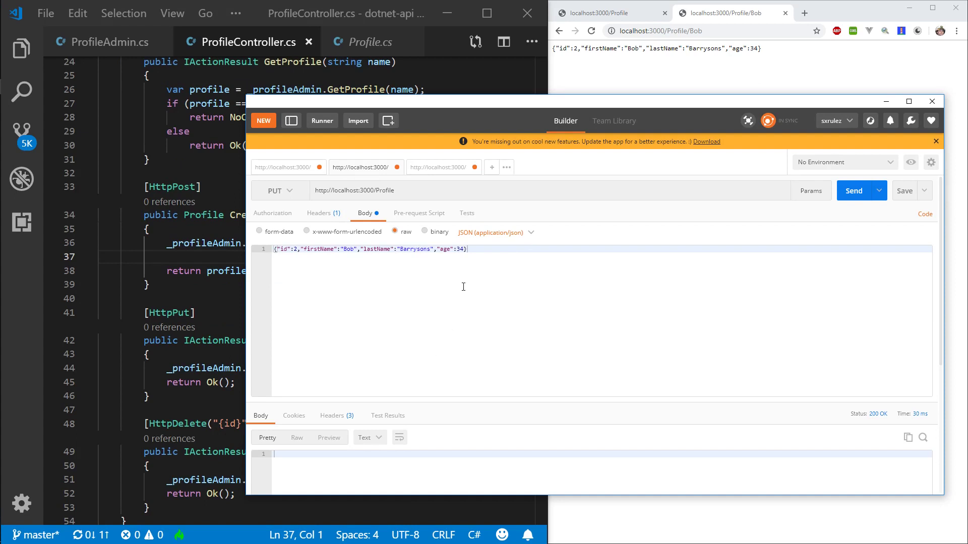
{"action": "mouse_move", "coordinate": [461, 276]}
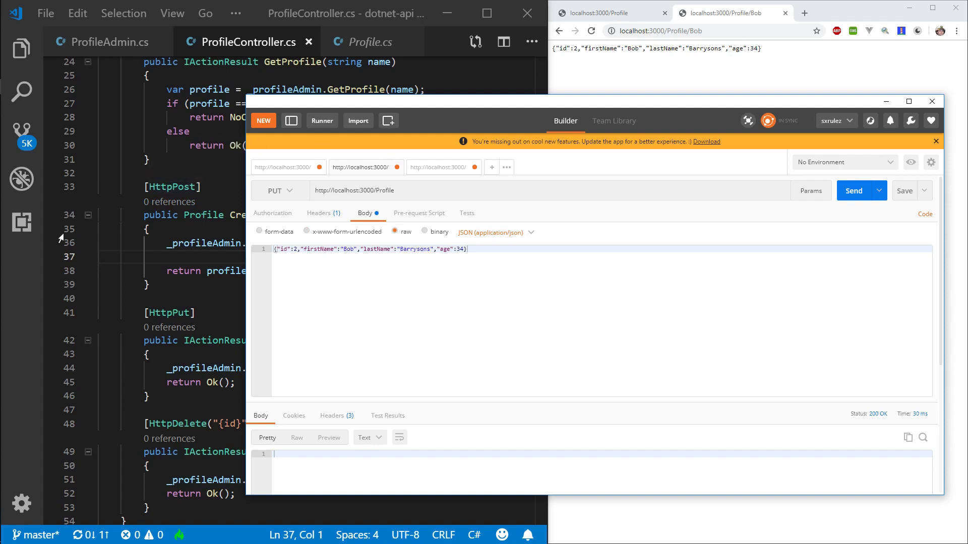
{"action": "mouse_move", "coordinate": [319, 212]}
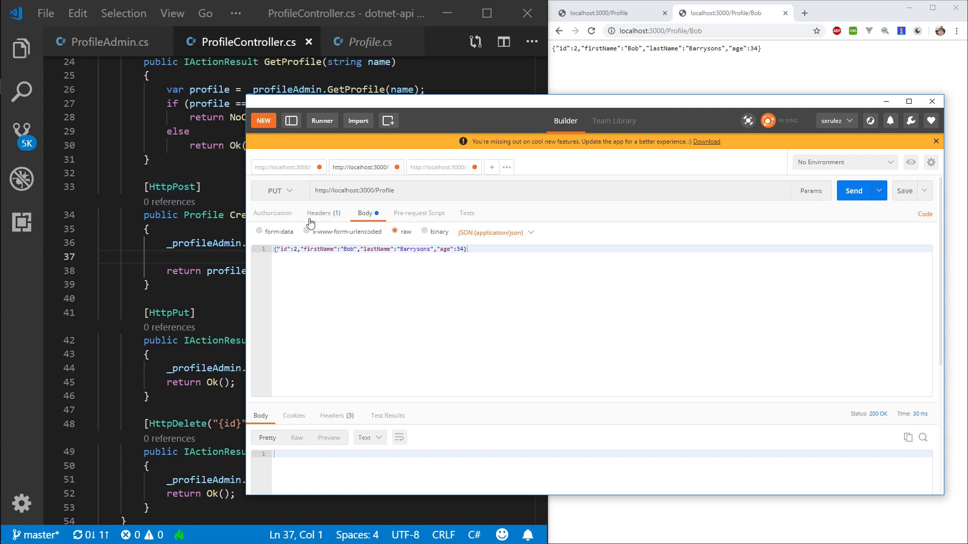